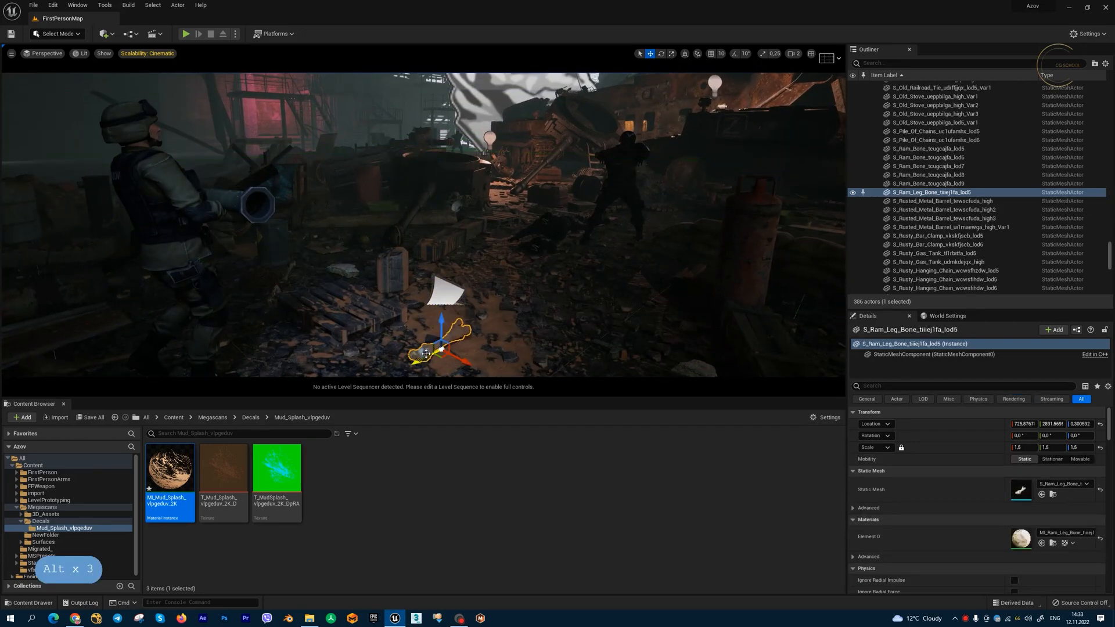
Scroll the Details panel down to the mesh's Advanced rendering options for Receives Decals
scroll("down", 3)
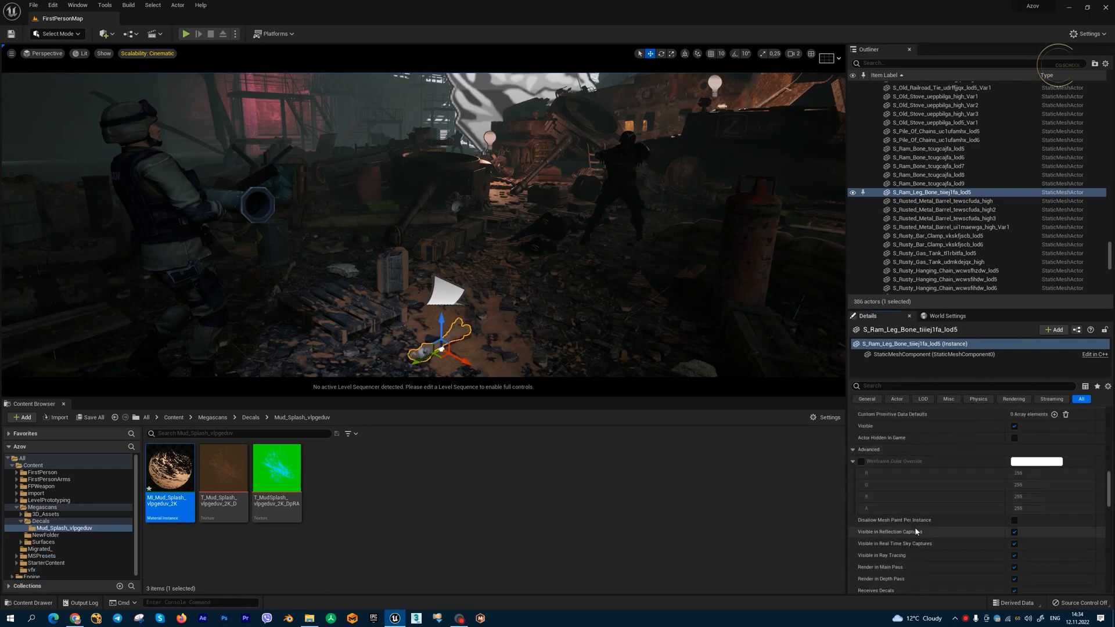
scroll("down", 3)
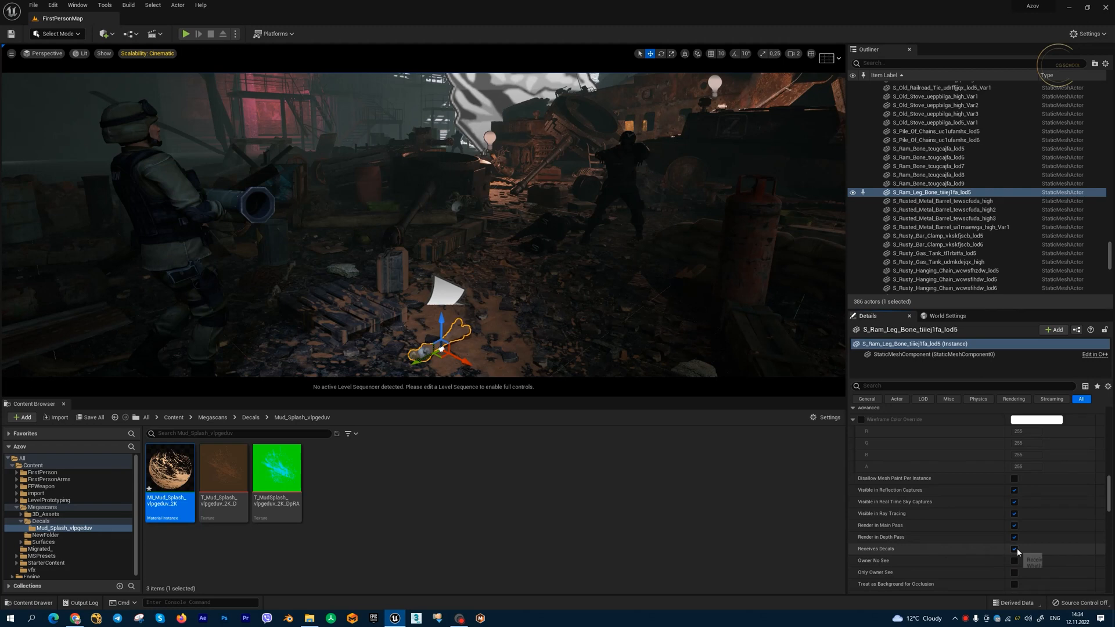
mouse_move(1016, 549)
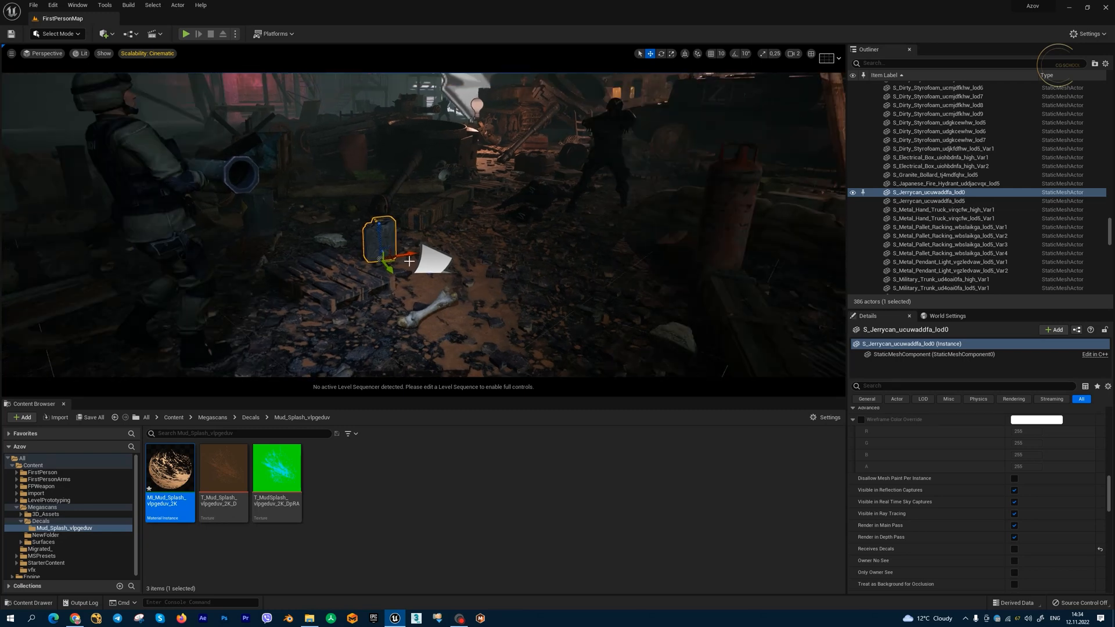
mouse_move(477, 307)
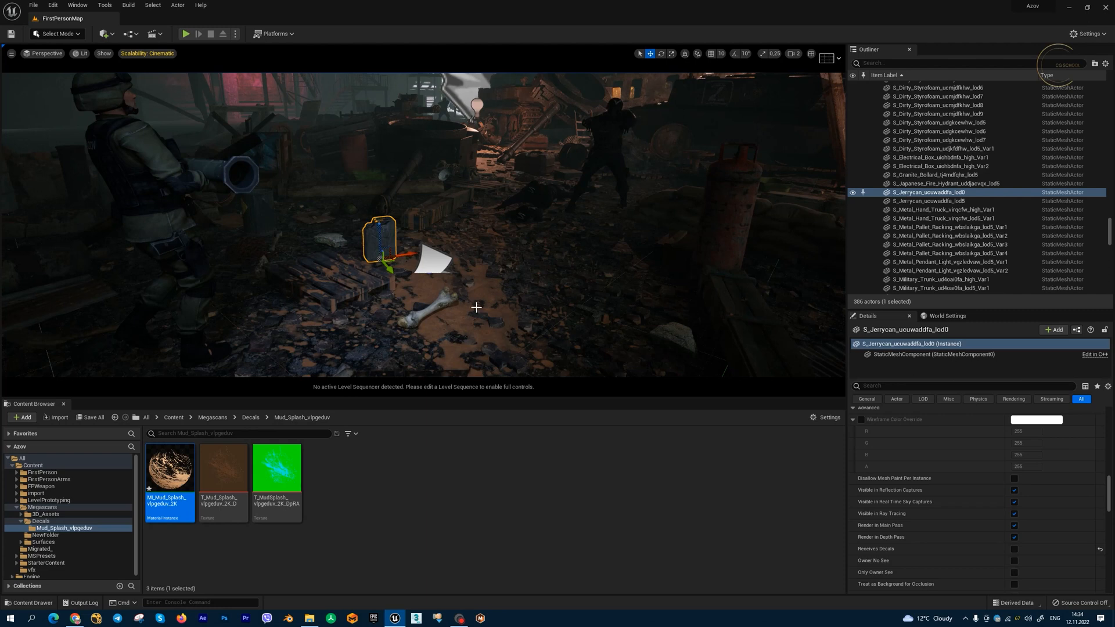
mouse_move(336, 258)
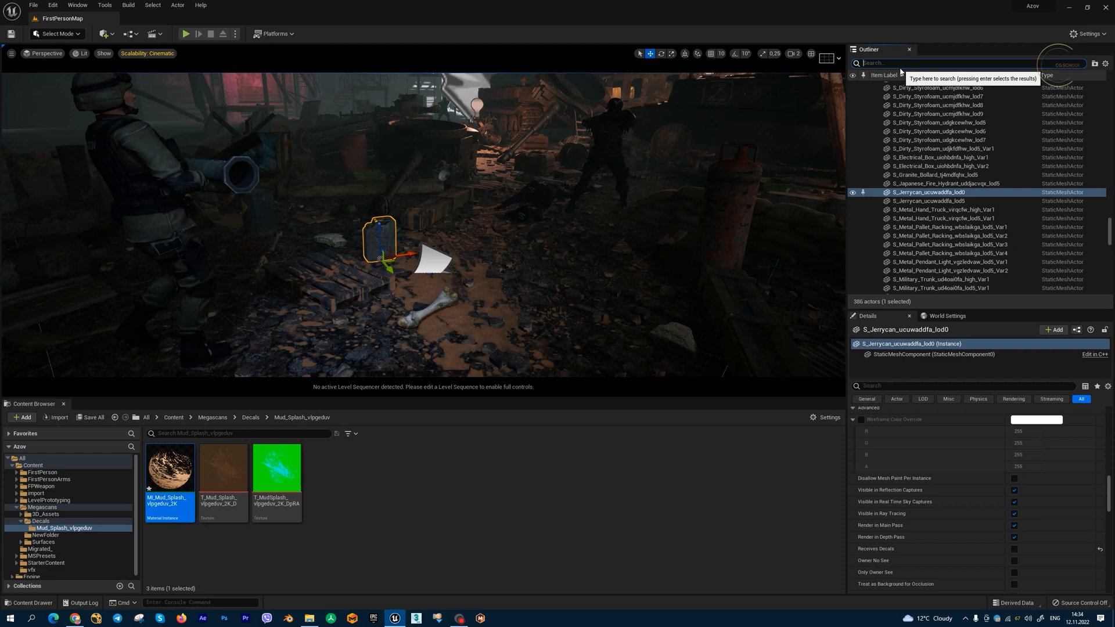
Filter the Outliner by 'MI', select the MI_Mud_Splash decal actor and move the view to it
type("MI_")
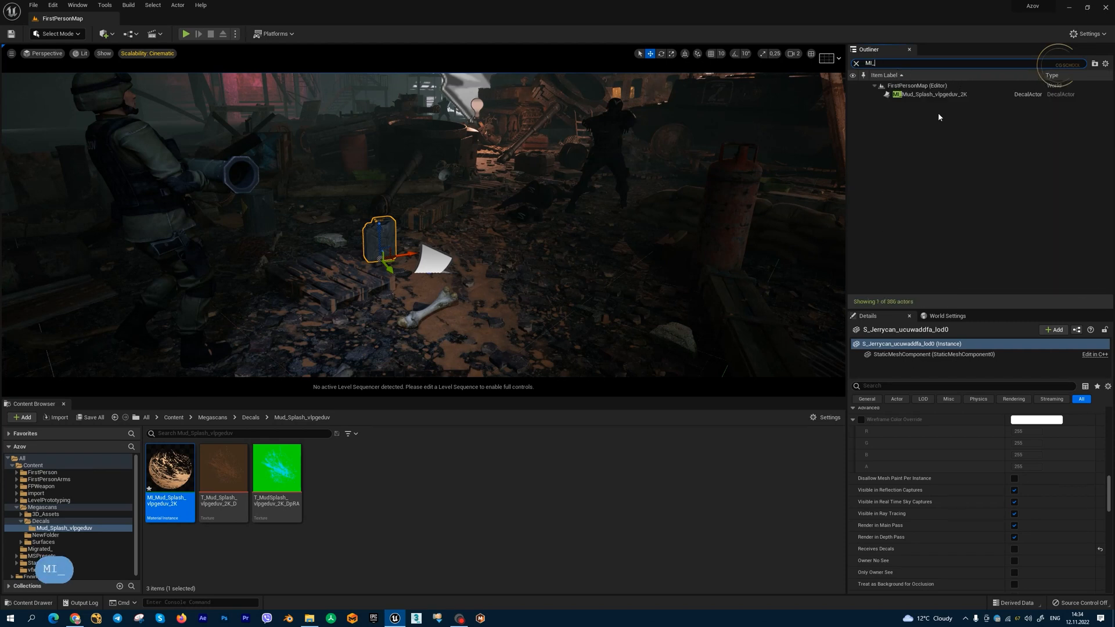
left_click(932, 94)
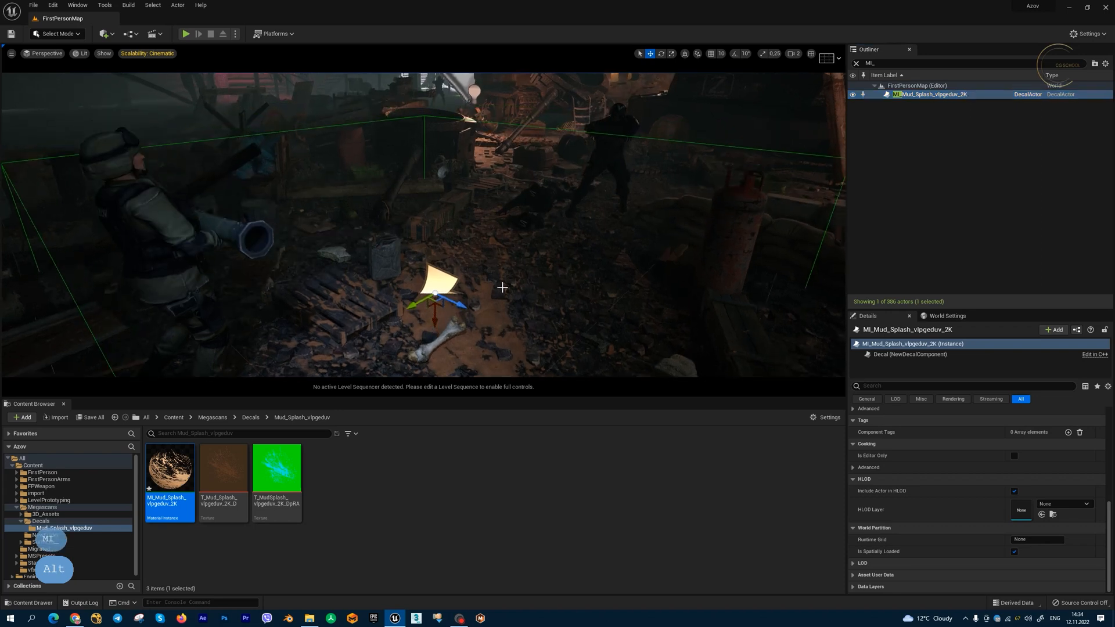
key("e")
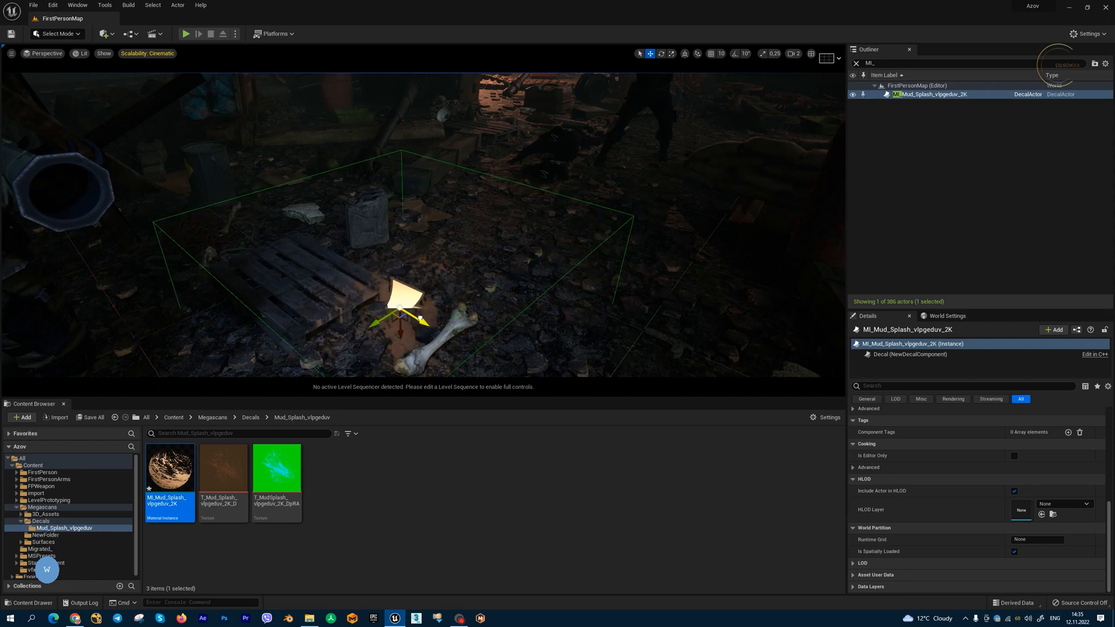
left_click(673, 54)
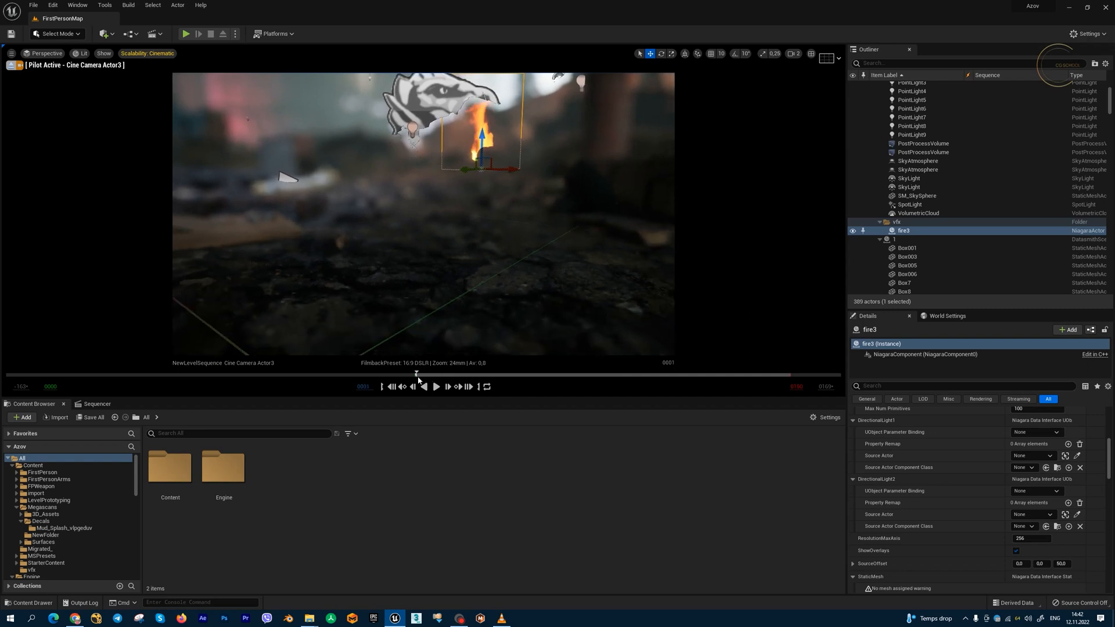
Scrub the Sequencer to frame 58 through Cine Camera Actor3 and browse to the fire3 asset
left_click(577, 195)
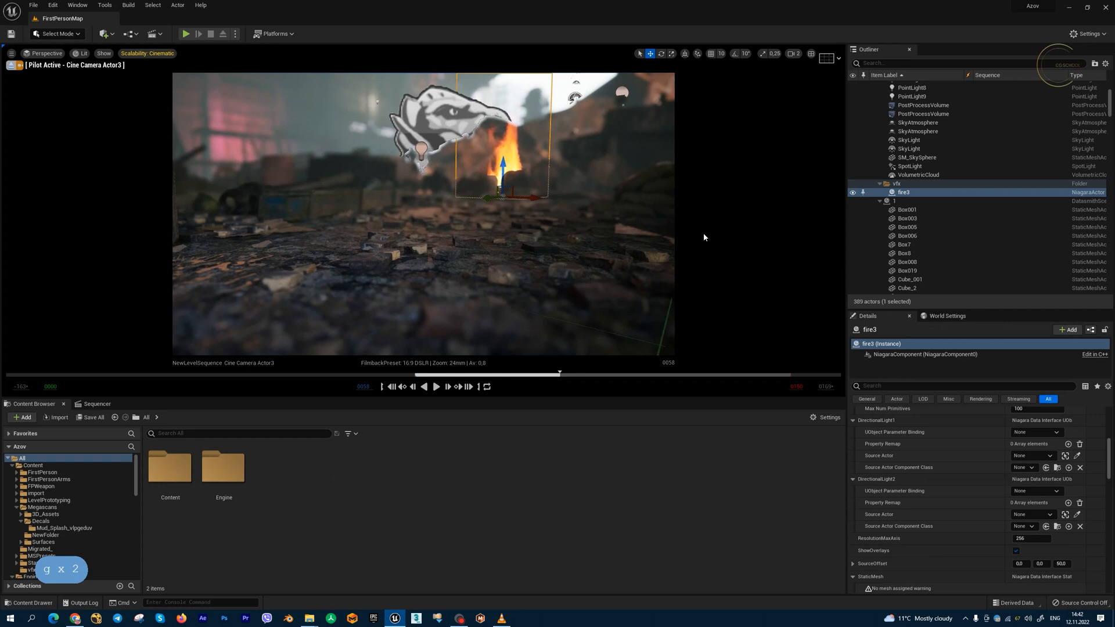
mouse_move(920, 193)
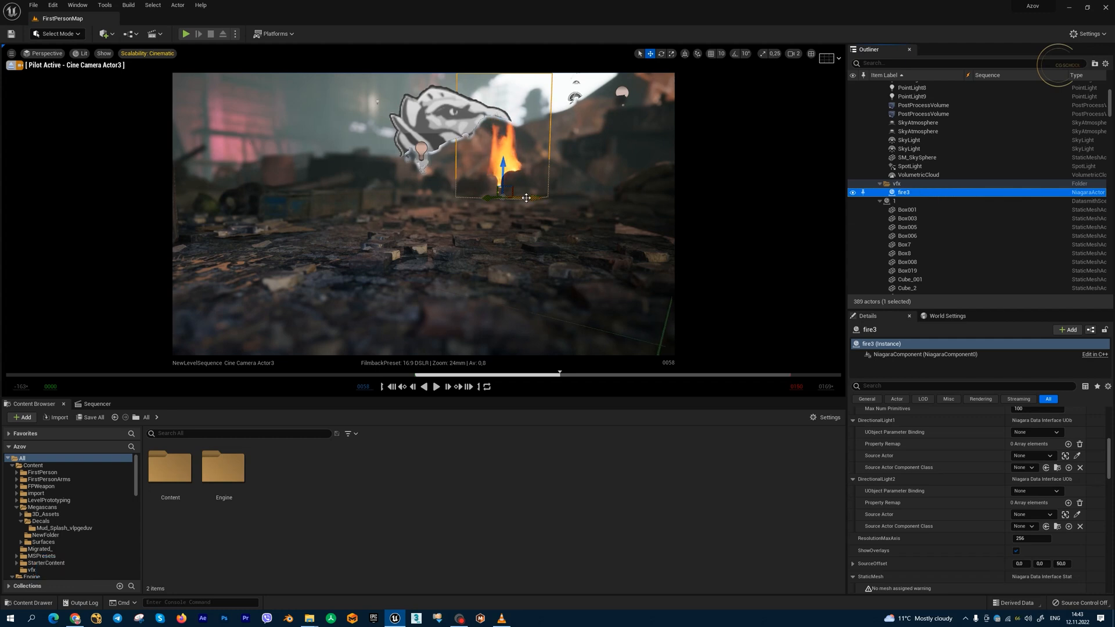
key("ctrl+b")
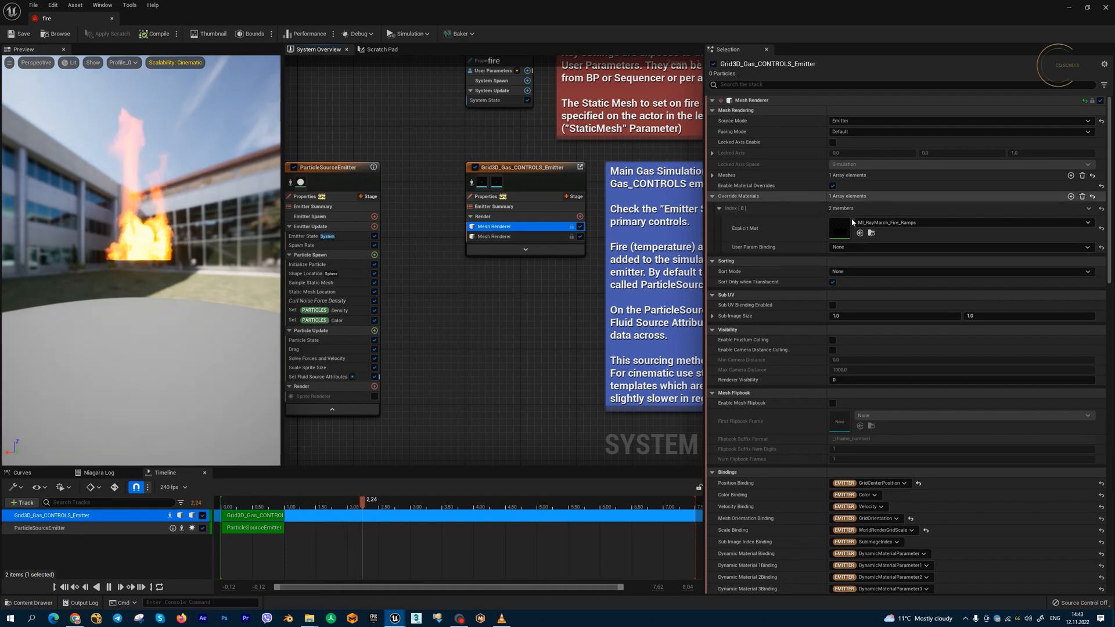
mouse_move(870, 234)
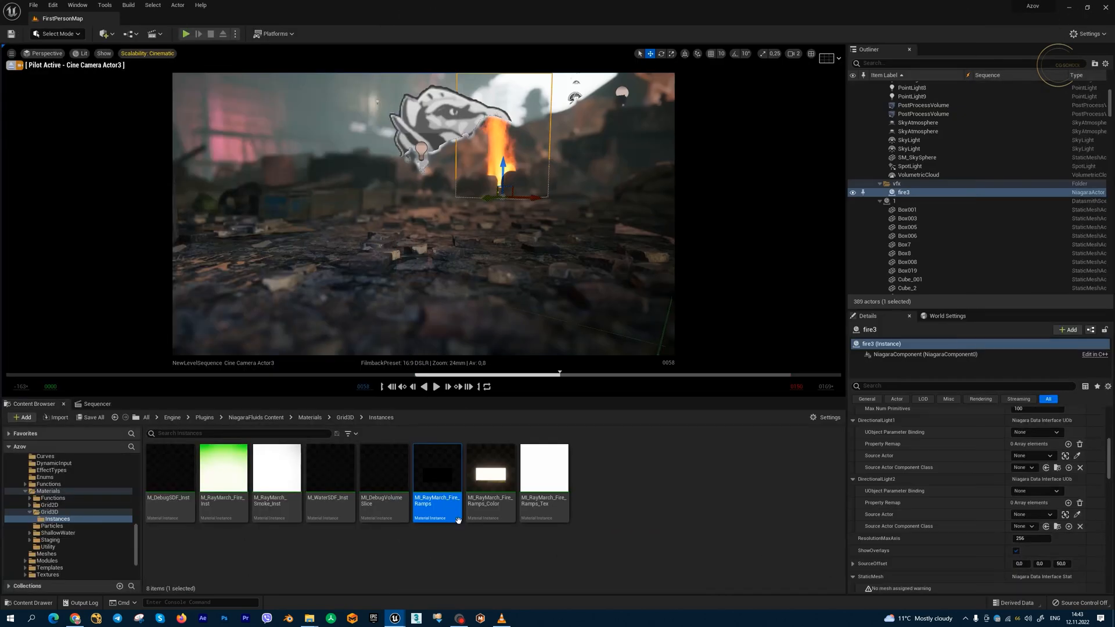
mouse_move(437, 467)
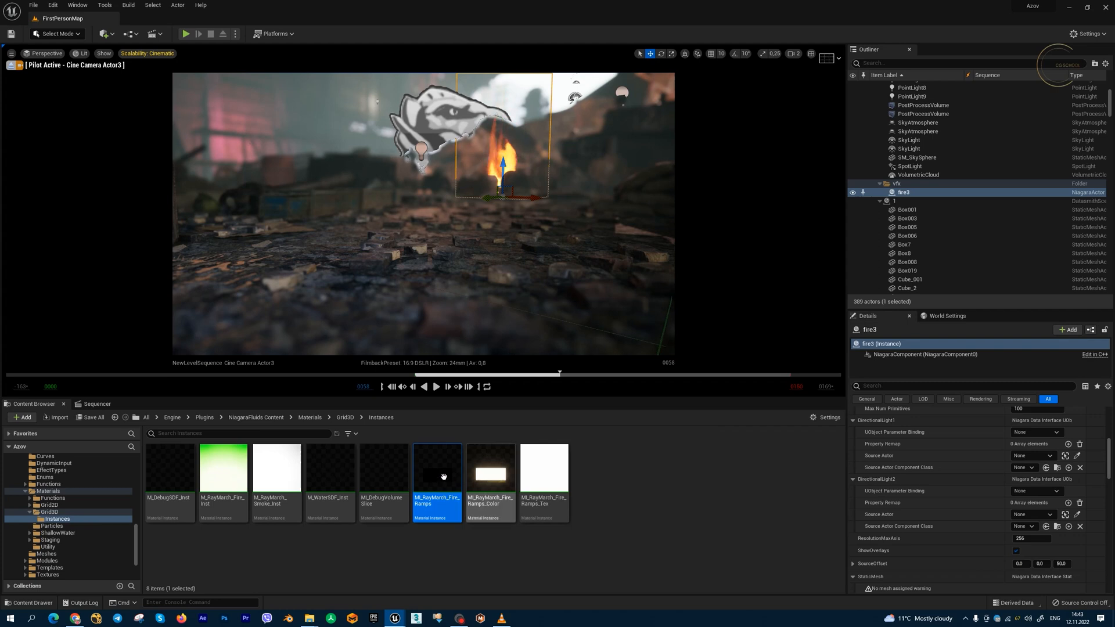
Open MI_RayMarch_Fire_Ramps and locate its parent M_RayMarch_Fire_Ramps in the Content Browser
double_click(437, 467)
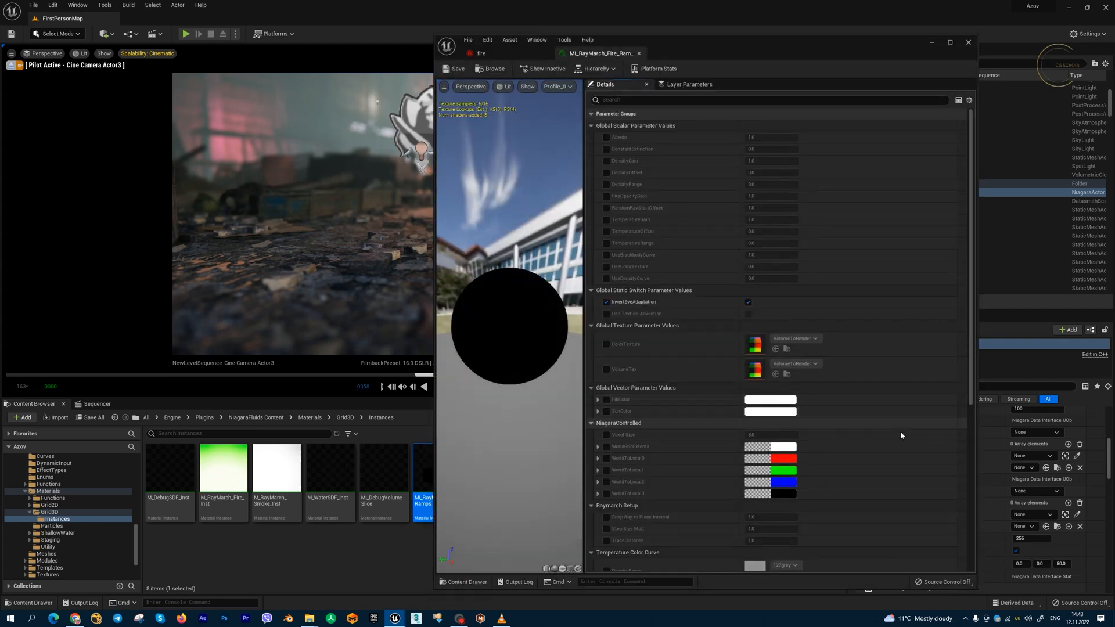
scroll("down", 3)
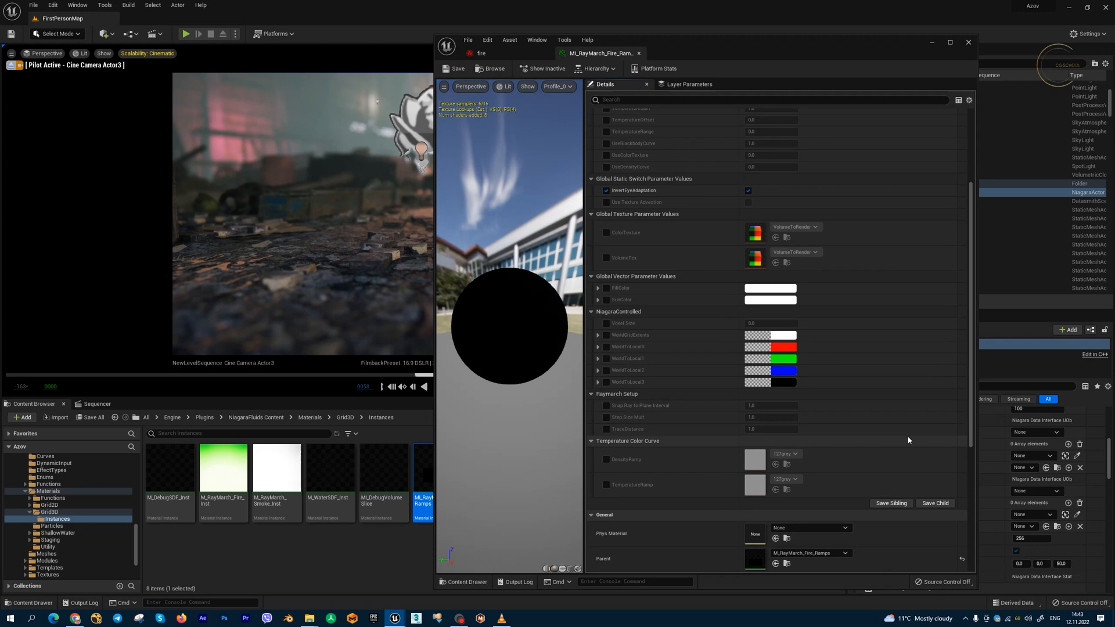
scroll("down", 3)
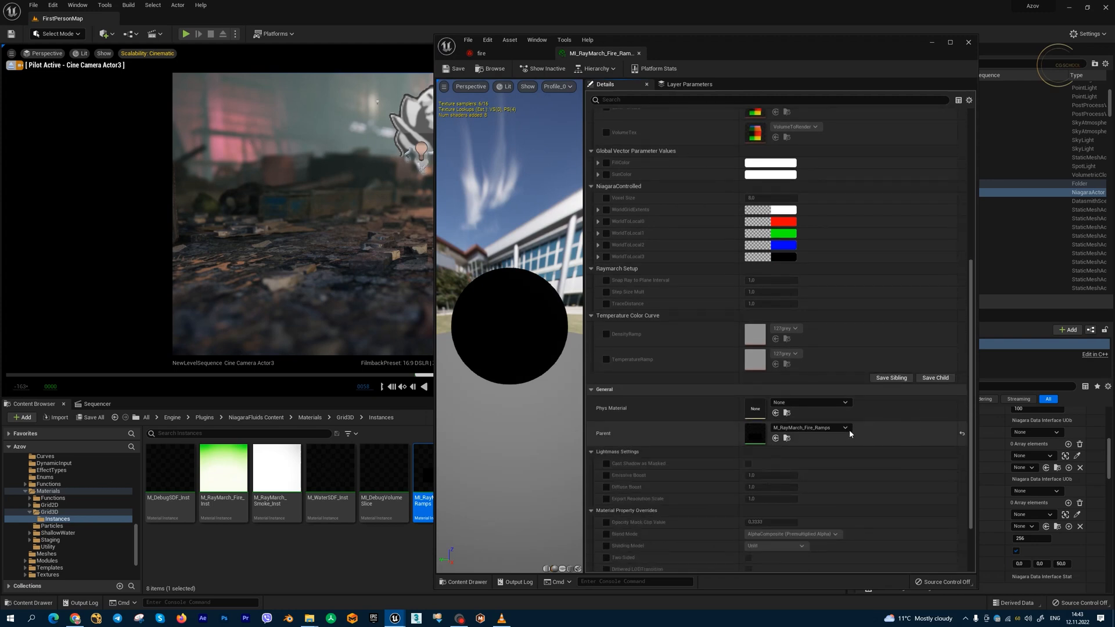
mouse_move(788, 439)
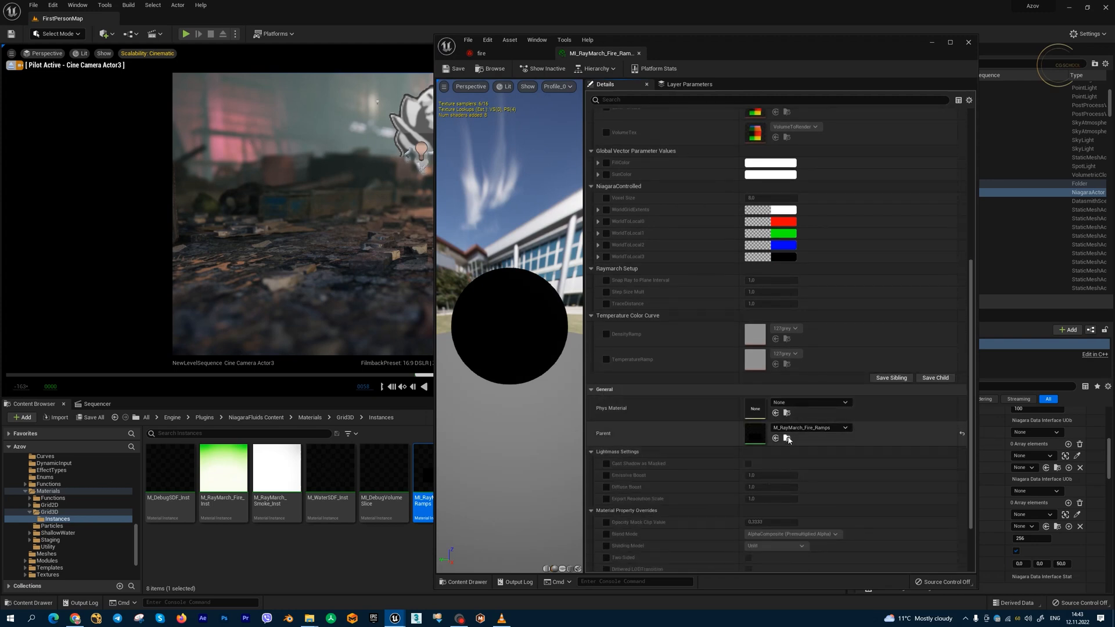
left_click(776, 439)
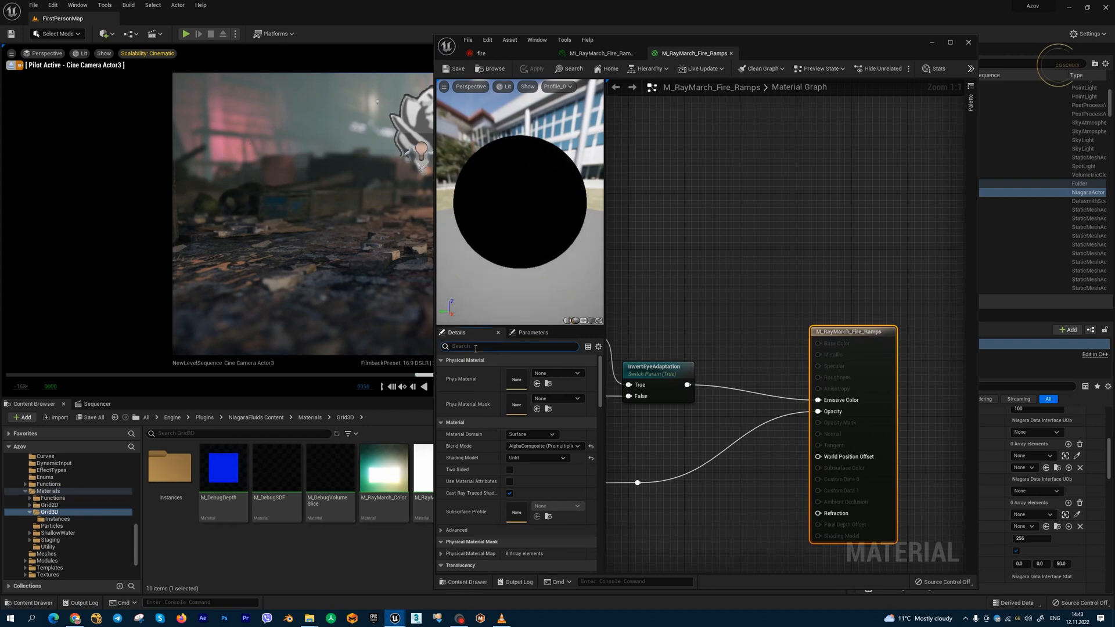
Filter the material Details by 'trans' and expand the Translucency Pass choices (Before/After DOF)
type("trans")
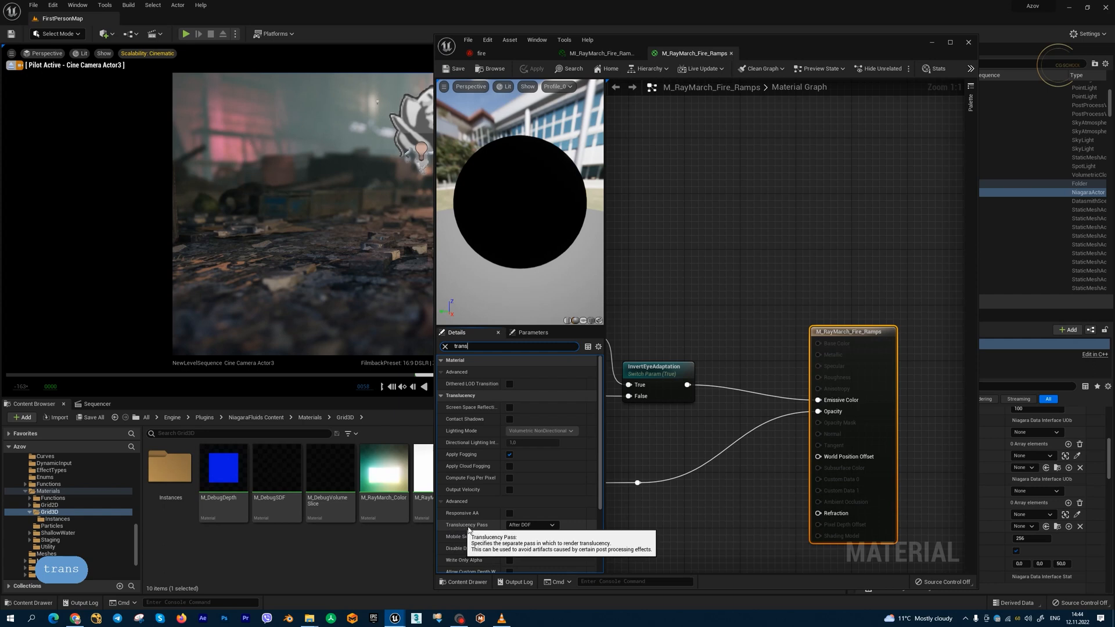
left_click(532, 525)
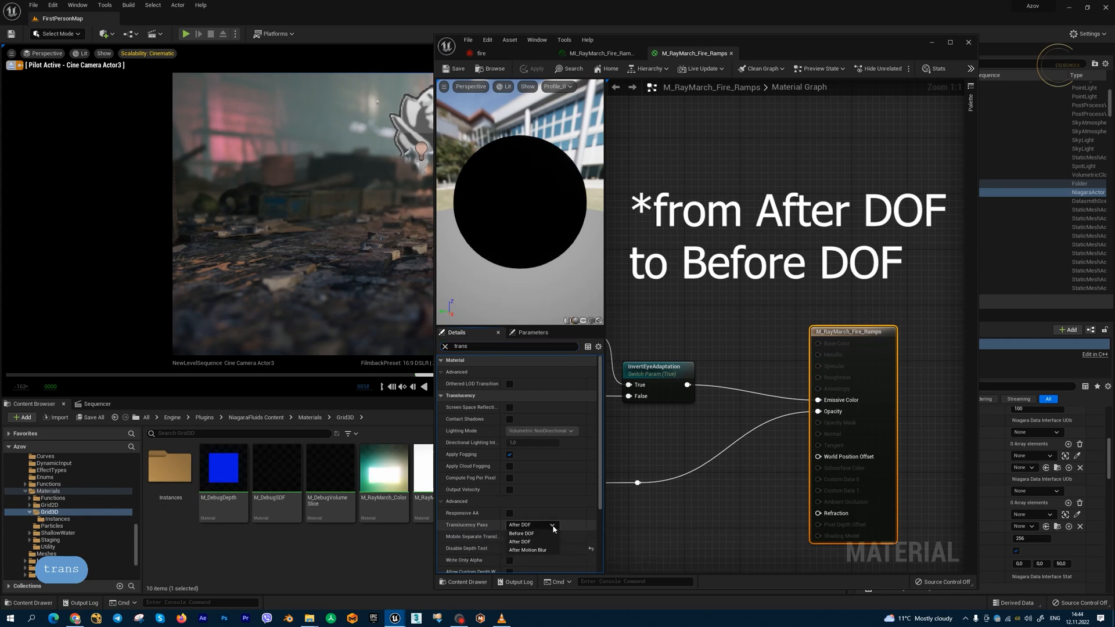
mouse_move(522, 533)
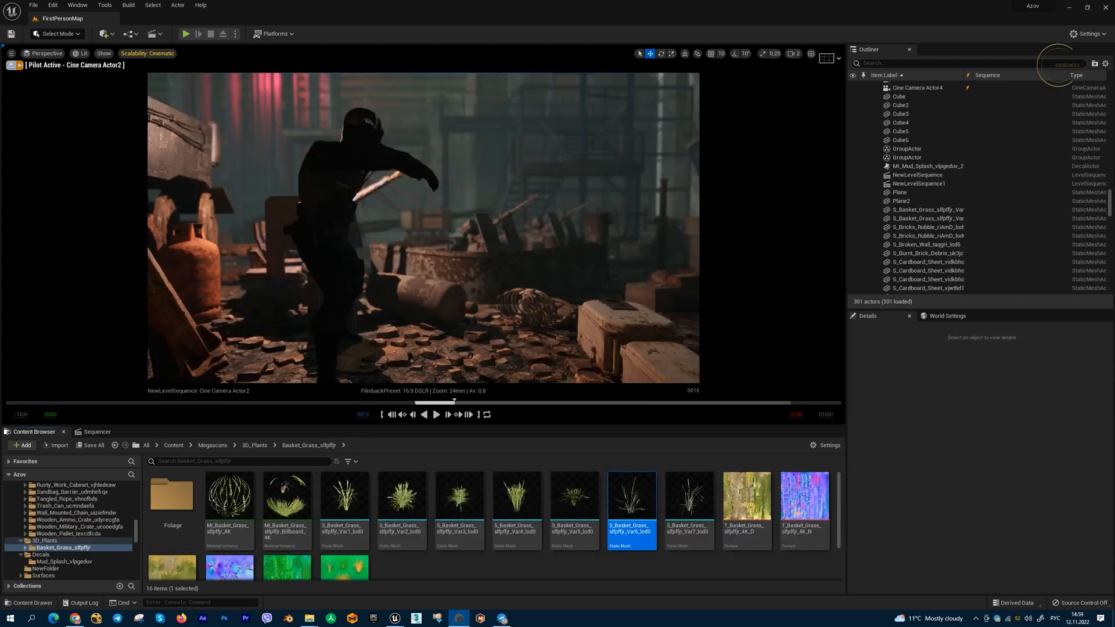
mouse_move(686, 498)
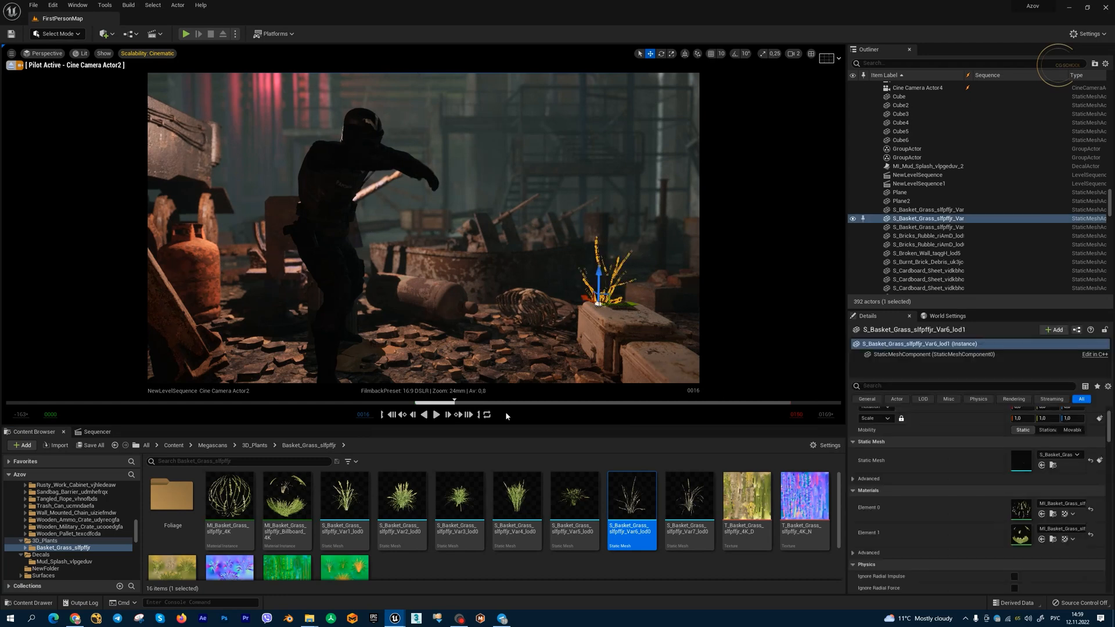
Browse to the Basket_Grass asset folder and select the basket grass mesh on the crate
left_click(435, 413)
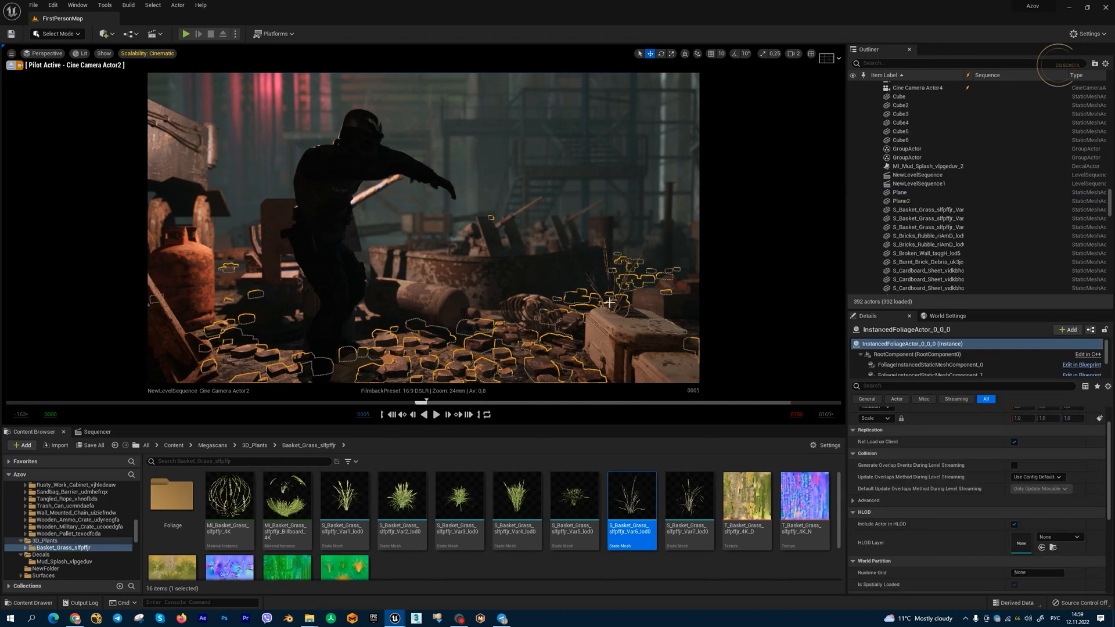
left_click(899, 191)
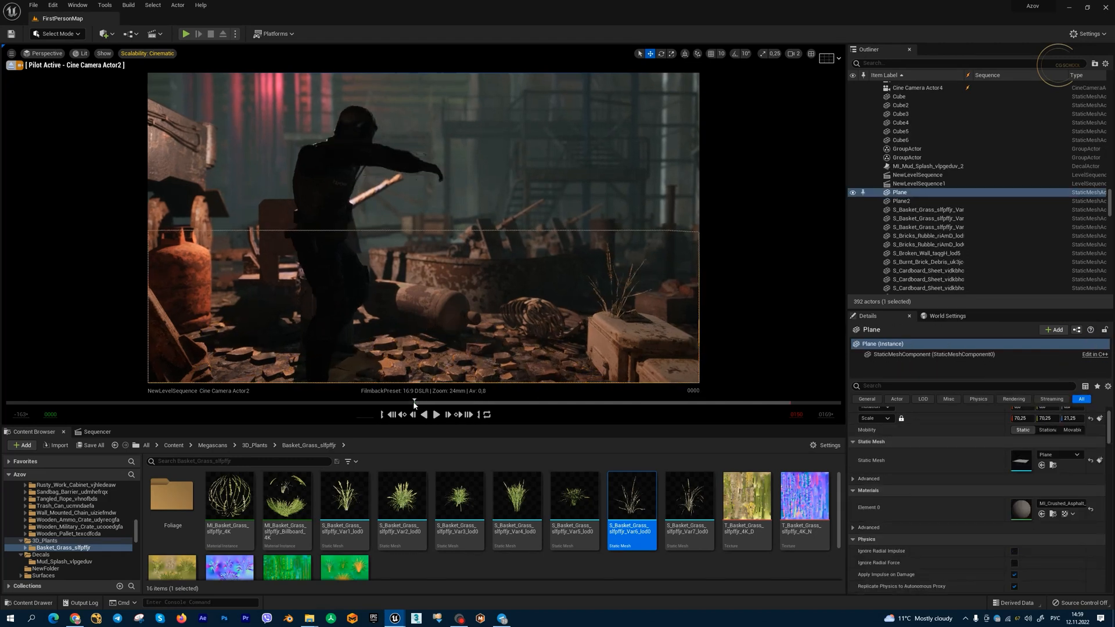
left_click(929, 217)
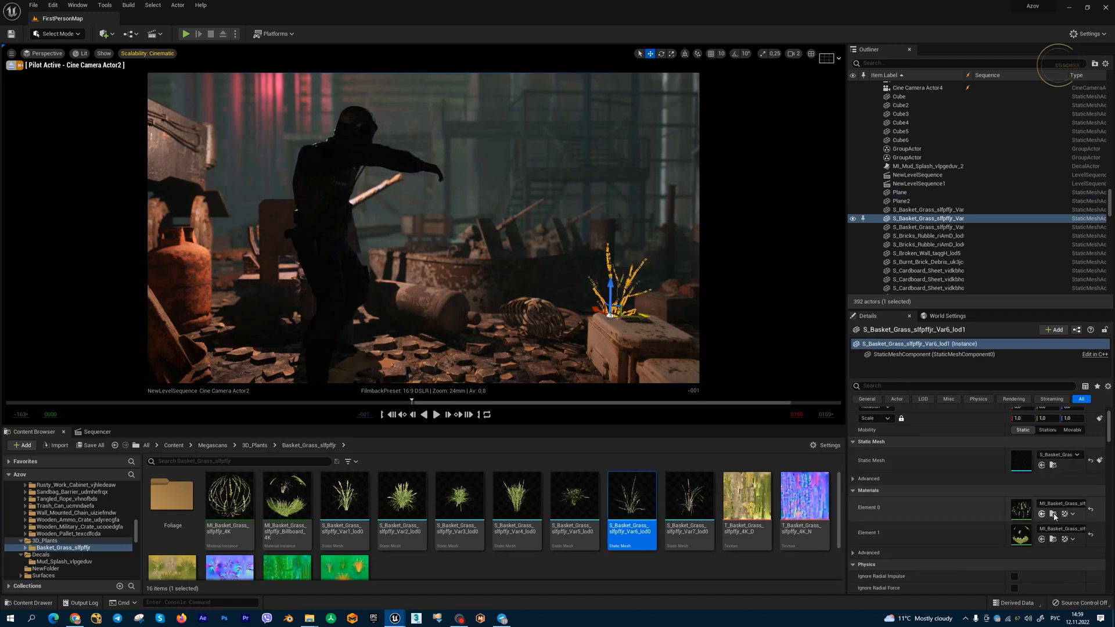
mouse_move(229, 496)
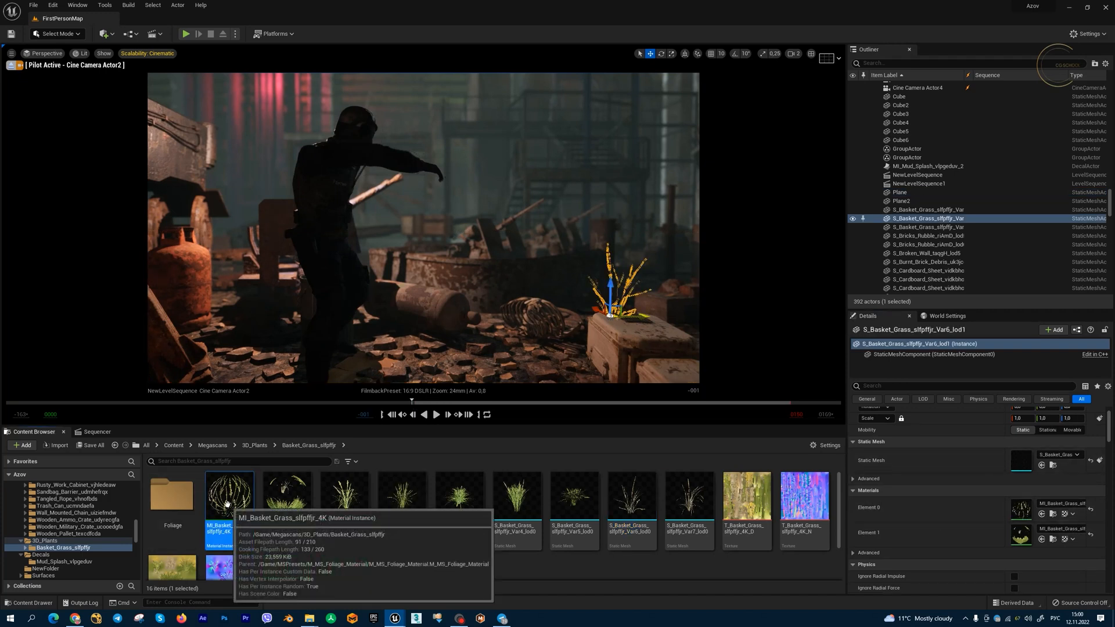
Enable MI_Basket_Grass's Opacity Mask Clip Value override at 0.1 and scrub the sequence to check
double_click(229, 495)
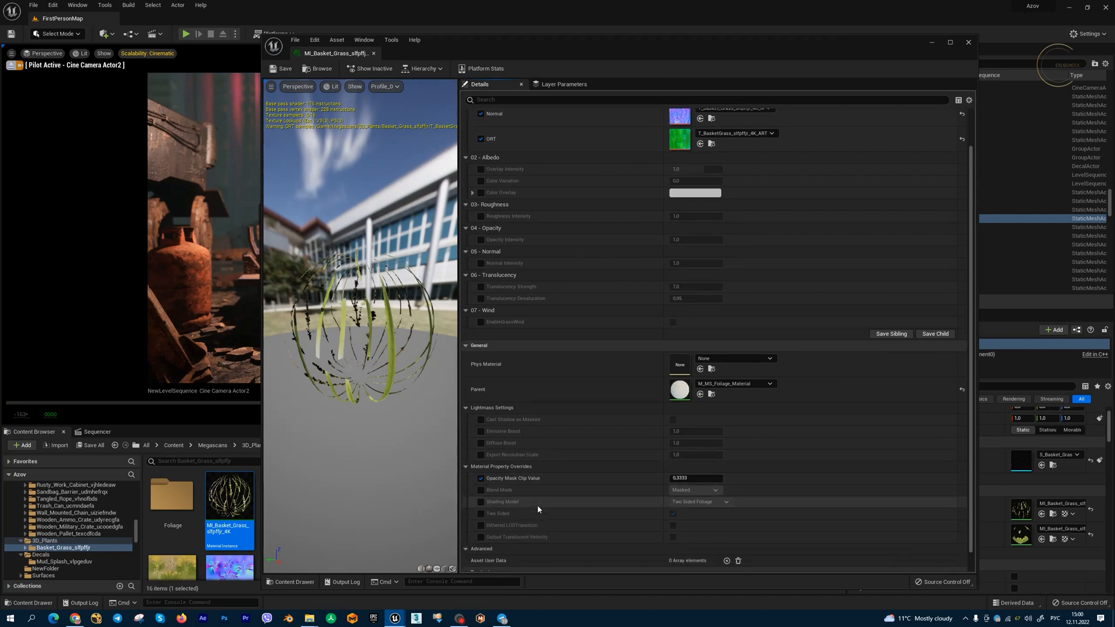
left_click(481, 478)
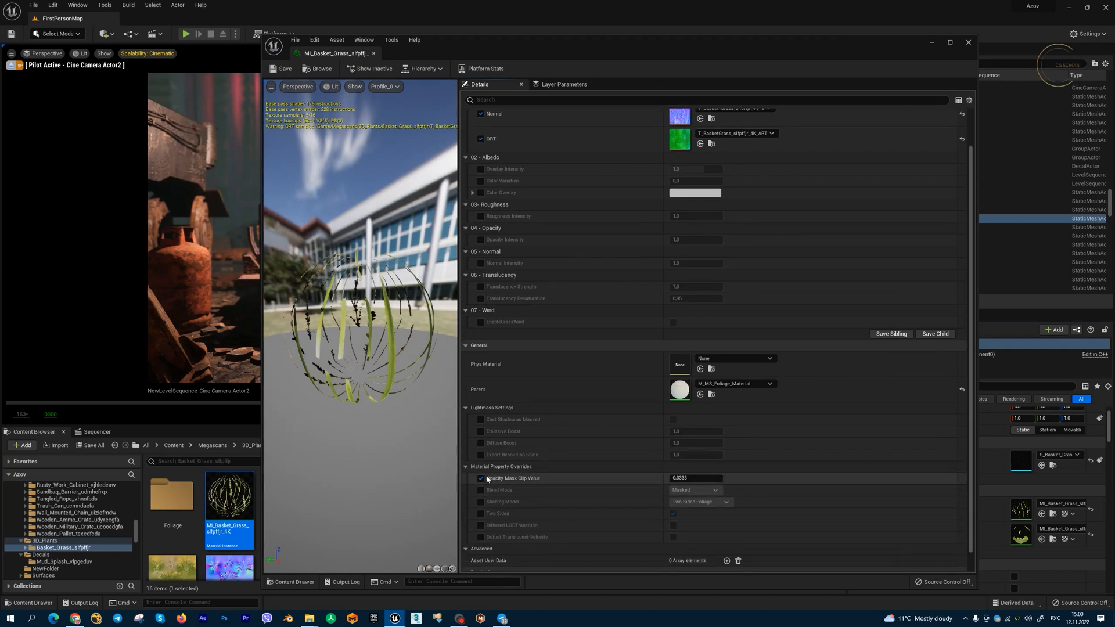
left_click(695, 477)
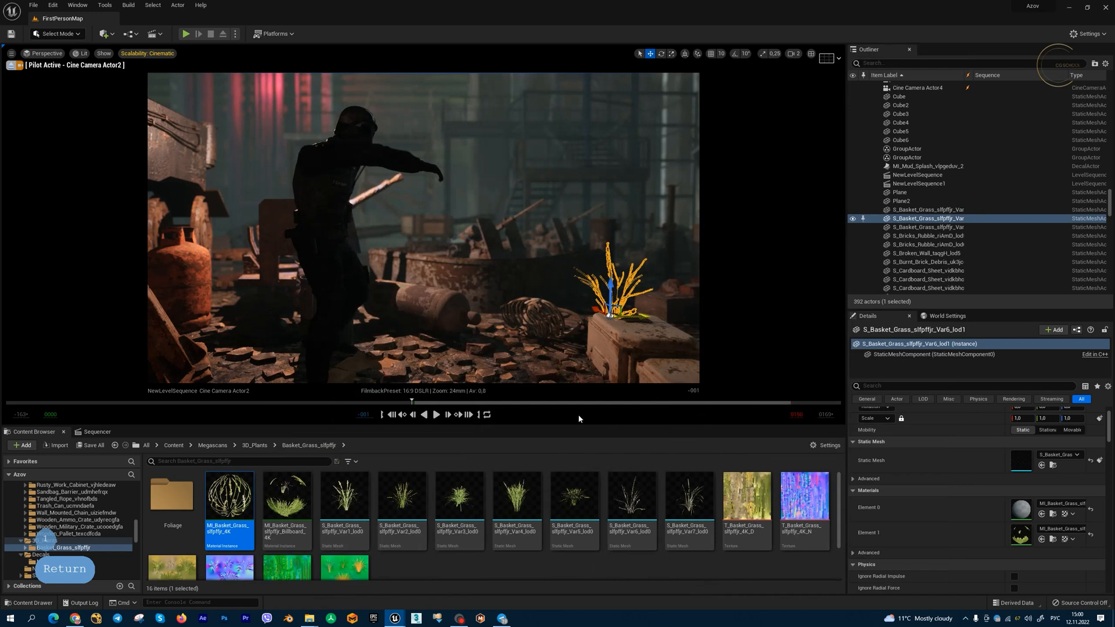
left_click(633, 348)
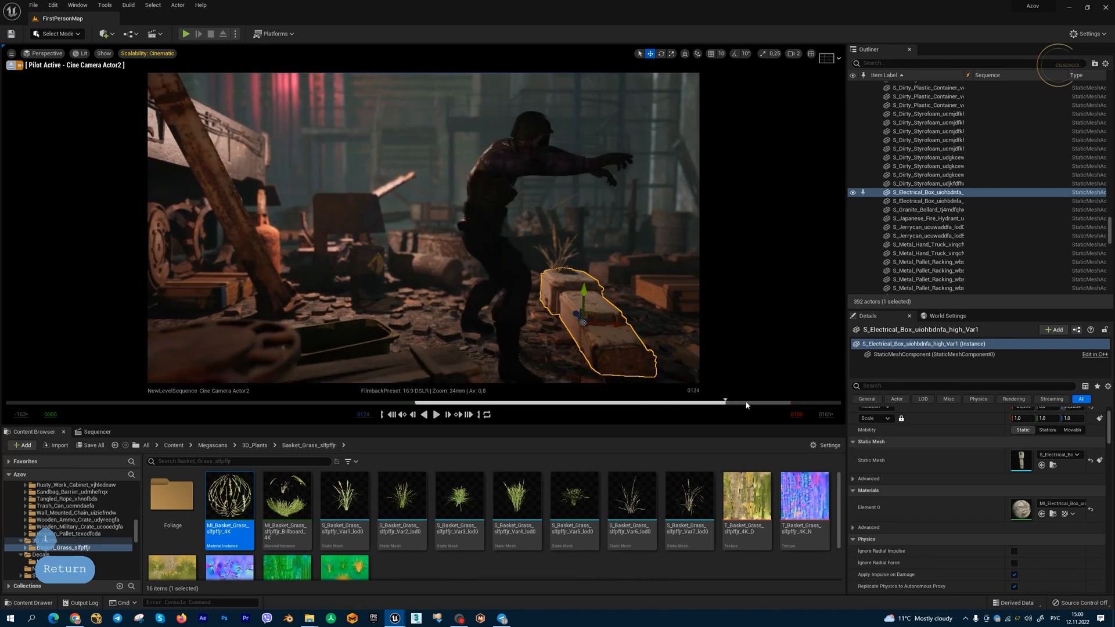
left_click(12, 53)
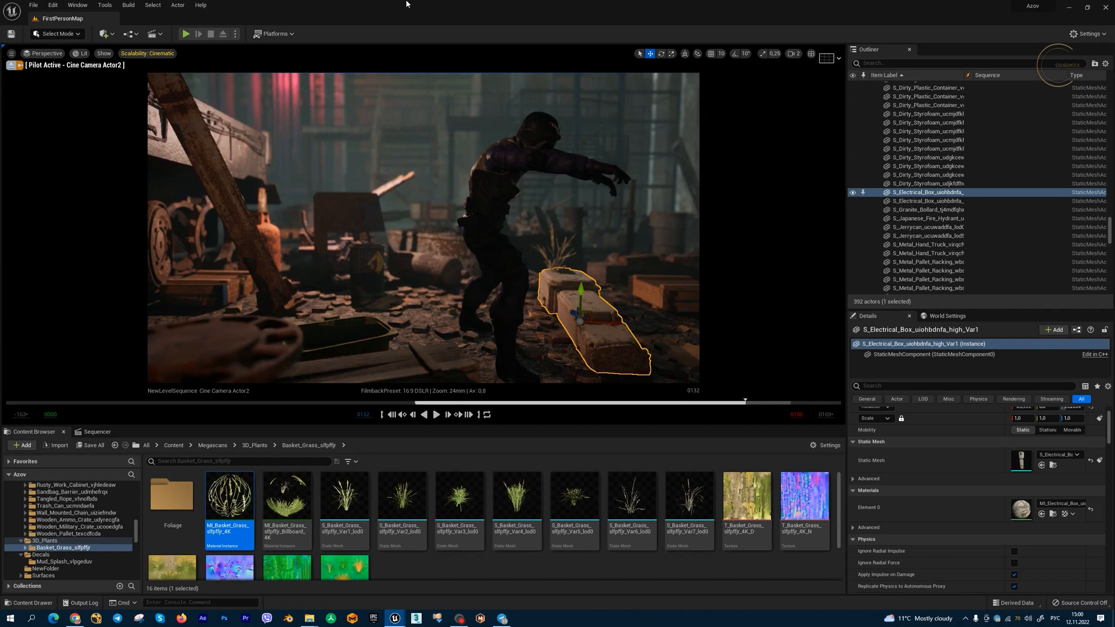
Reopen MI_Basket_Grass, readjust the clip value and review the grass further along the sequence
double_click(229, 496)
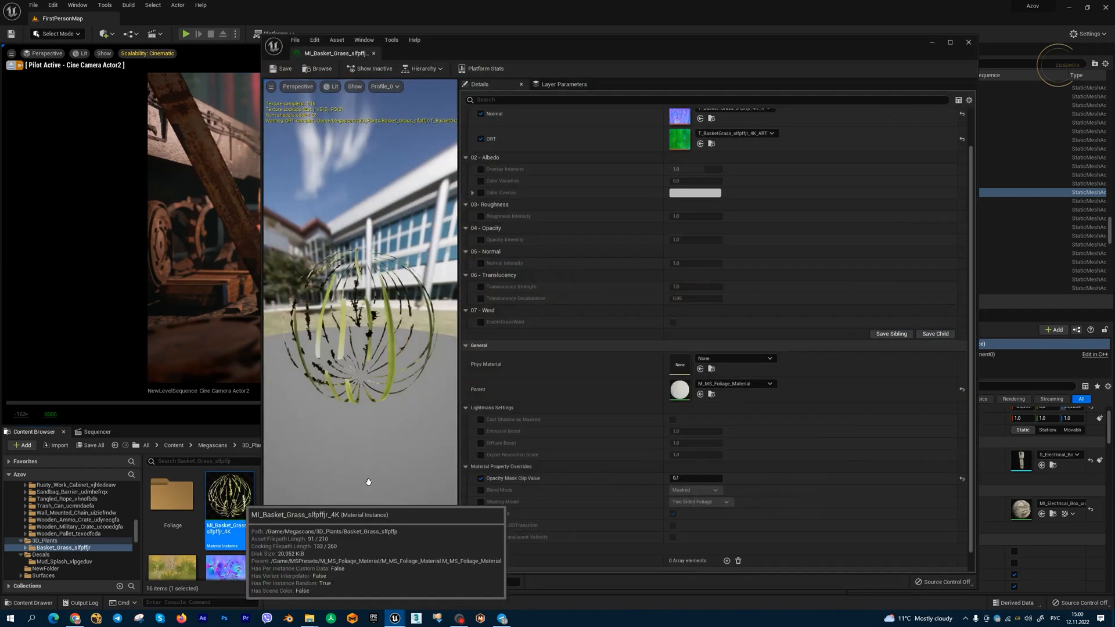
left_click(695, 478)
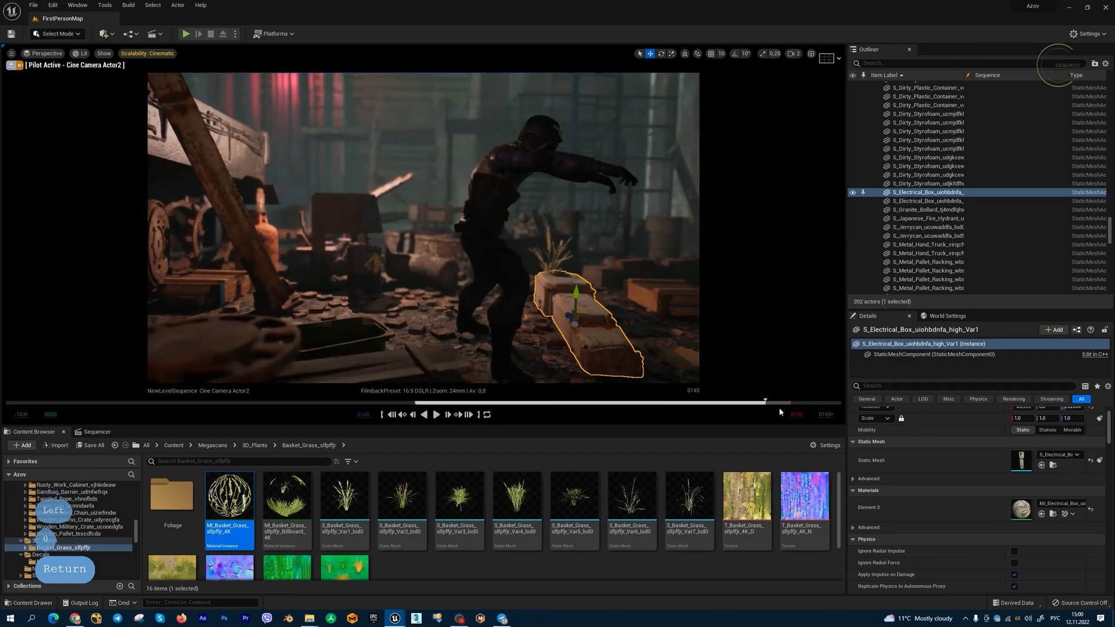
left_click(96, 433)
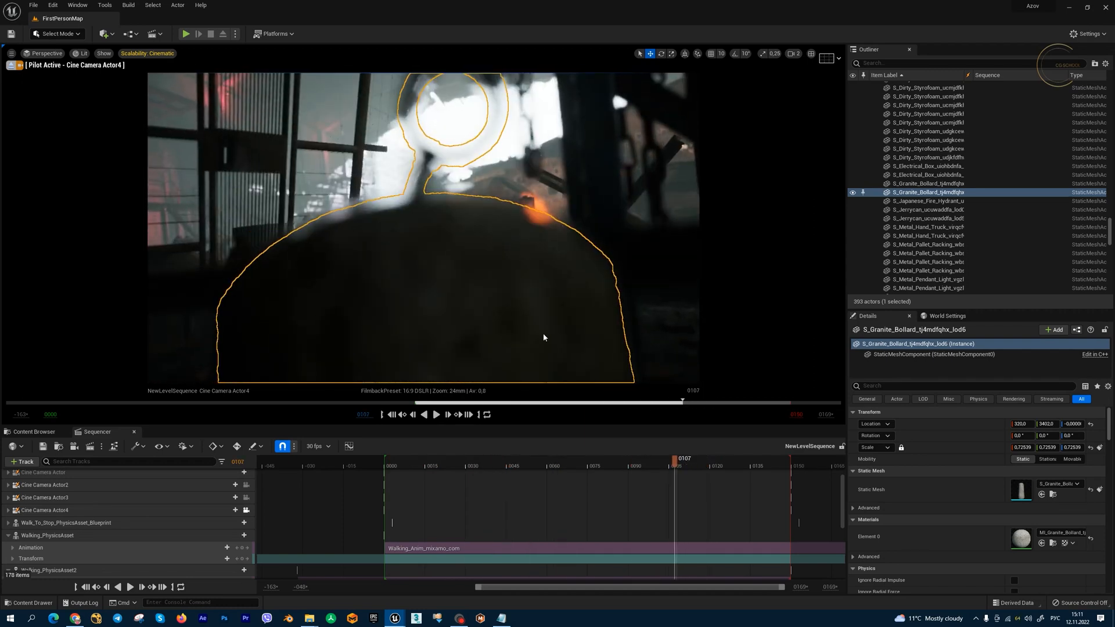
Run r.SetNearClipPlane 30 in the console, then enter another near clip value
left_click(613, 255)
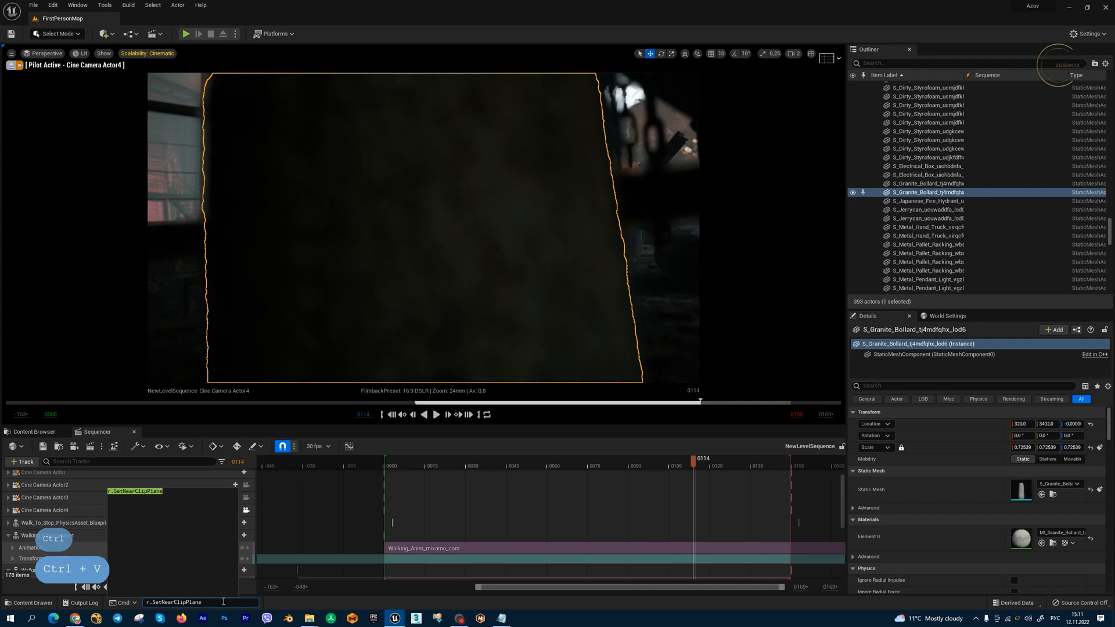
key("space")
type(" 30")
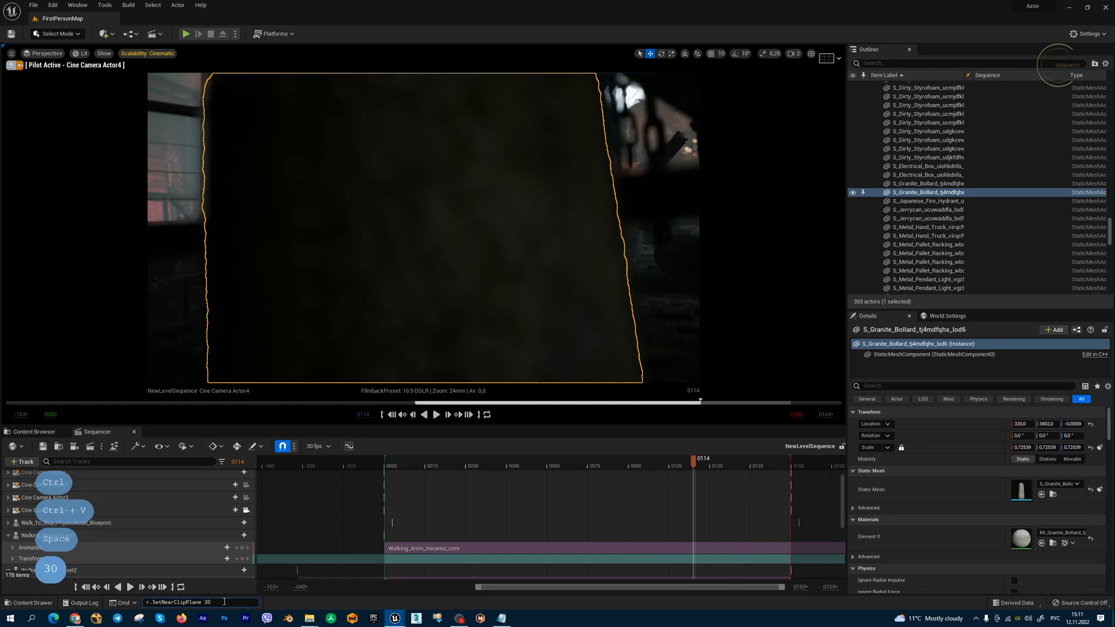
key("Return")
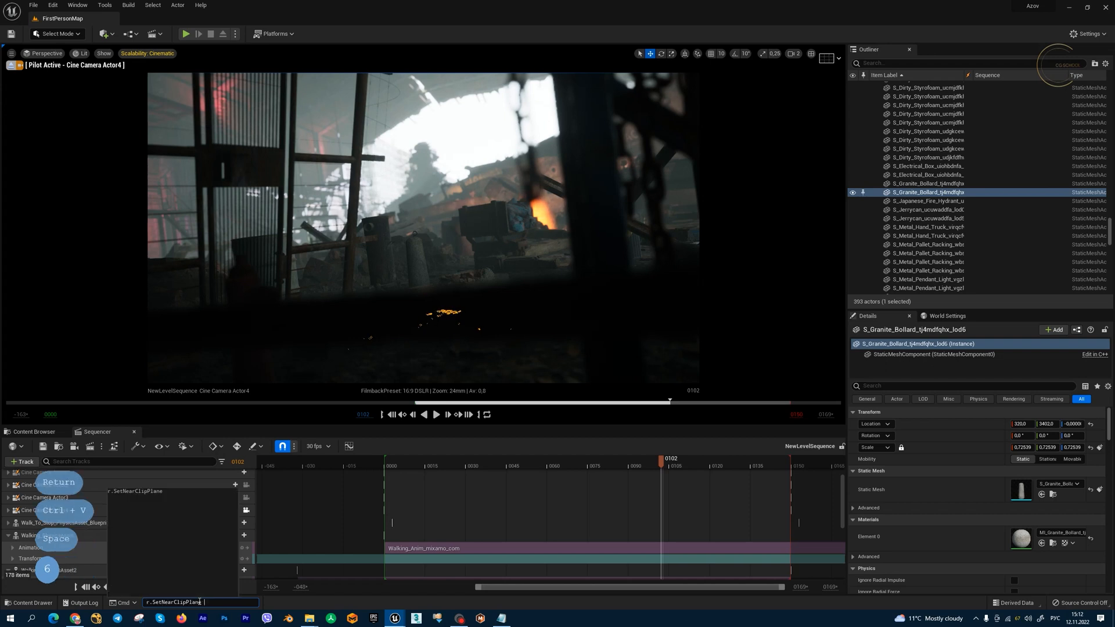
key("Return")
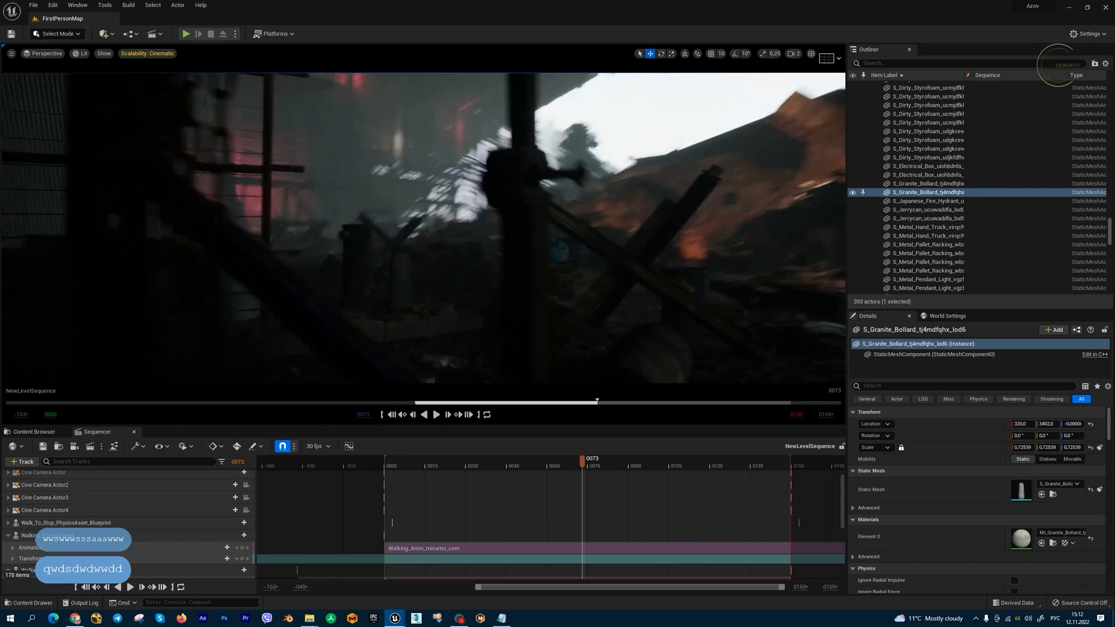
Fly the camera with WASD and paste r.SetNearClipPlane again for a new value
type("wdd")
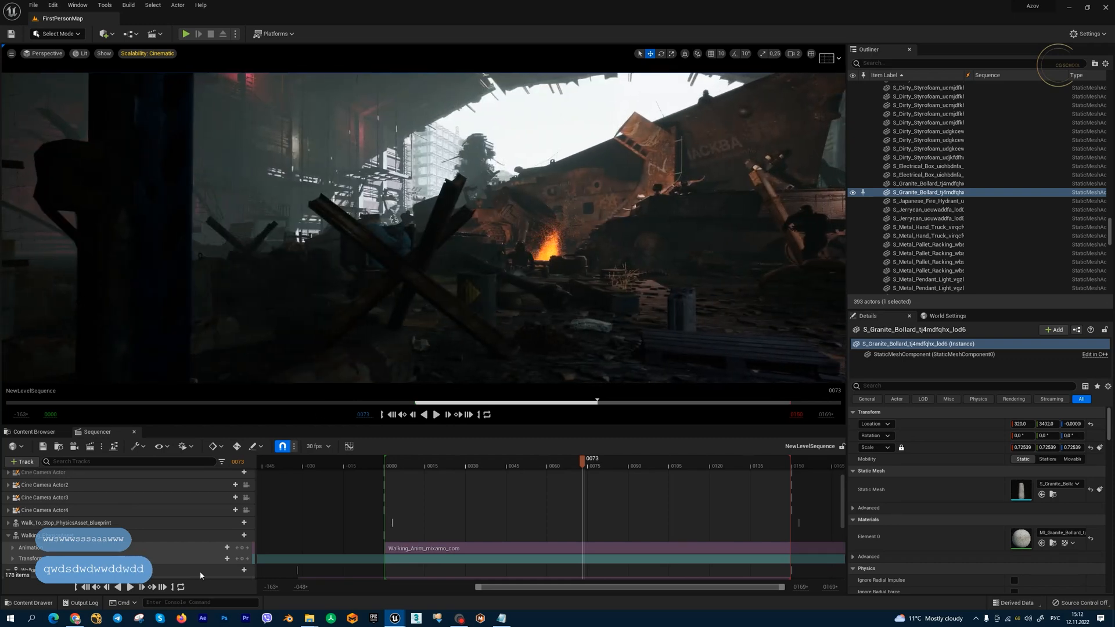
key("ctrl+v")
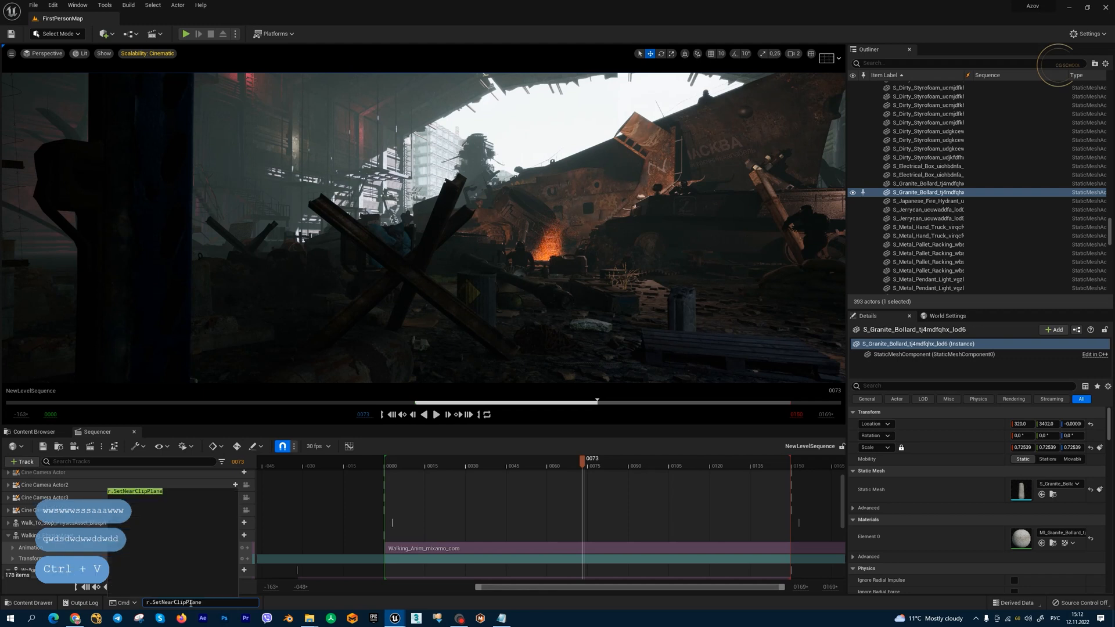
key("space")
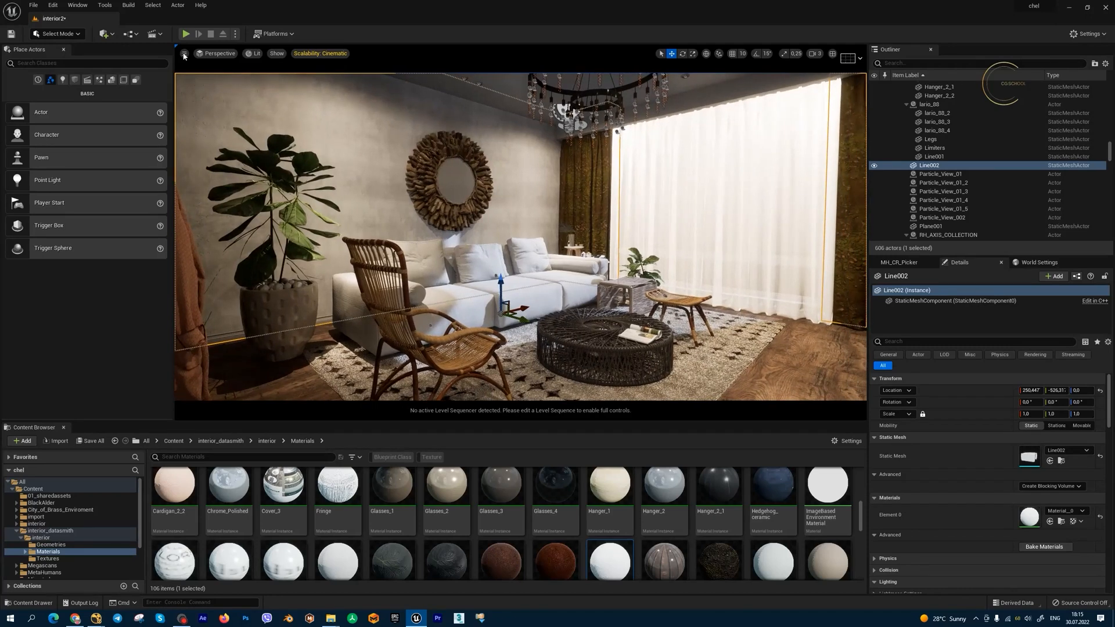
Capture a High Resolution Screenshot of the living room at a 2.0 size multiplier
left_click(184, 52)
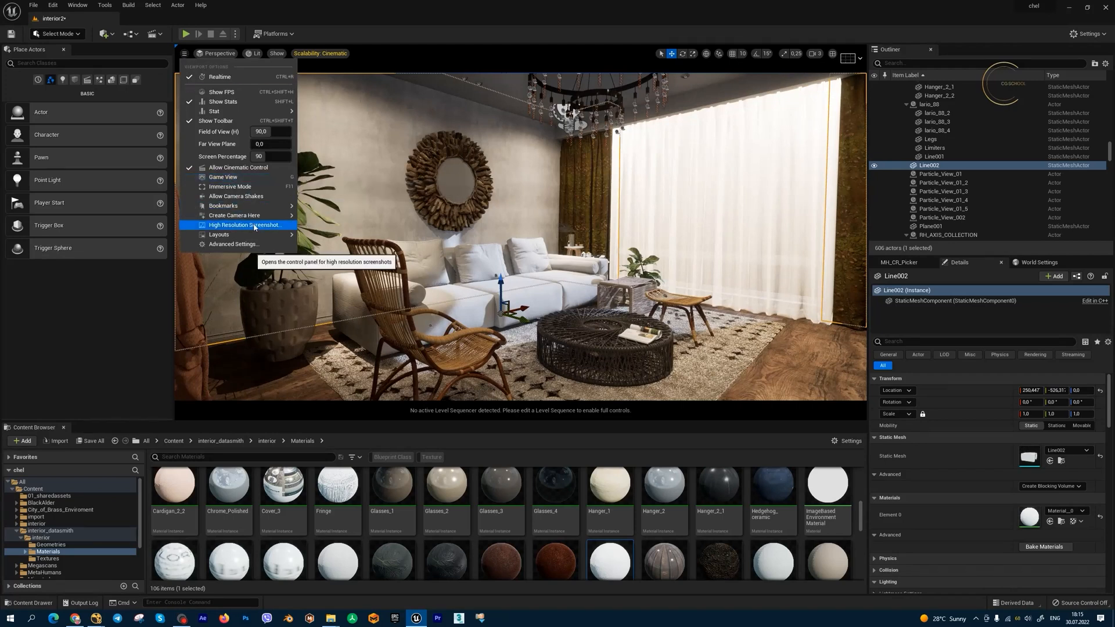
mouse_move(245, 224)
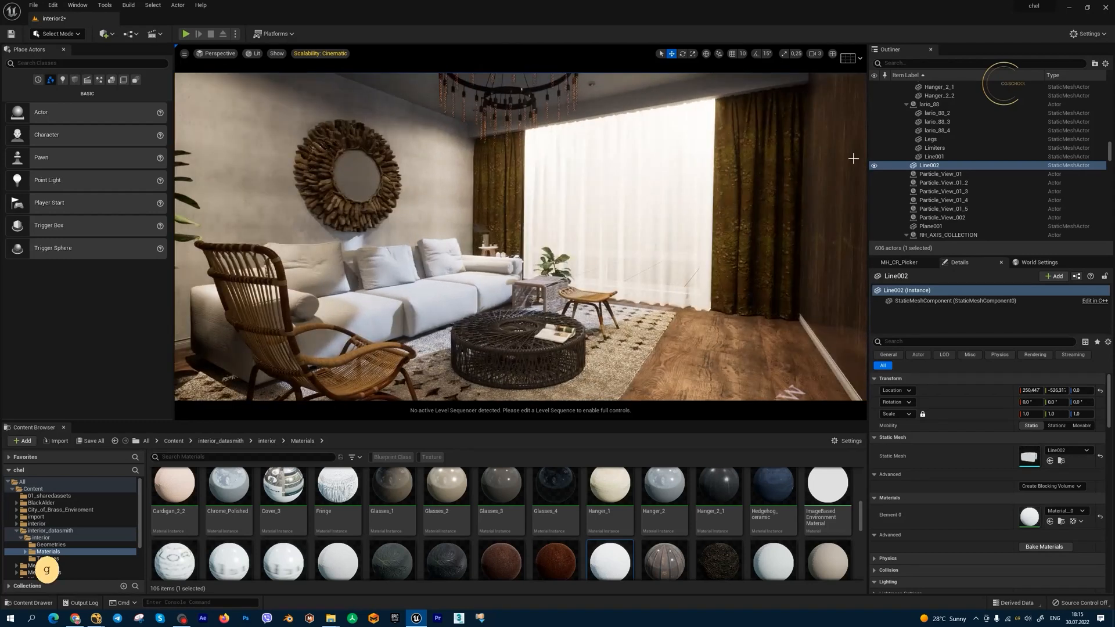
left_click(1087, 33)
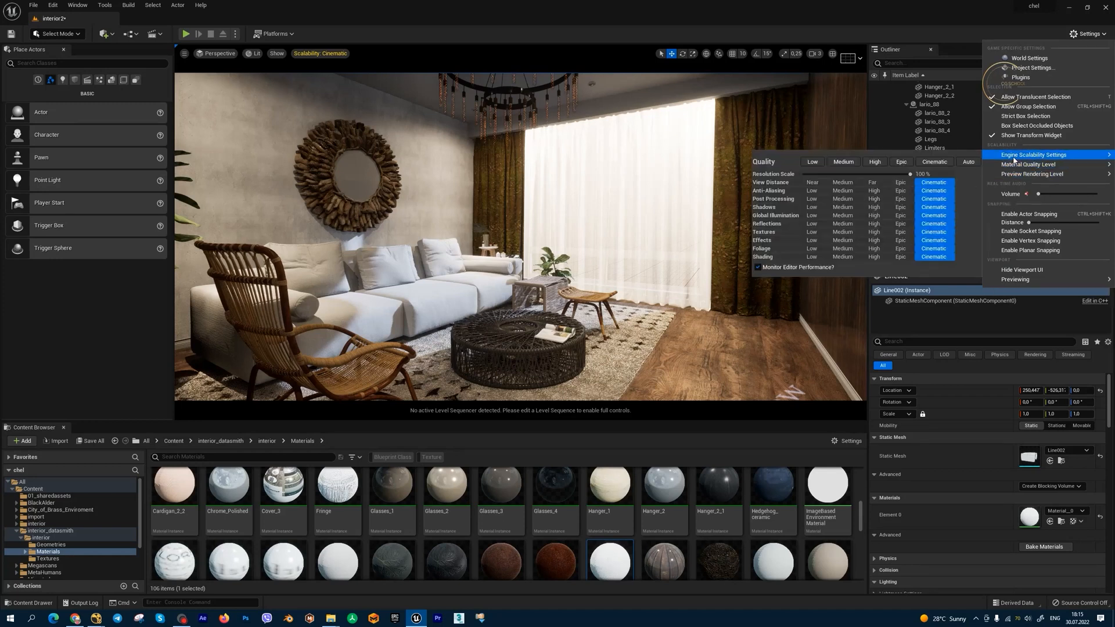
mouse_move(1034, 164)
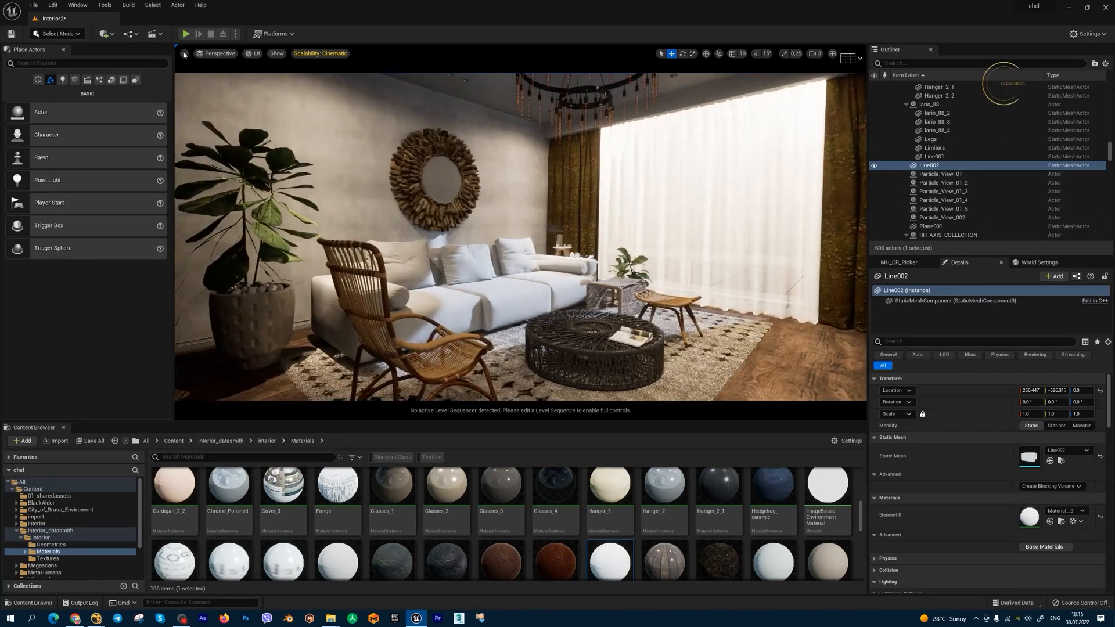
left_click(185, 53)
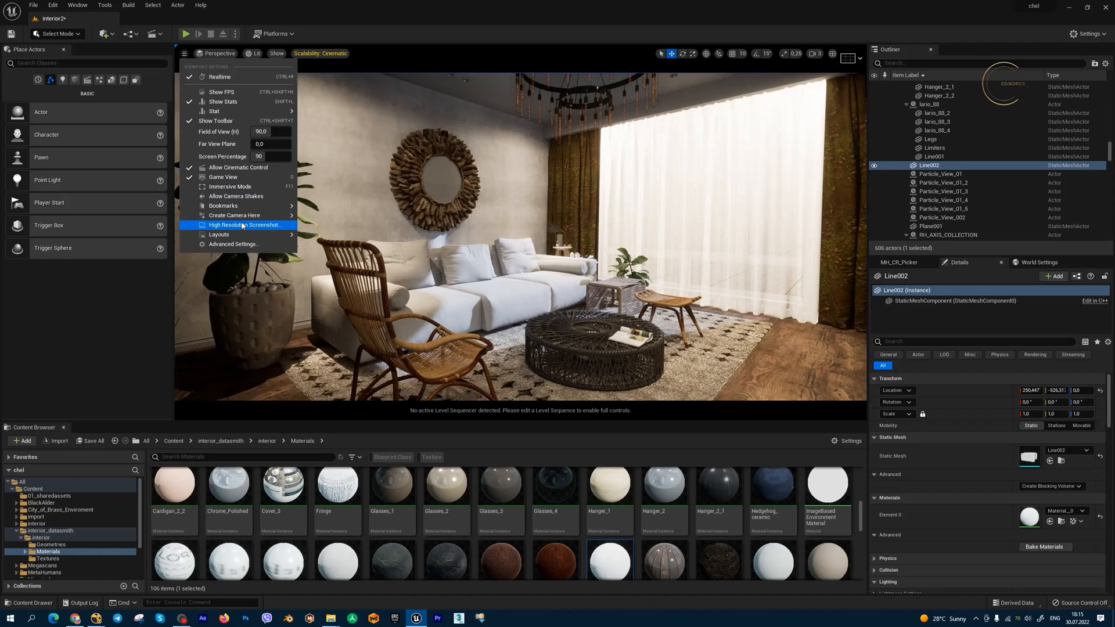
left_click(242, 224)
type("2")
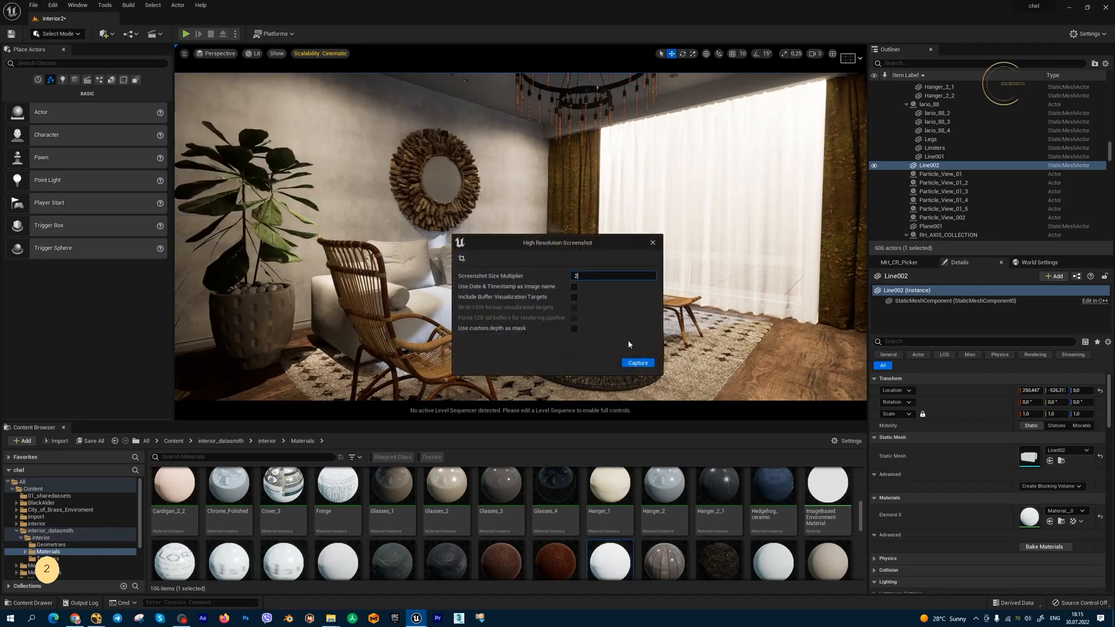
mouse_move(637, 363)
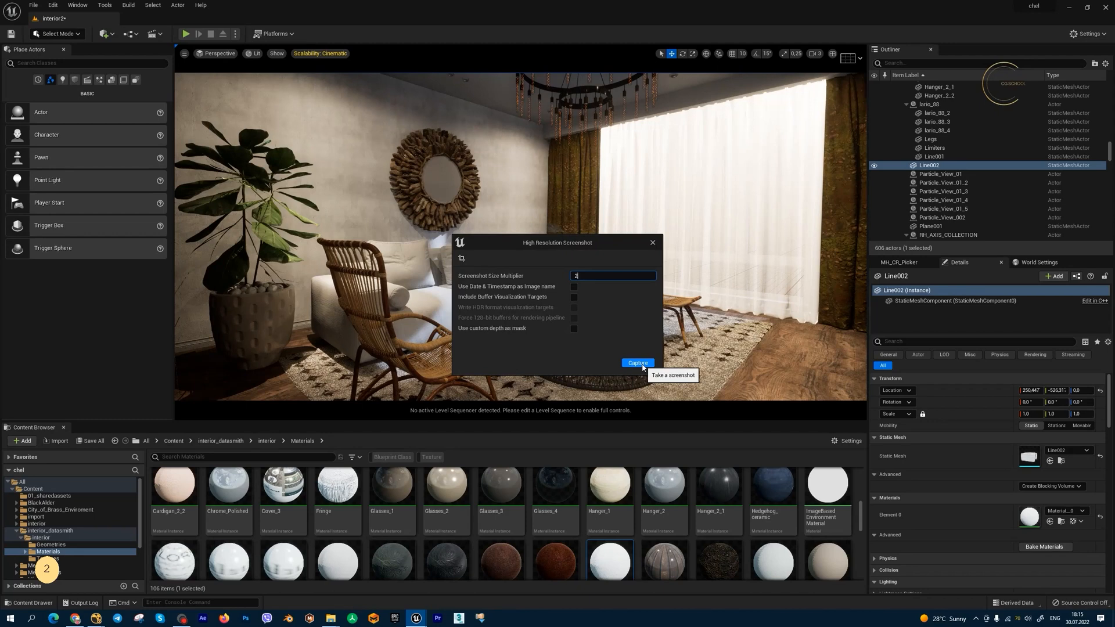
left_click(637, 362)
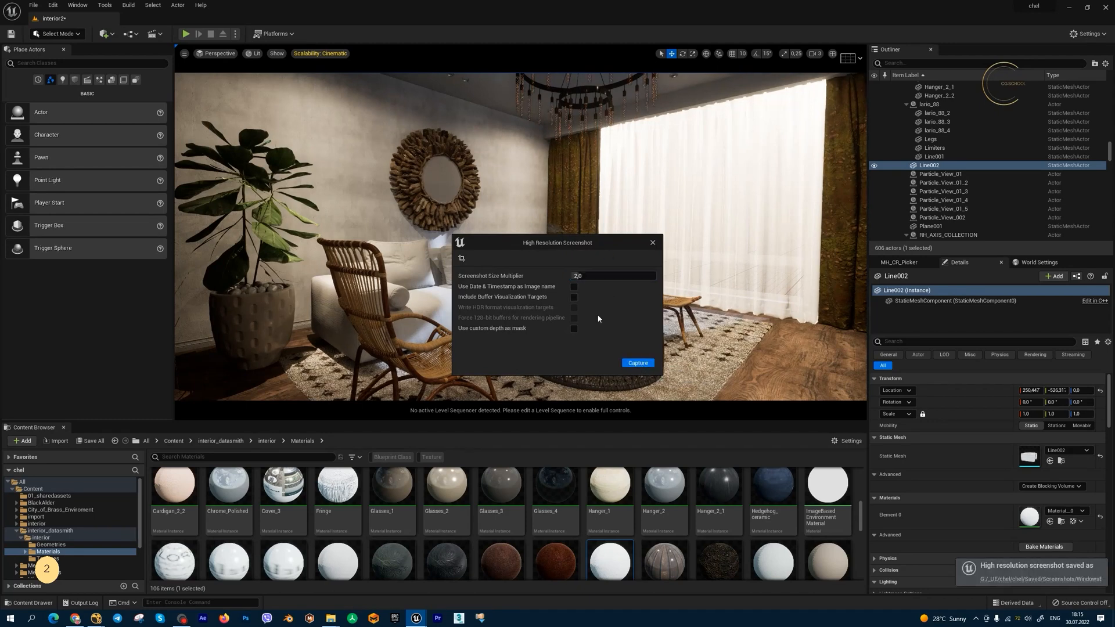
mouse_move(885, 519)
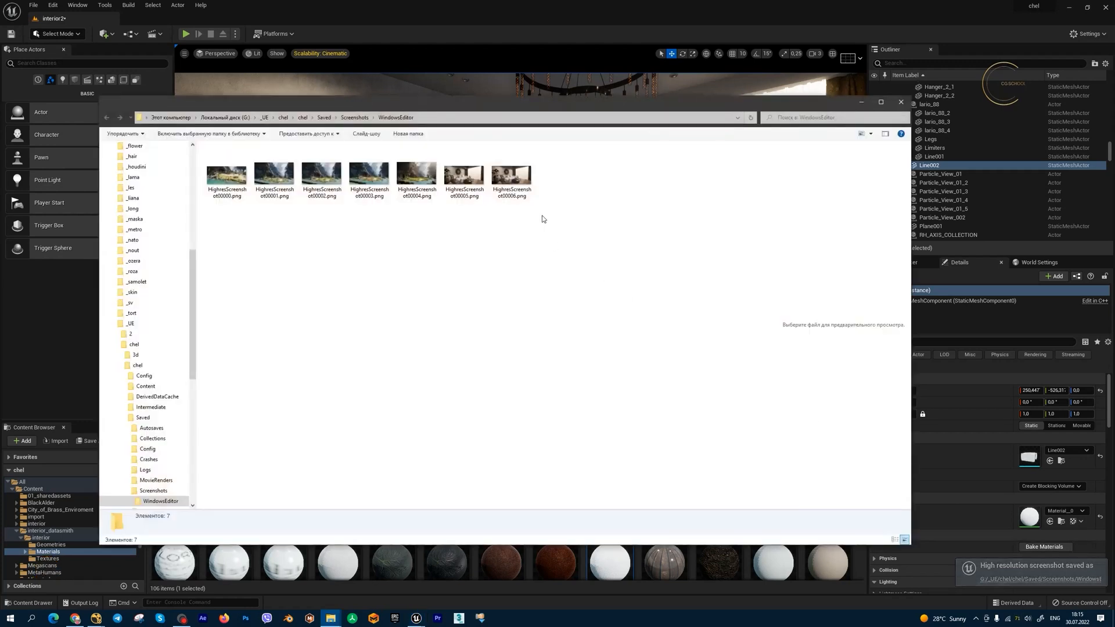
Open the Saved/Screenshots/WindowsEditor folder from the notification, then dismiss the screenshot panel
double_click(511, 178)
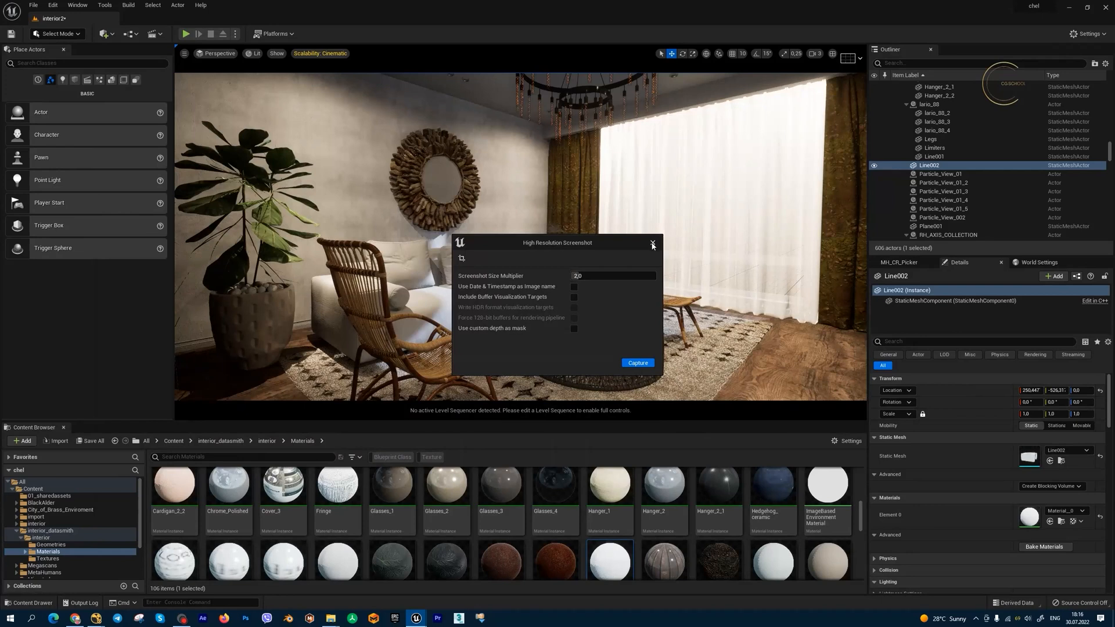
left_click(651, 243)
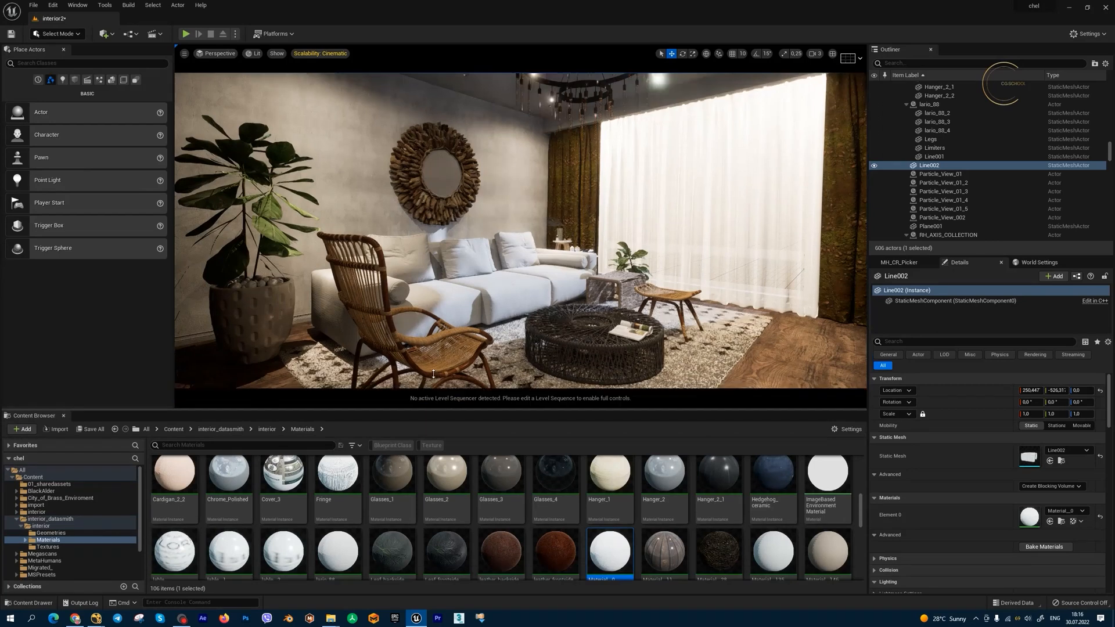
Enable Show Engine Content and expand the Engine folder in the Content Browser
left_click(50, 474)
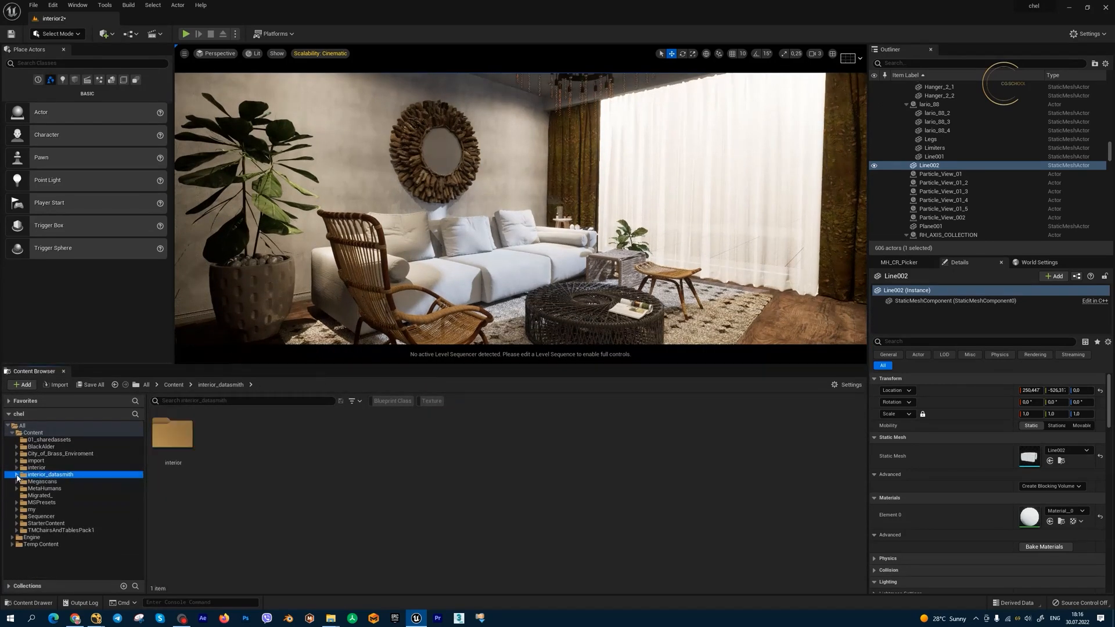
left_click(850, 385)
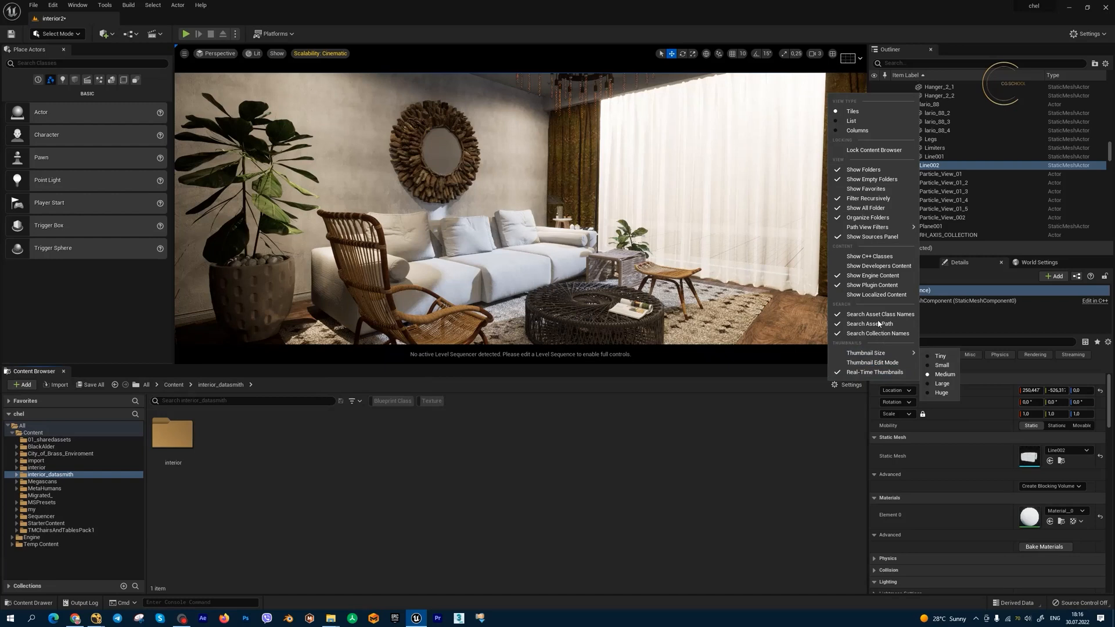
mouse_move(873, 286)
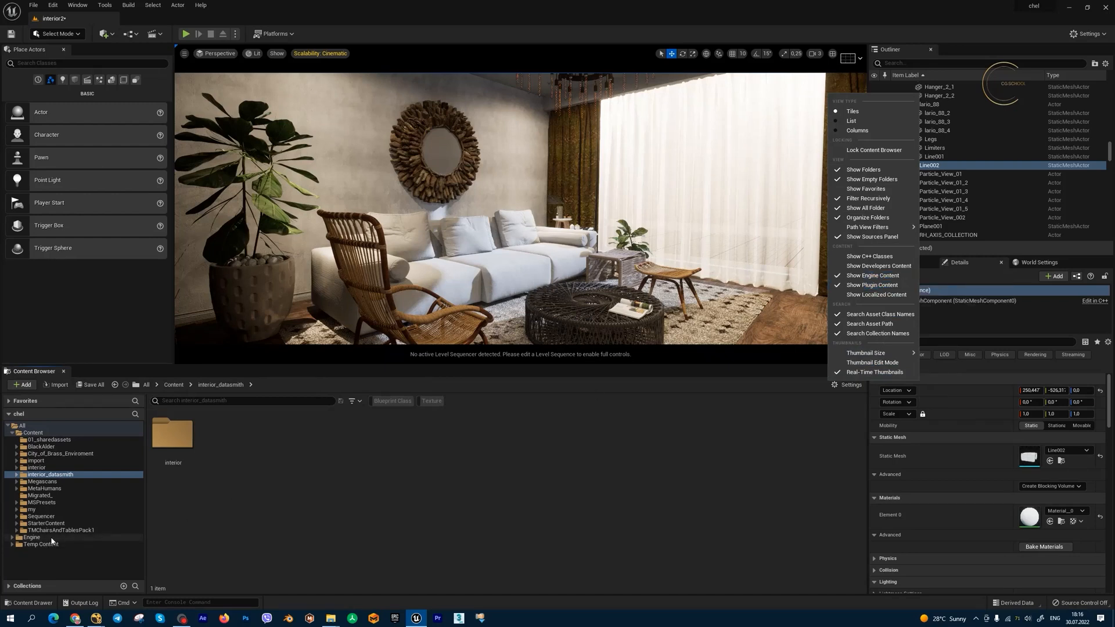
left_click(31, 537)
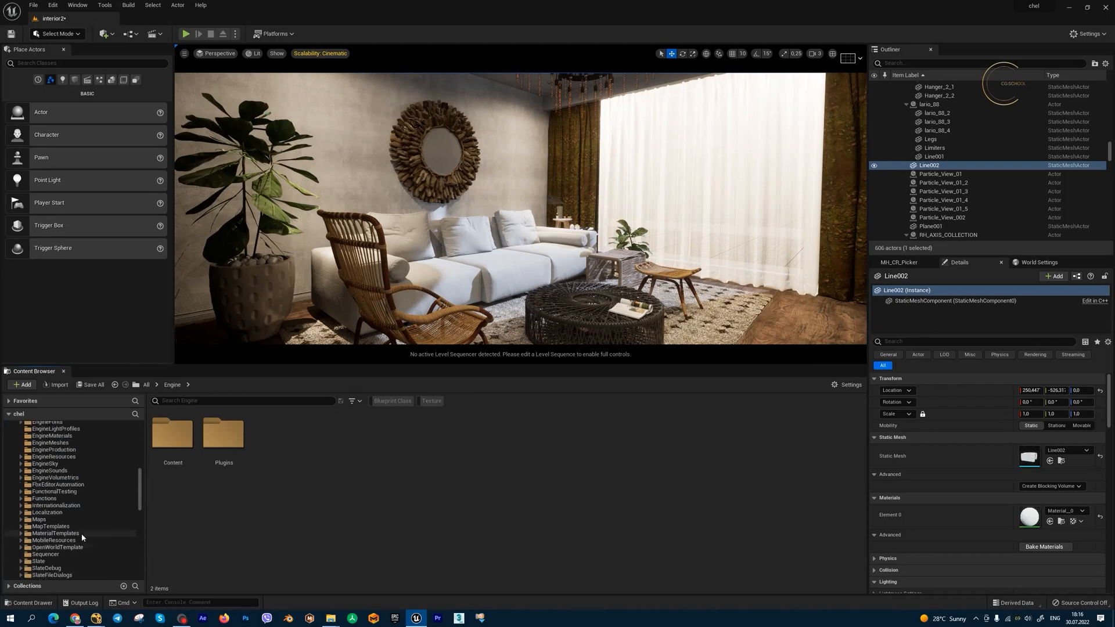
left_click(31, 519)
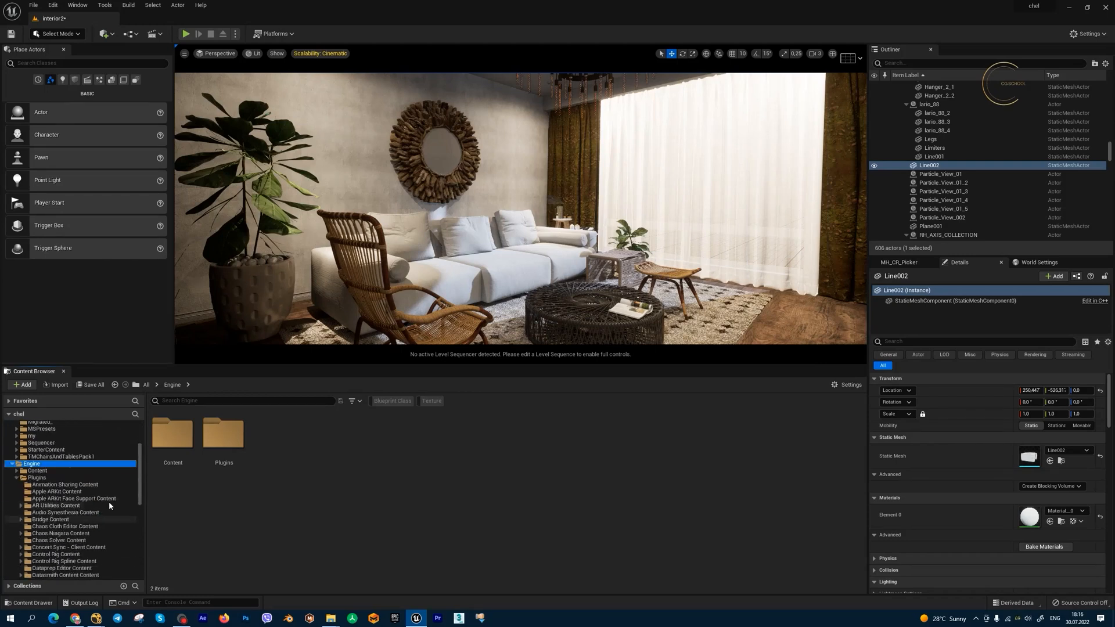
mouse_move(47, 479)
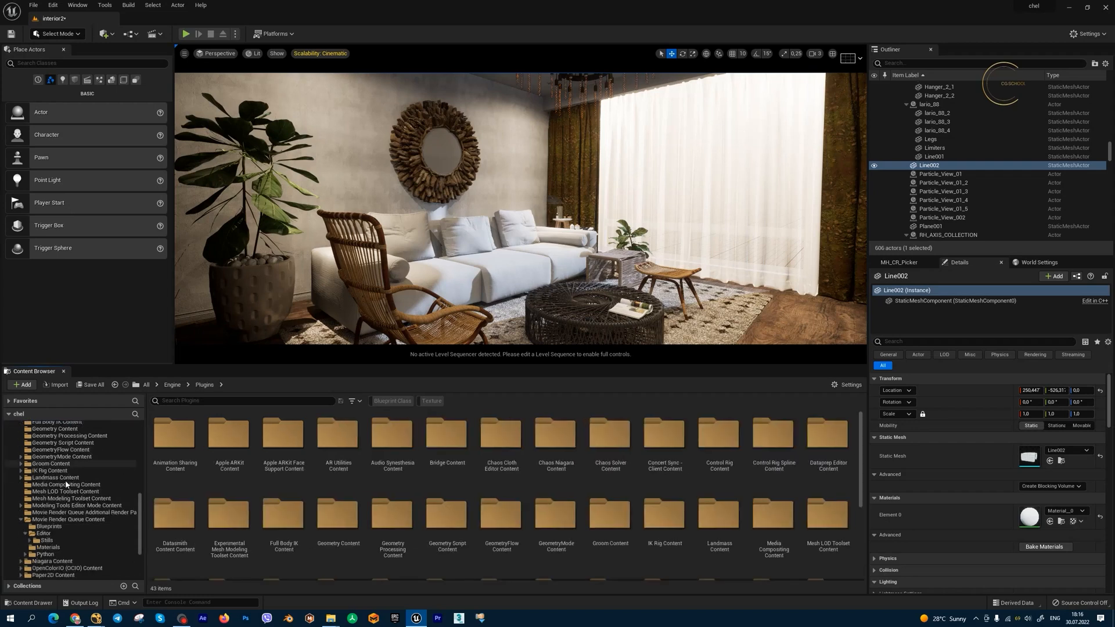
Browse to Movie Render Queue Content > Editor > Stills and bring up actions for StillRenderSetupAutomation
left_click(67, 506)
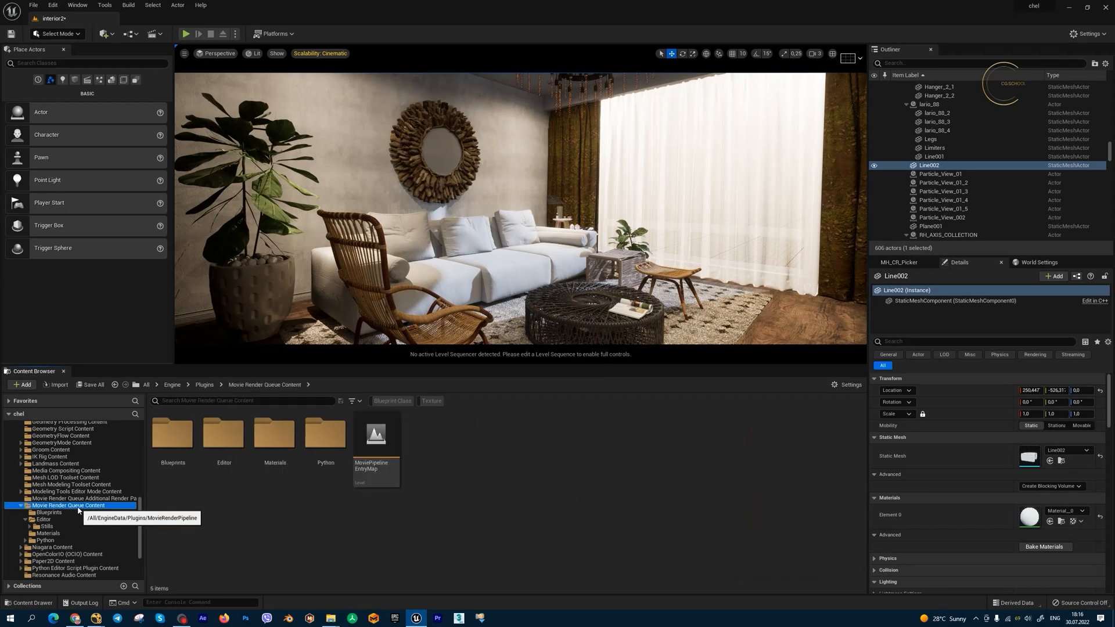
left_click(43, 519)
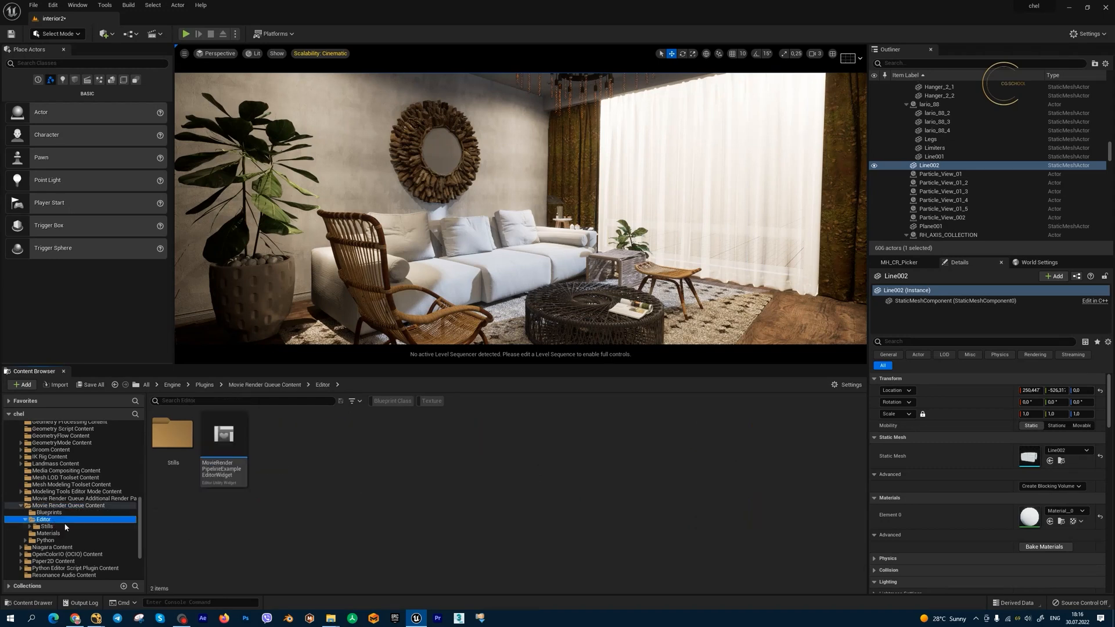
left_click(44, 528)
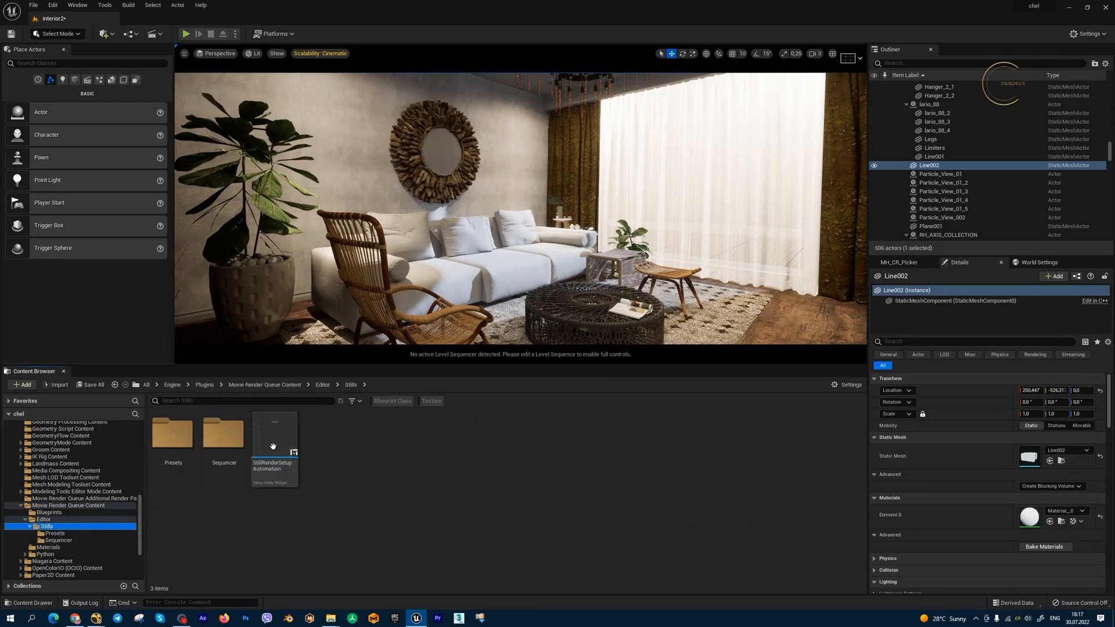
left_click(274, 438)
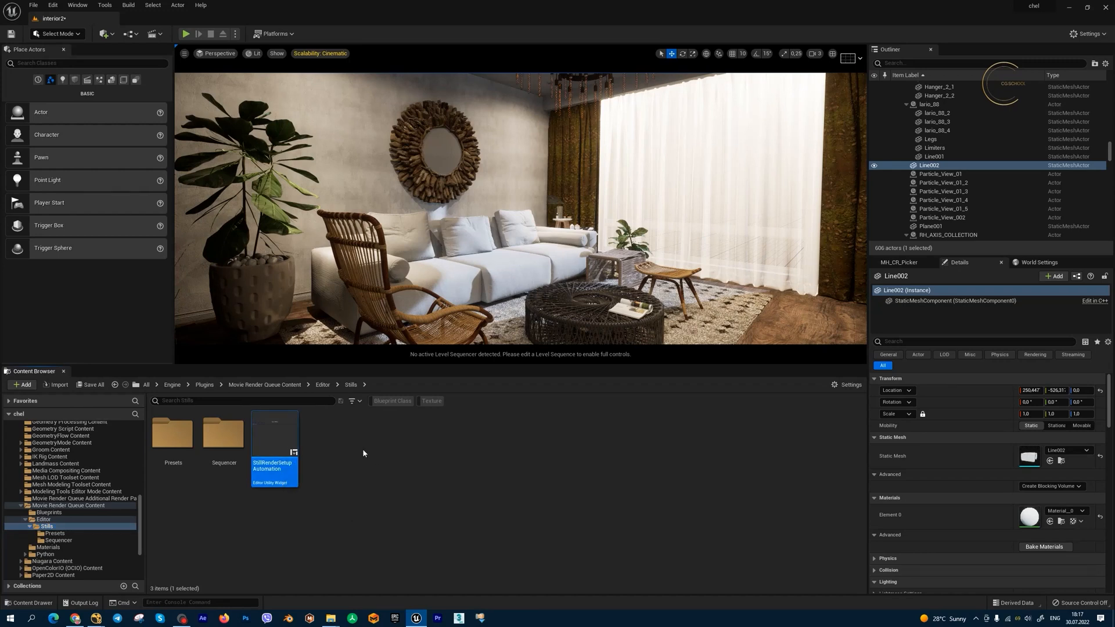
right_click(274, 448)
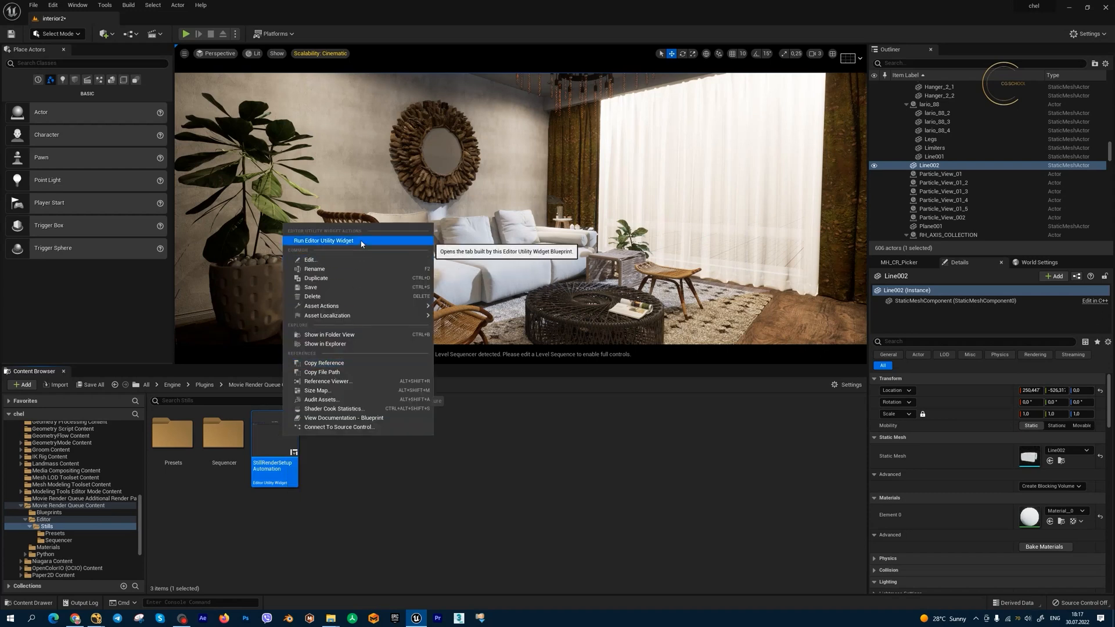
Run the Sequencer Still Setup widget, review its job presets and open Still_Draft for editing
left_click(323, 241)
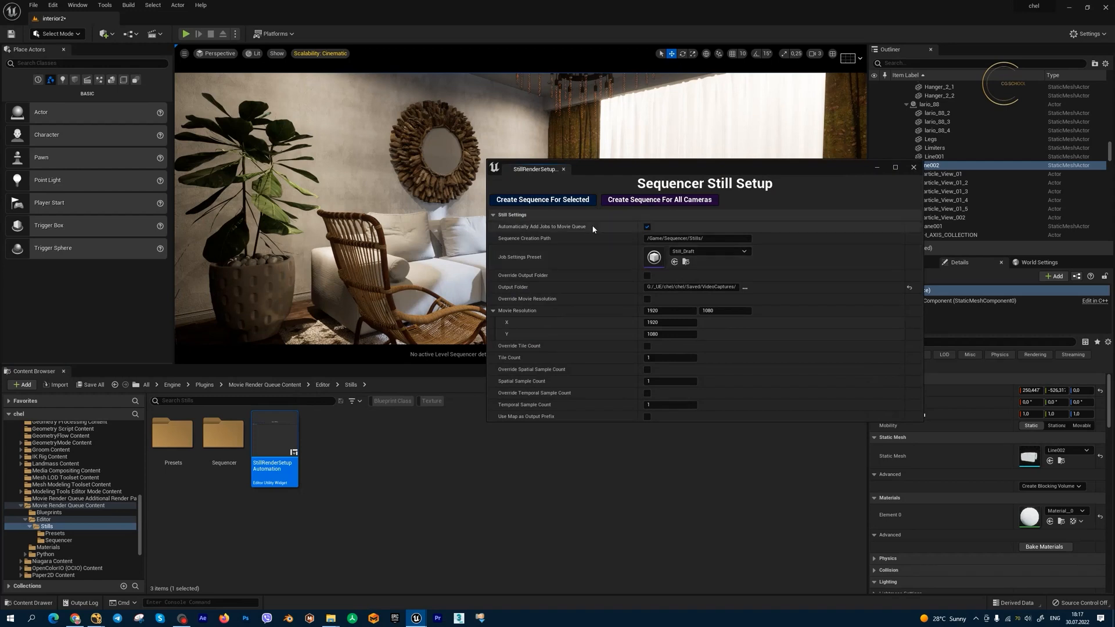
mouse_move(702, 185)
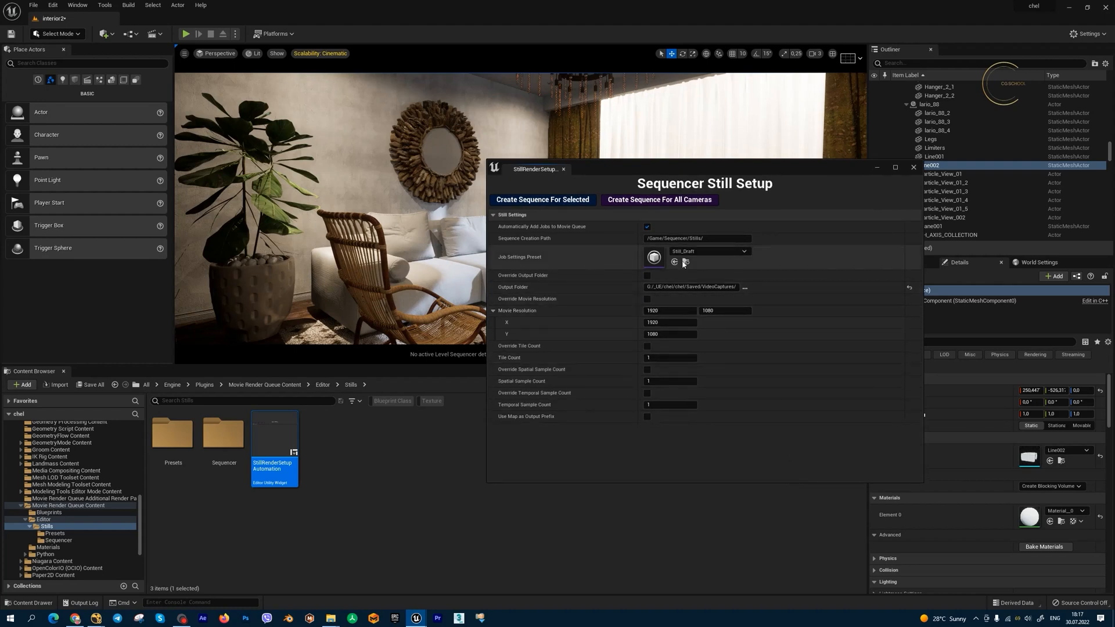
left_click(744, 251)
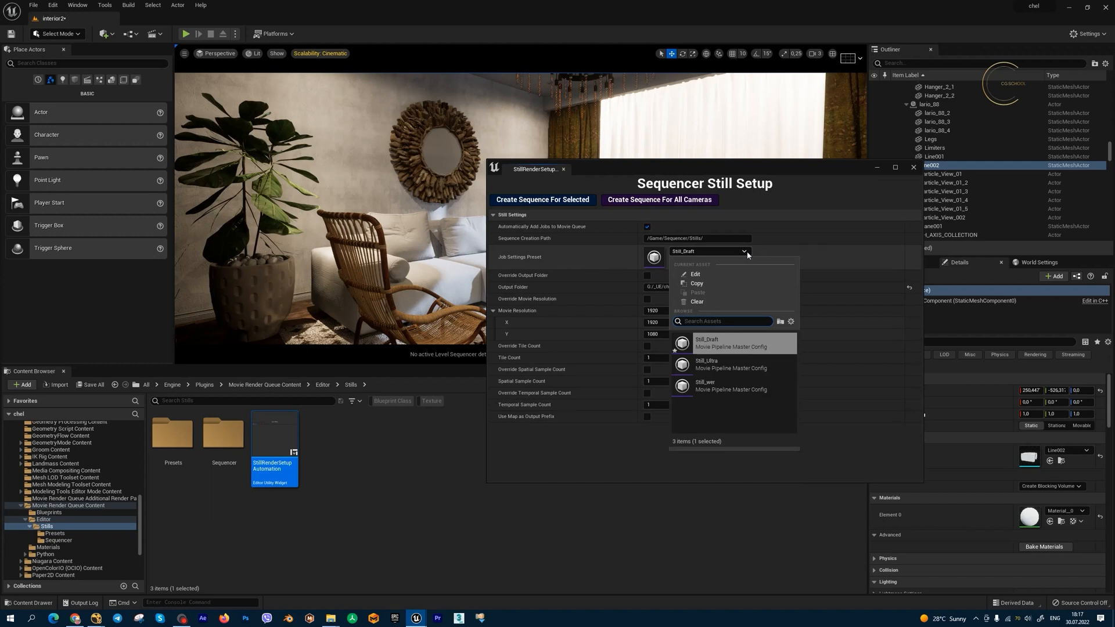
mouse_move(752, 369)
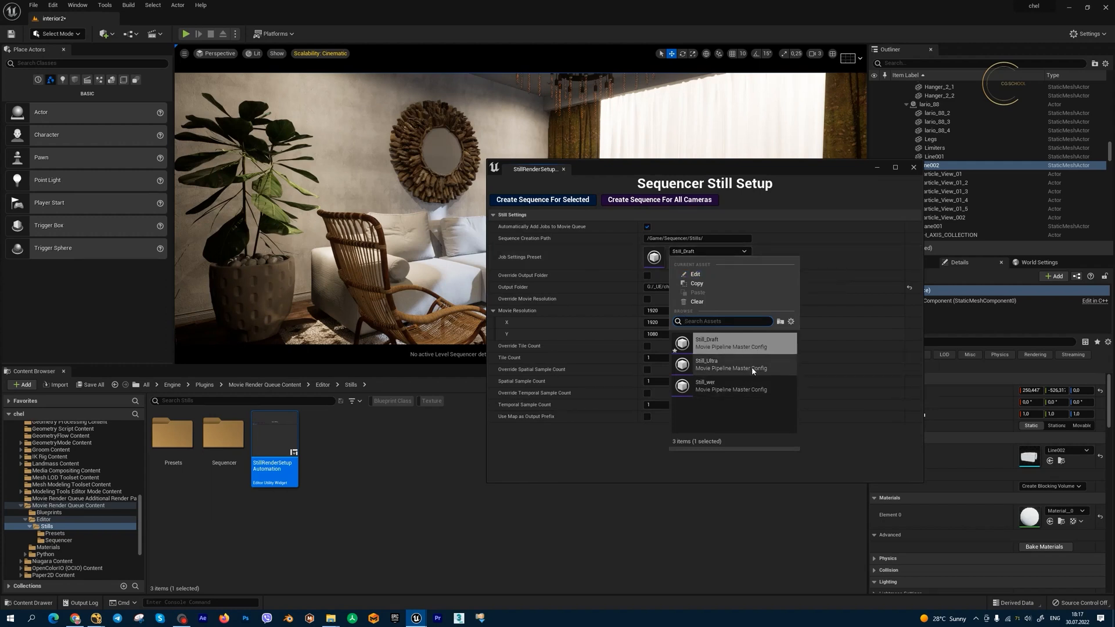
mouse_move(747, 384)
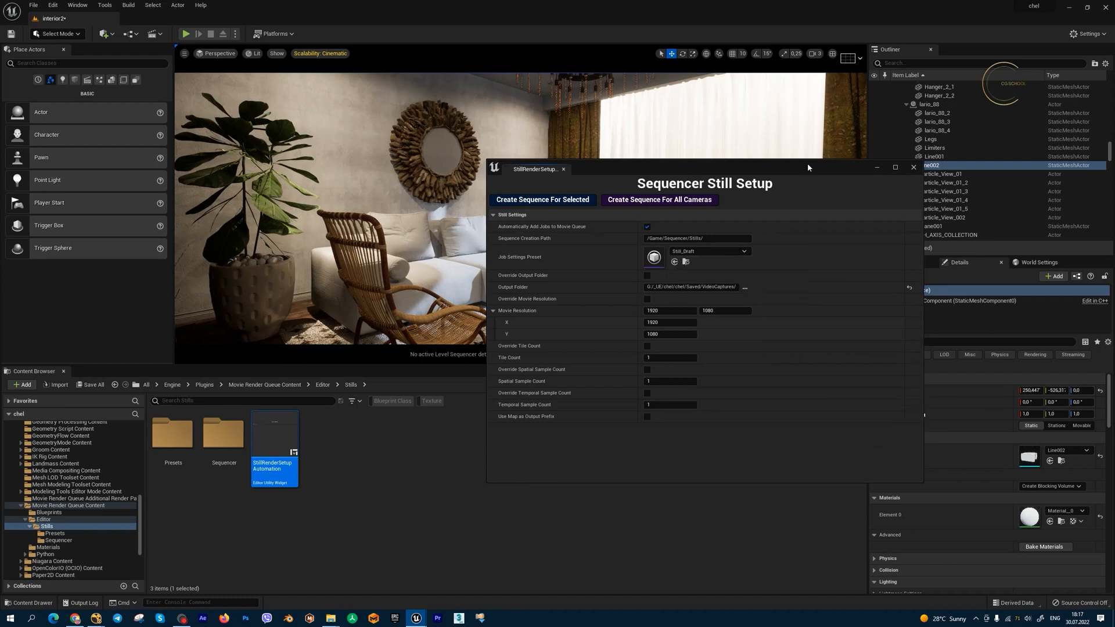
mouse_move(654, 257)
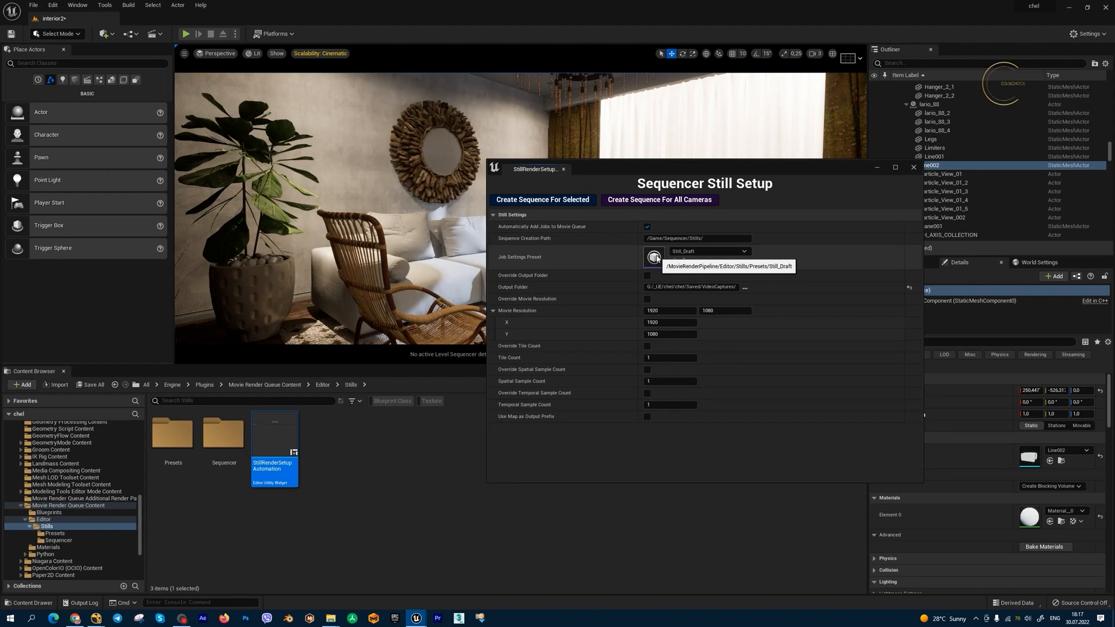
left_click(654, 257)
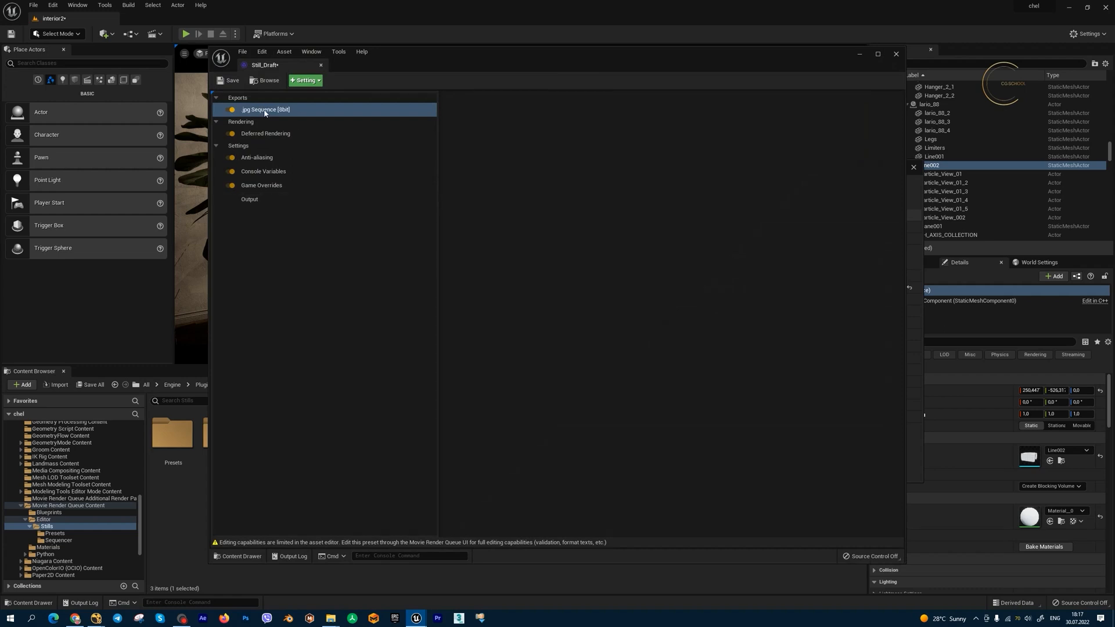
Review the preset's anti-aliasing, console and game override settings and add the Object Ids (Limited) pass
left_click(256, 157)
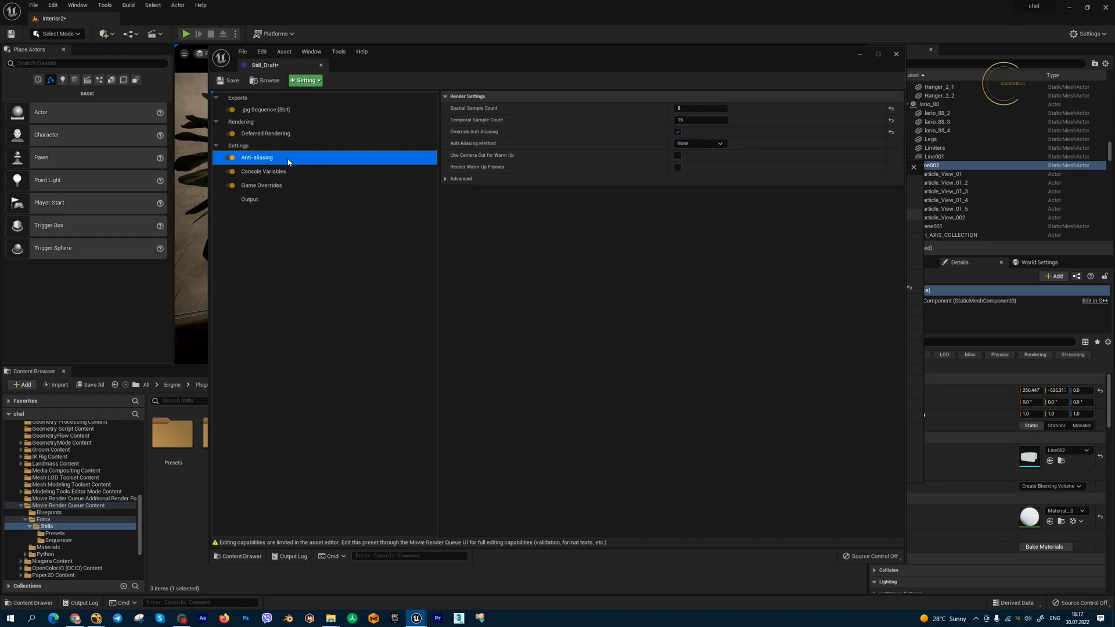
left_click(700, 108)
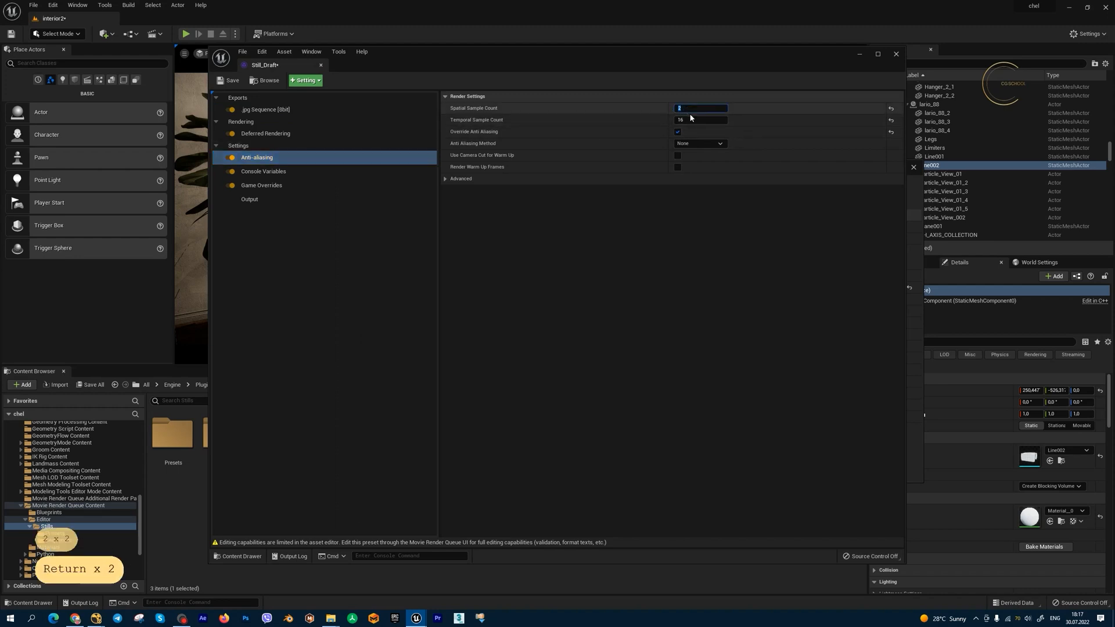
left_click(264, 171)
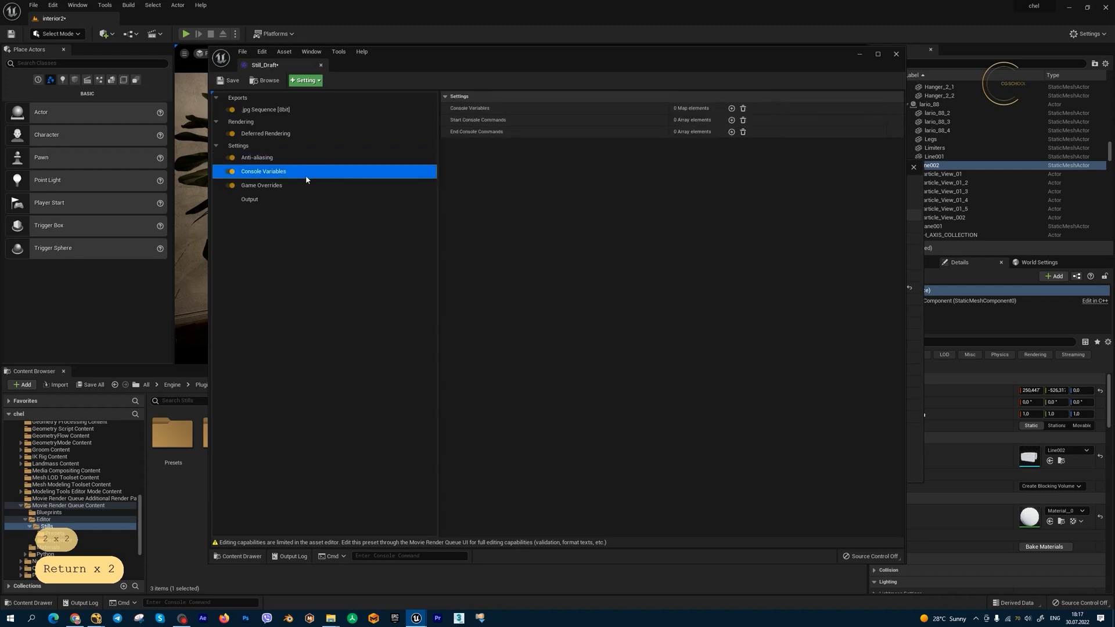
left_click(262, 185)
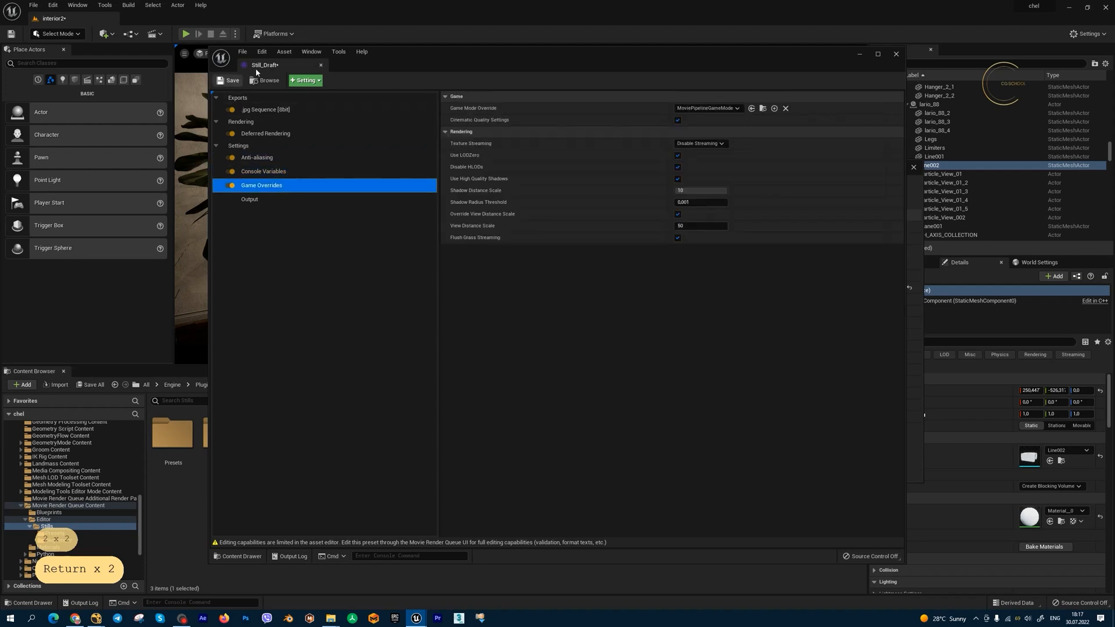
left_click(306, 80)
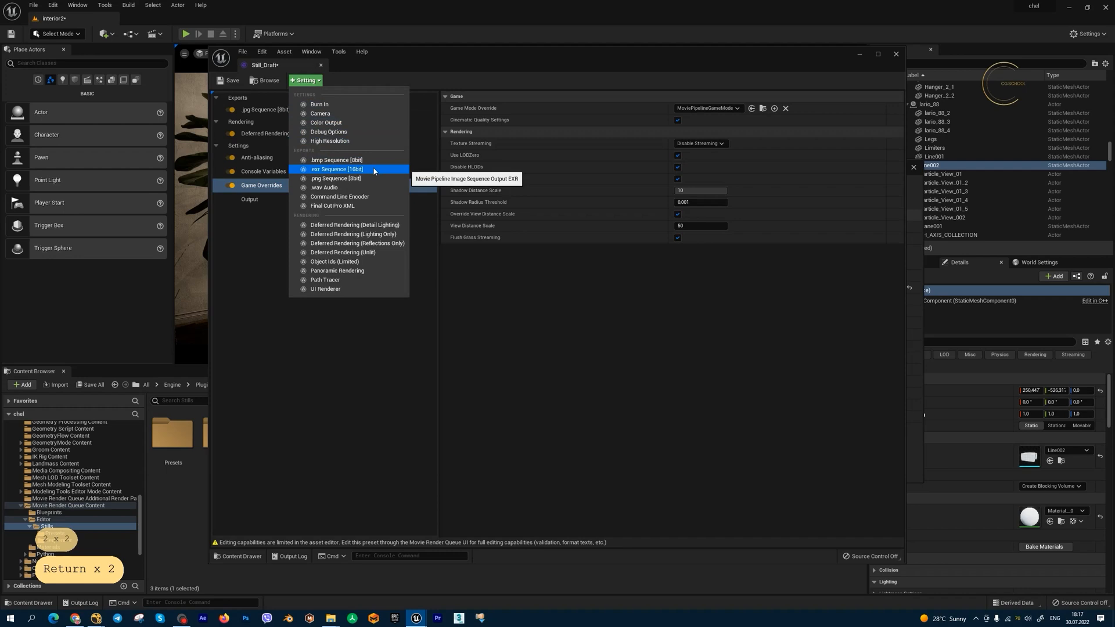
left_click(335, 261)
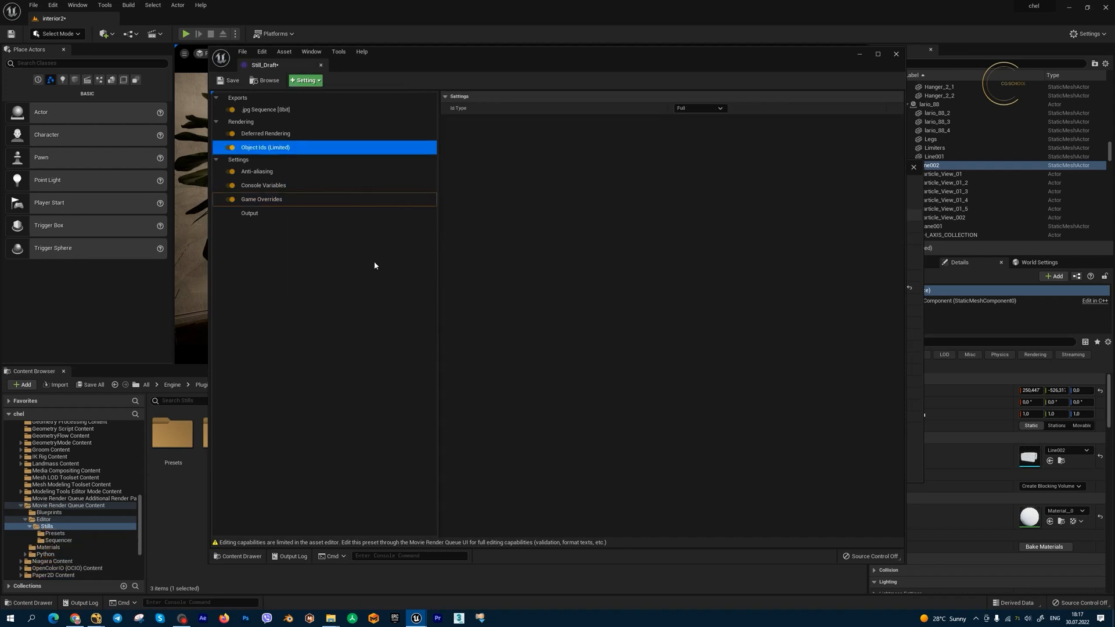
left_click(250, 213)
type("2160")
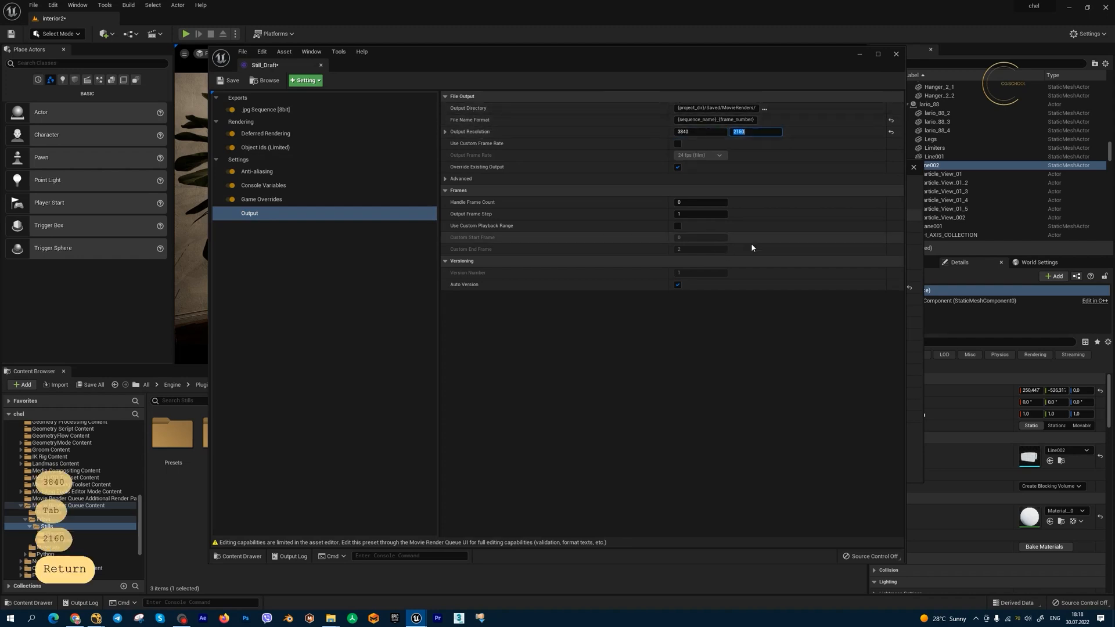
Save the preset as a new asset named 5 and reopen the still render setup tool
left_click(242, 51)
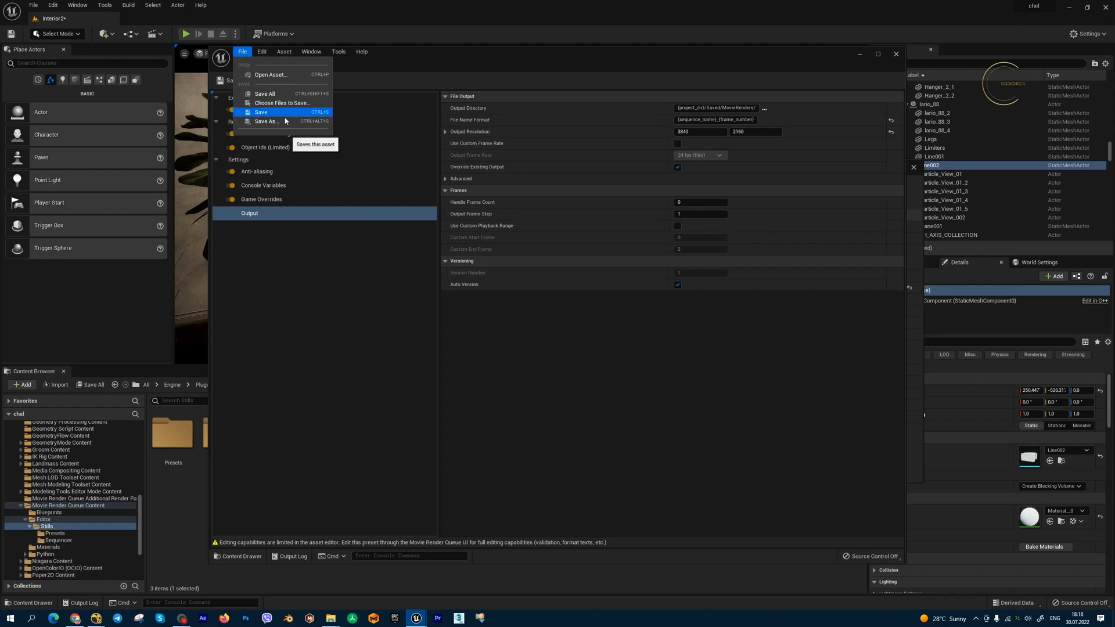
left_click(266, 121)
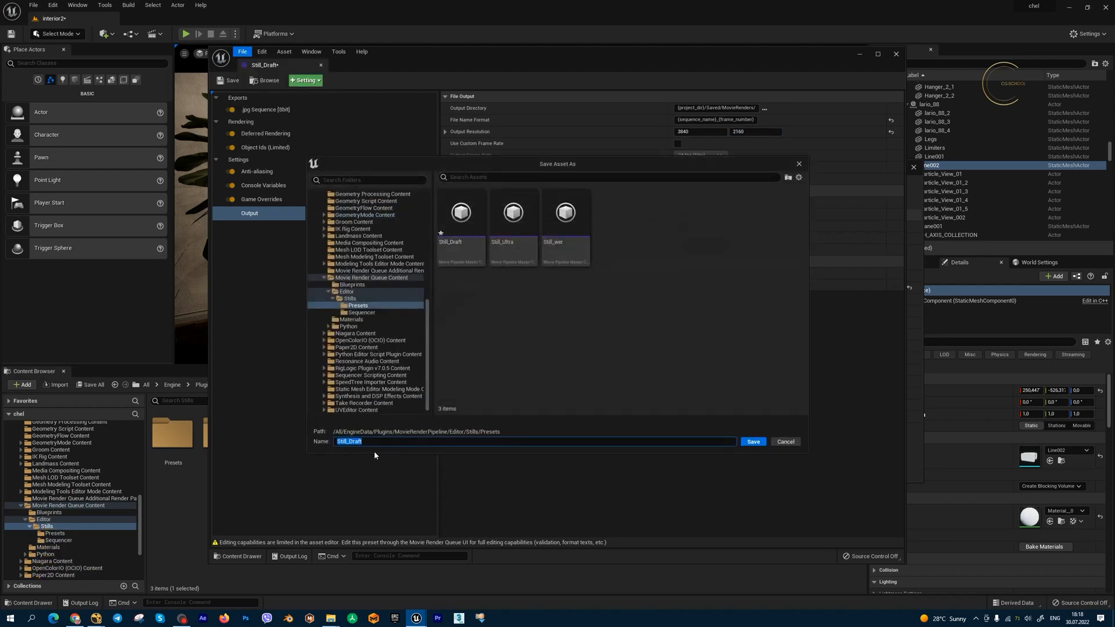
mouse_move(384, 445)
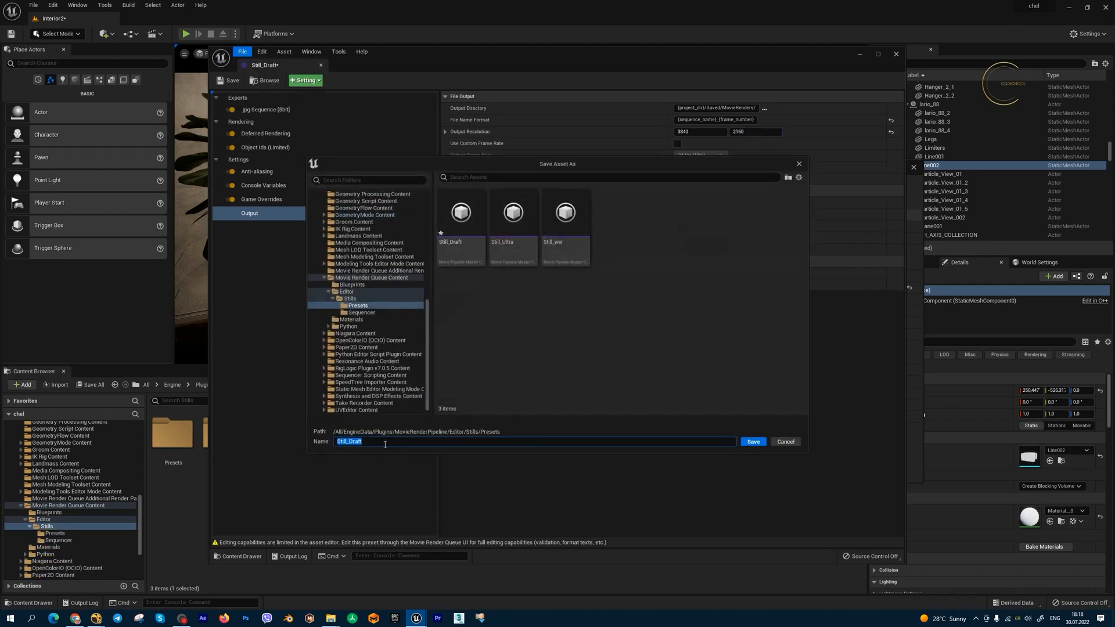
type("5")
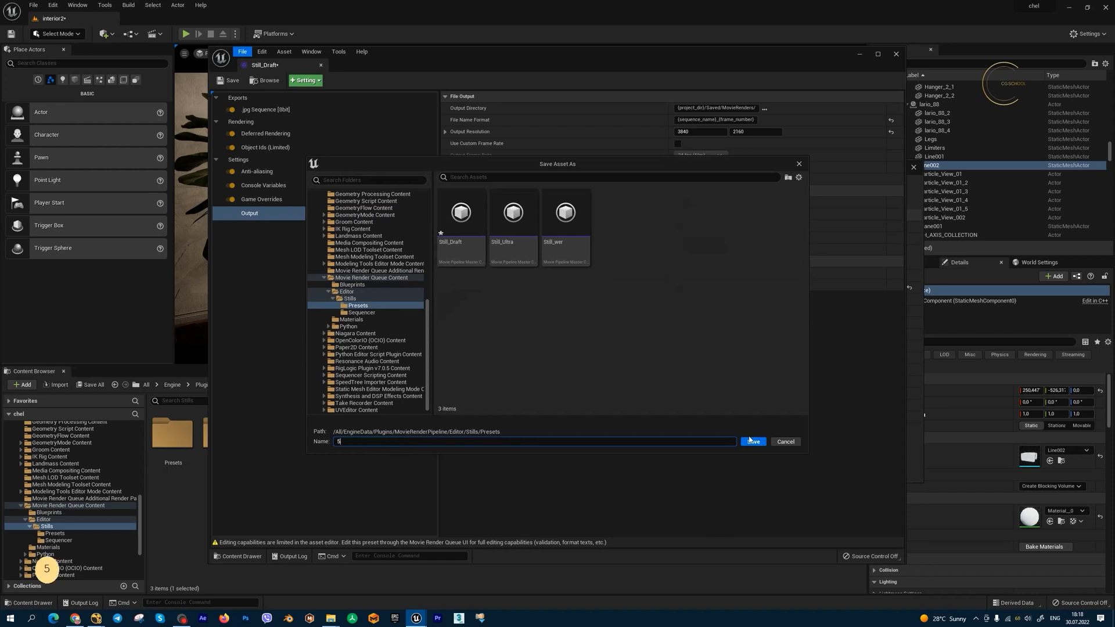
left_click(751, 441)
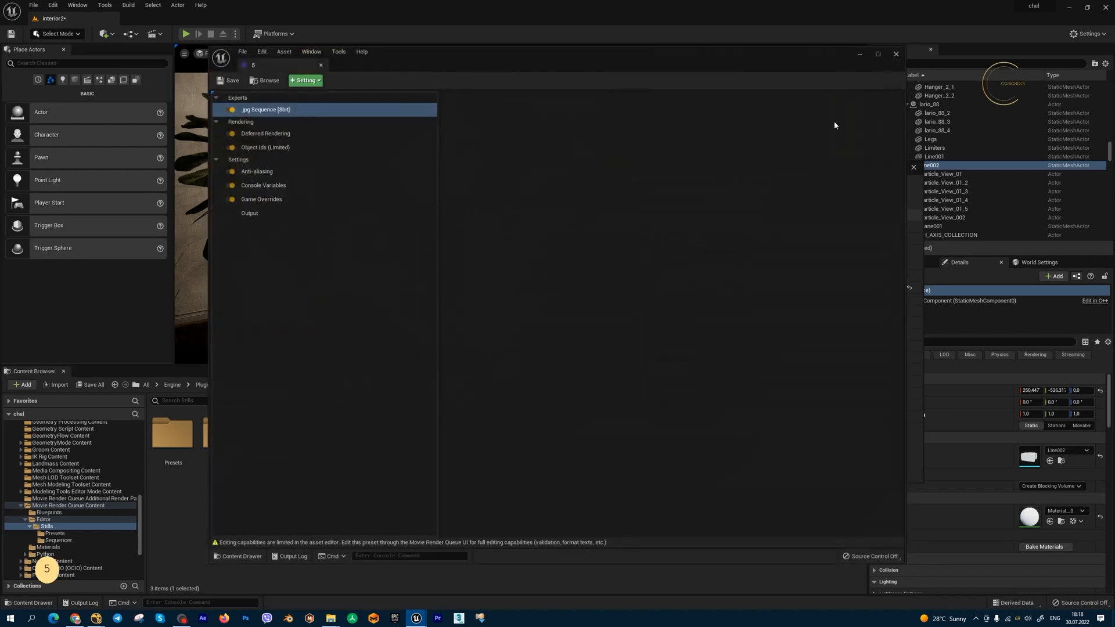
double_click(272, 438)
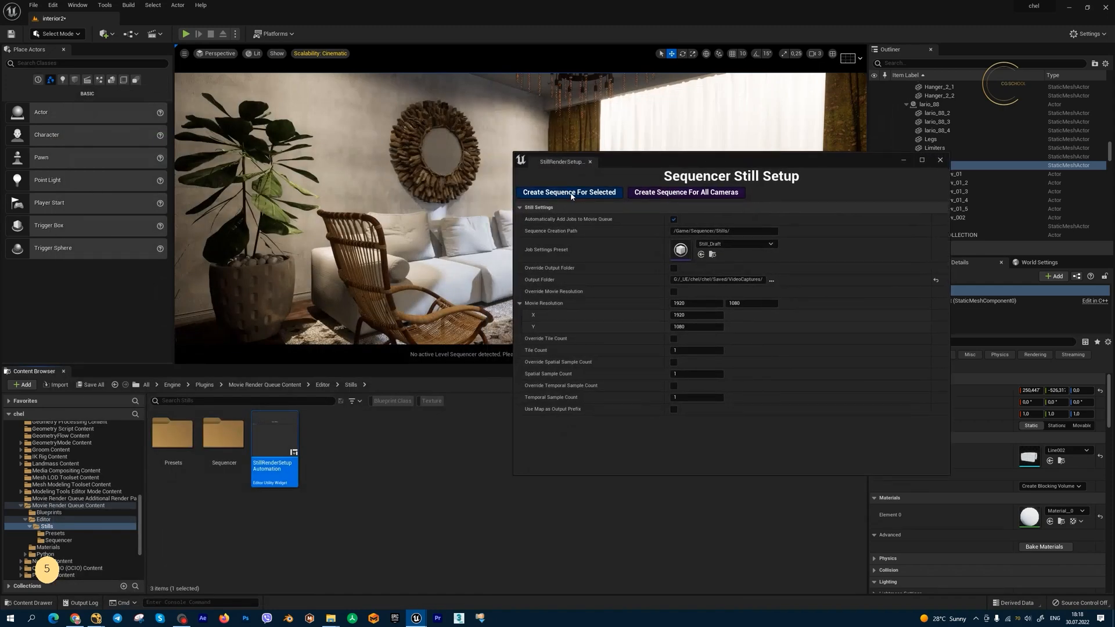
Pilot CoronaCamera001 in the viewport and set r.SetNearClipPlane to 100
left_click(218, 52)
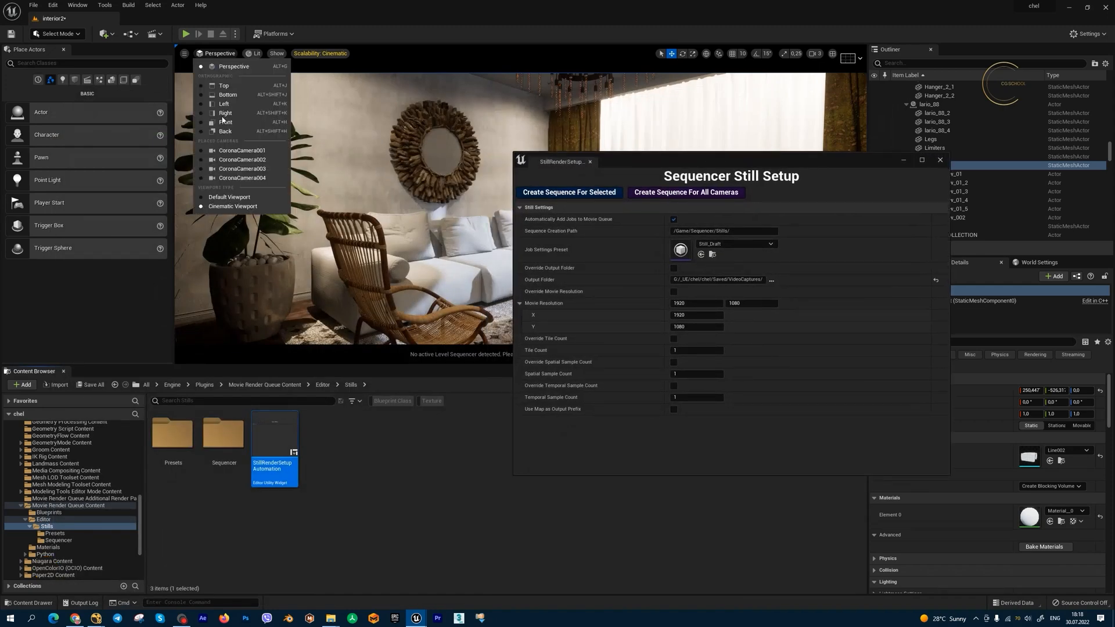
left_click(242, 150)
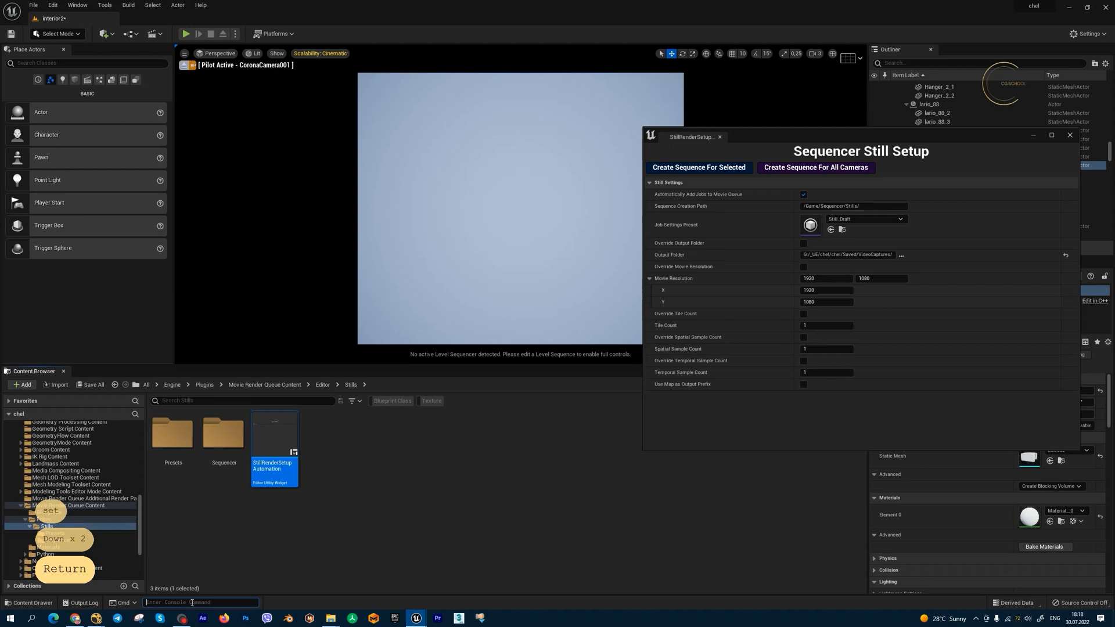
type("r.SetNearClipPlane")
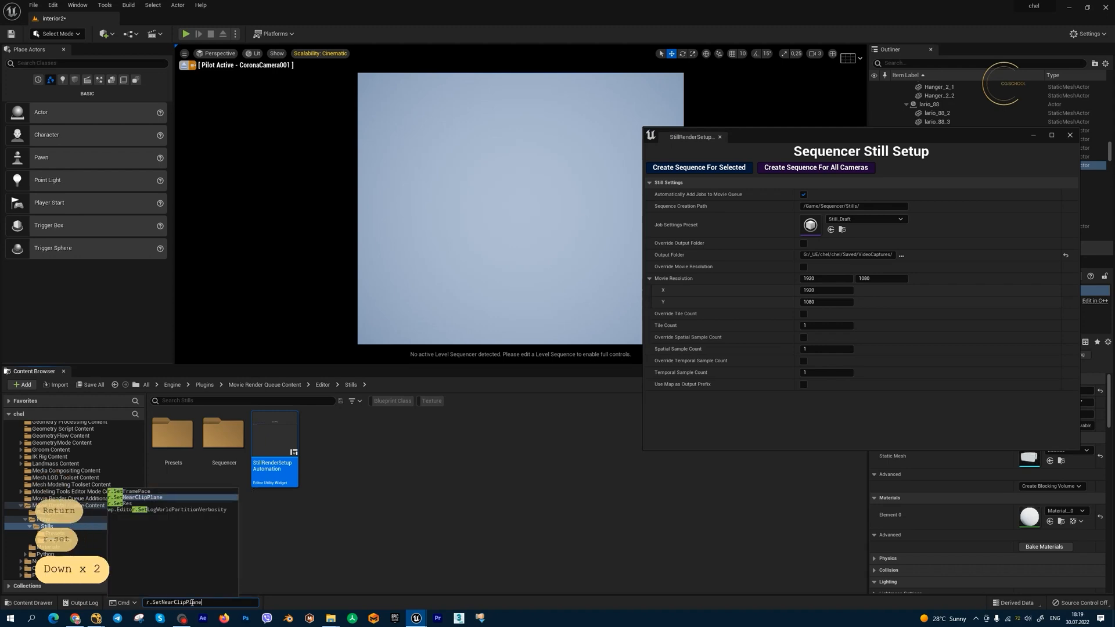
type("100")
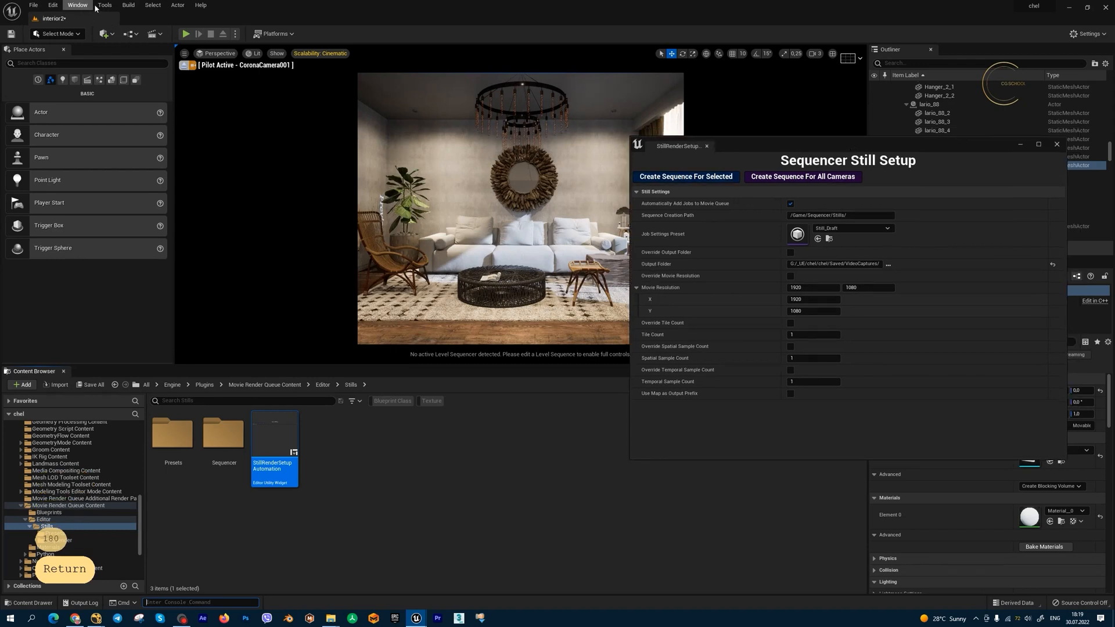
left_click(77, 4)
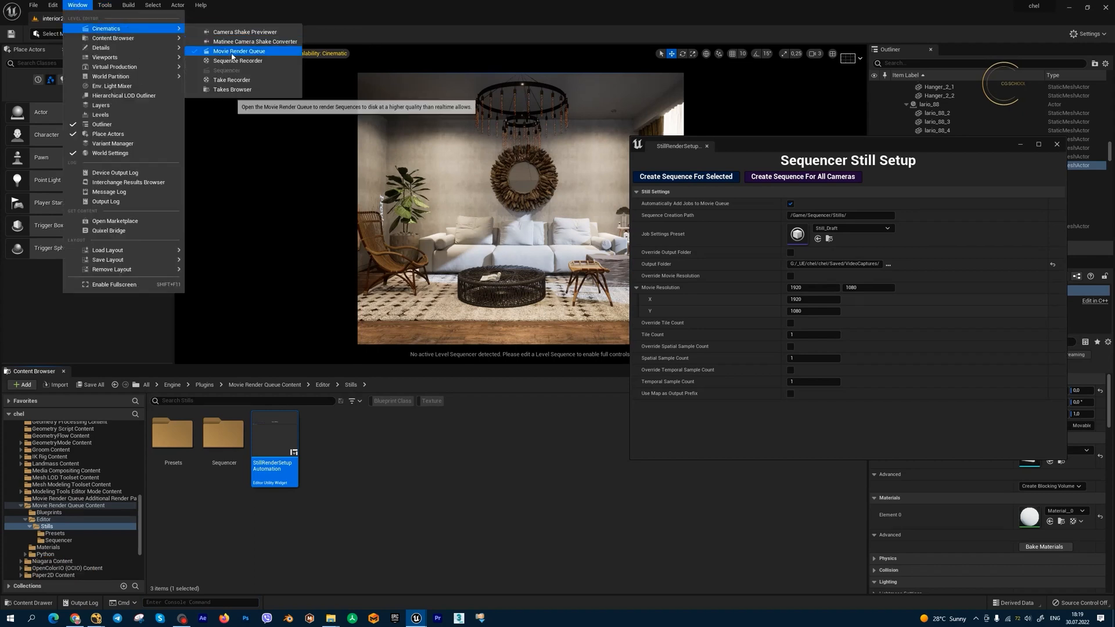
Clear the Movie Render Queue and create Still_Ultra jobs for all Corona cameras
left_click(240, 50)
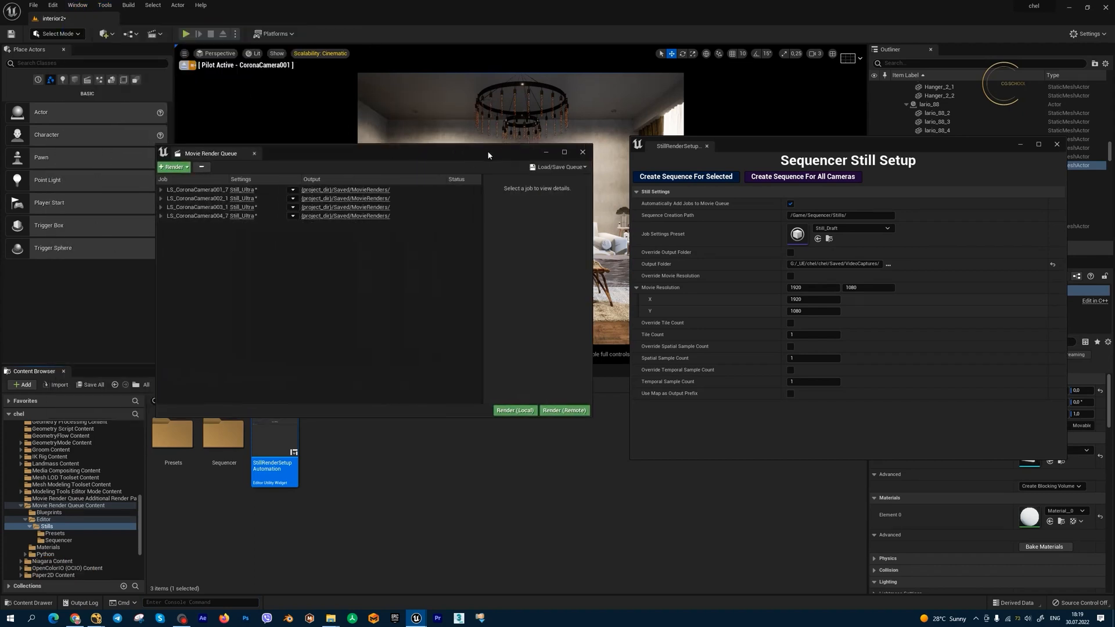
left_click(207, 202)
type("cam")
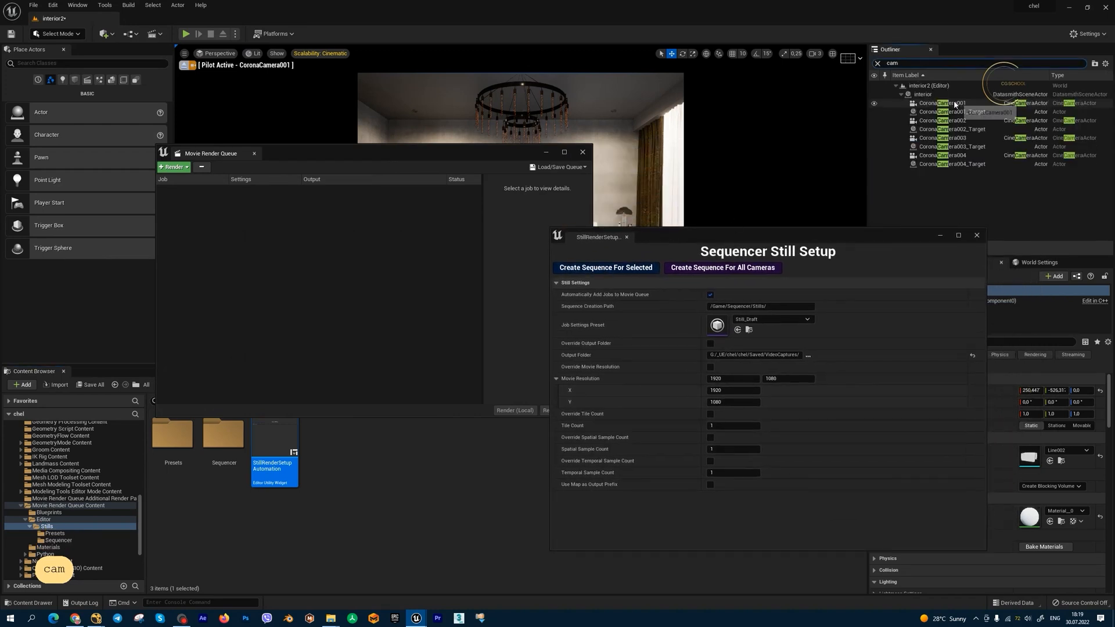
left_click(945, 103)
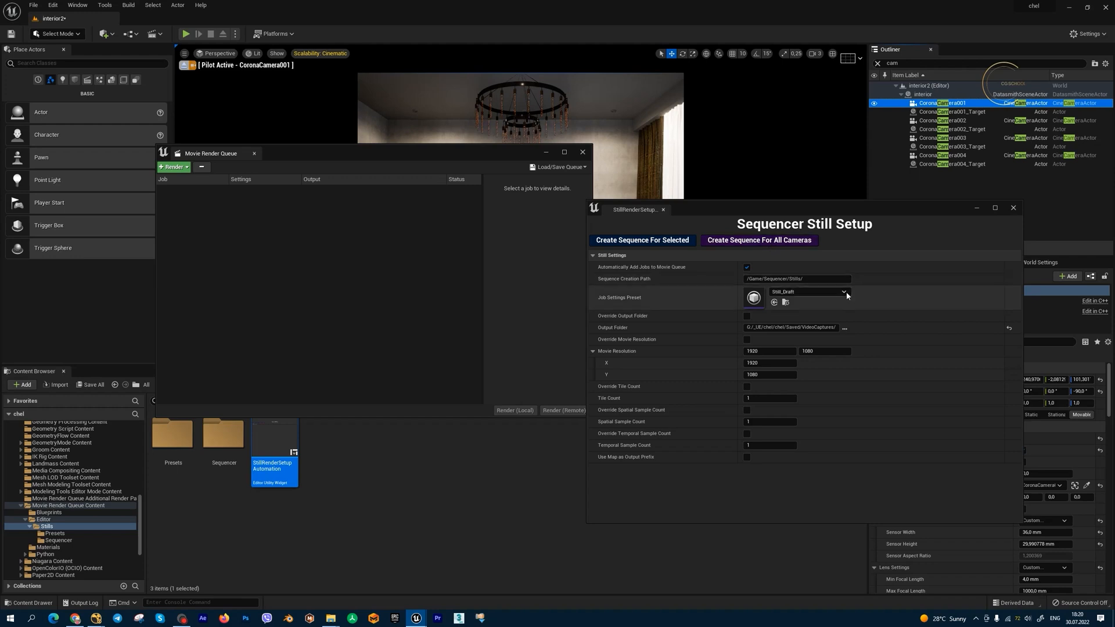
left_click(844, 291)
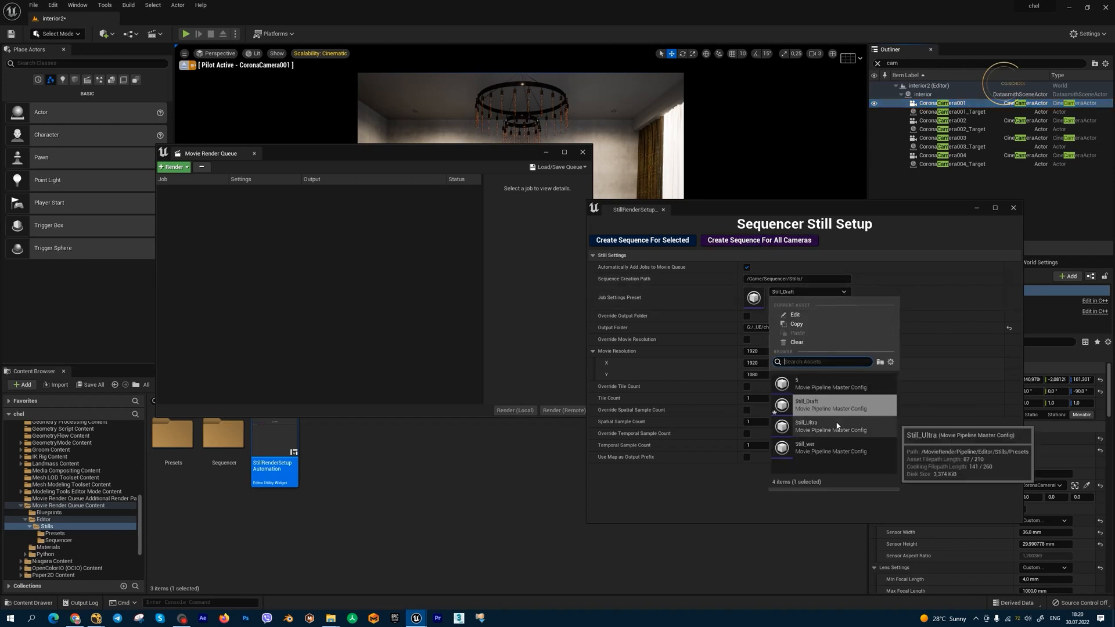
left_click(807, 425)
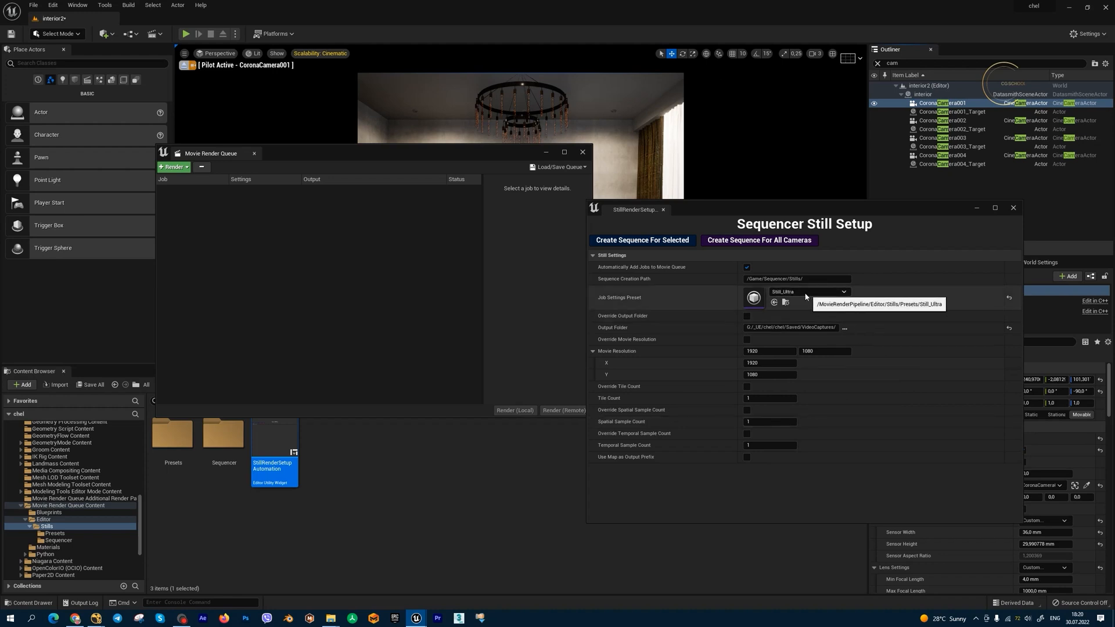
mouse_move(789, 261)
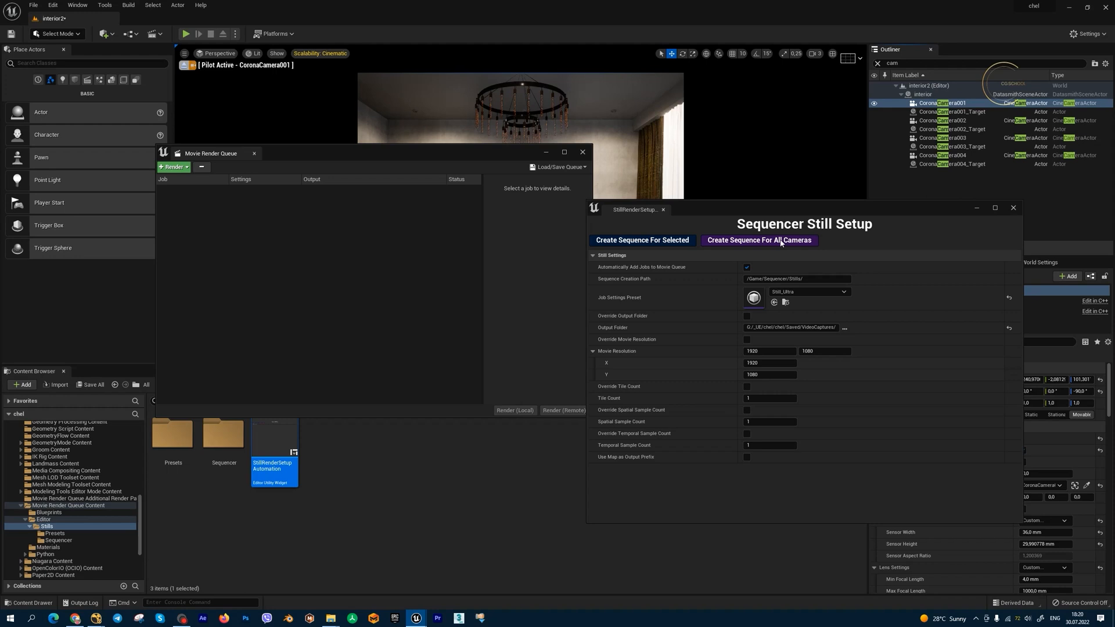
mouse_move(807, 244)
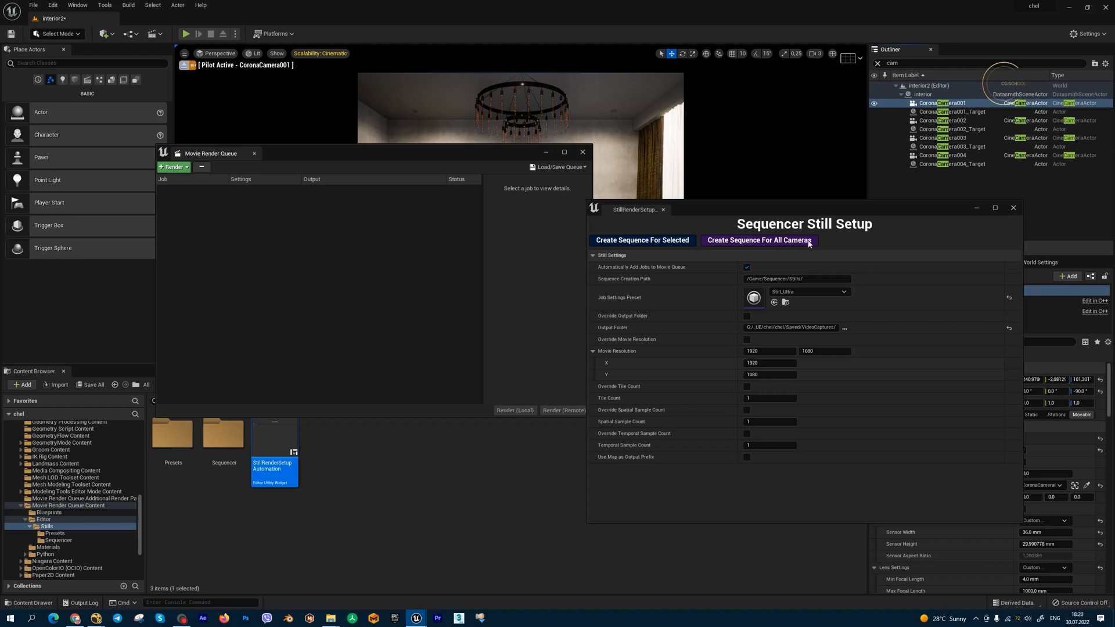
left_click(758, 239)
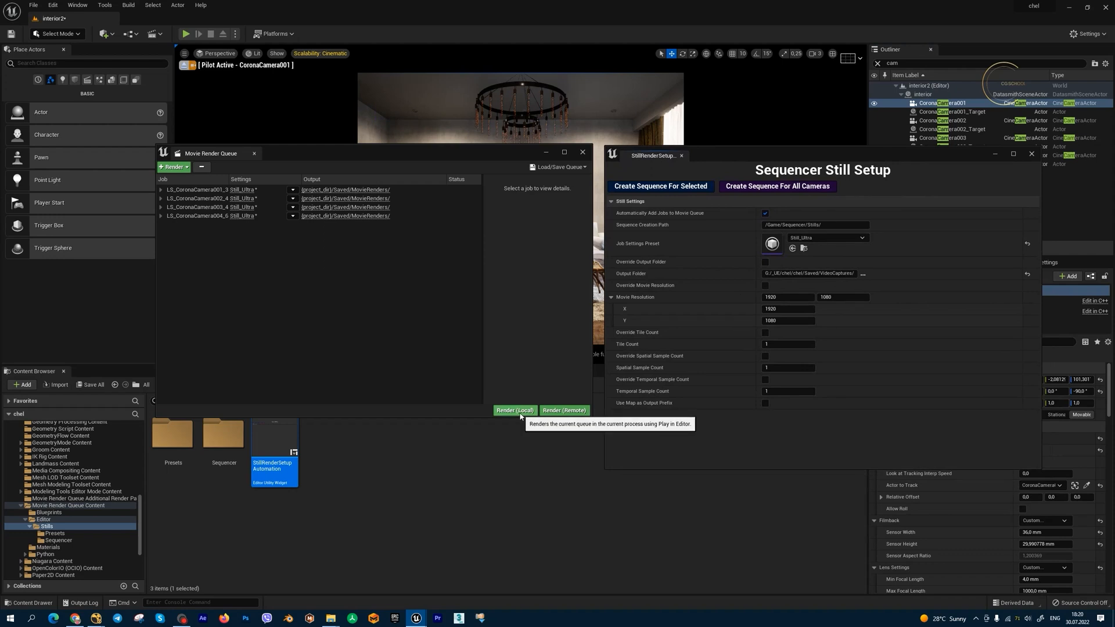
Start a local render of the four queued Still_Ultra jobs
left_click(515, 410)
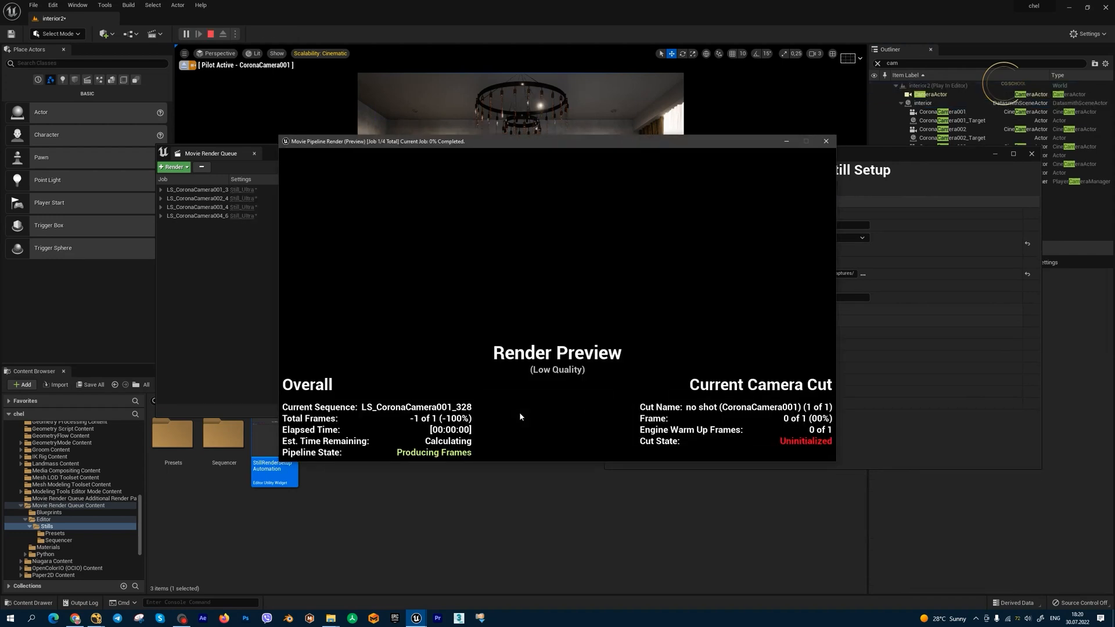
mouse_move(747, 161)
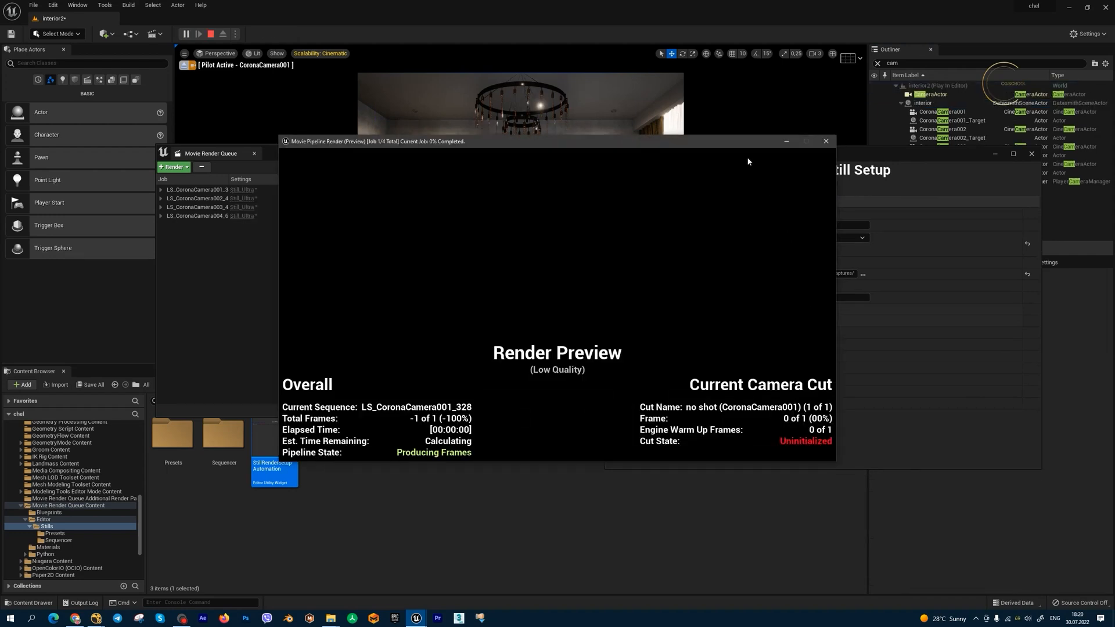
mouse_move(638, 199)
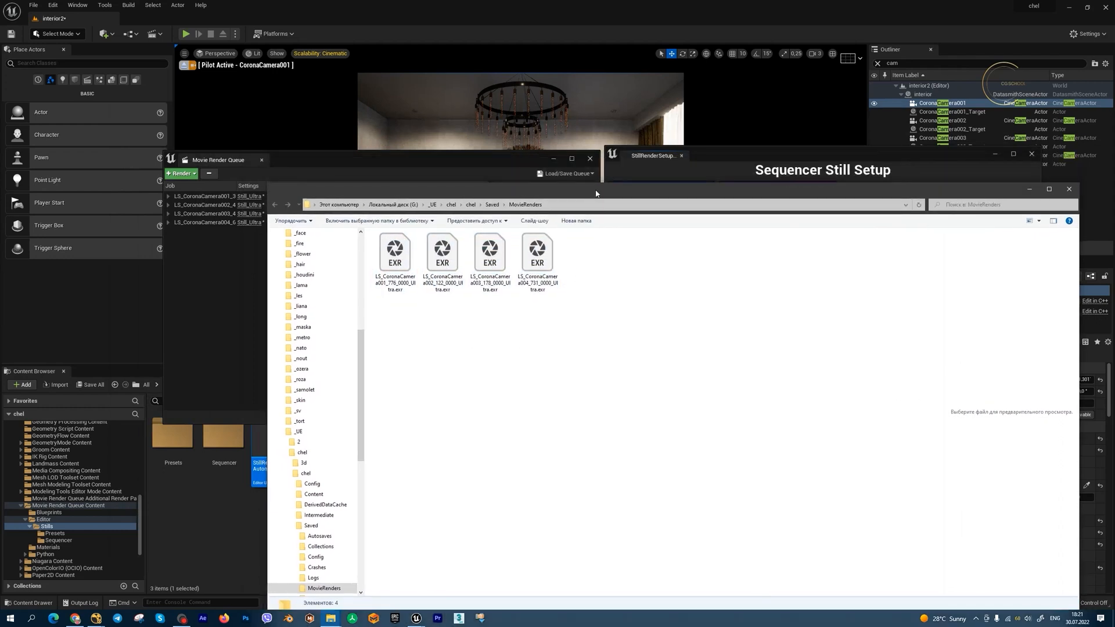
mouse_move(138, 617)
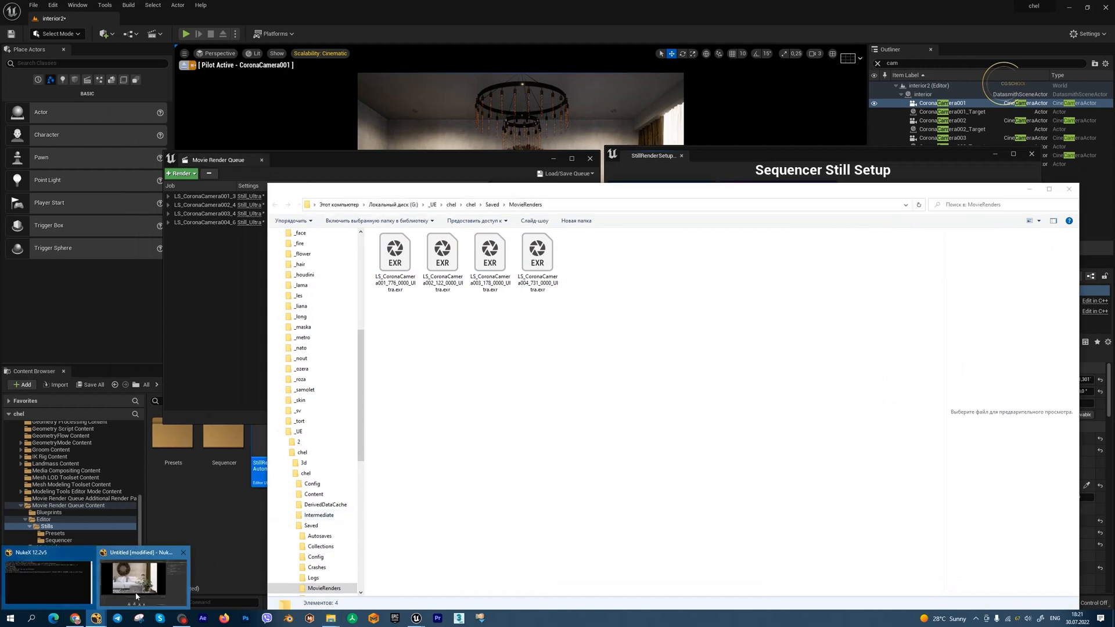
Switch from File Explorer to the open NukeX script
left_click(141, 579)
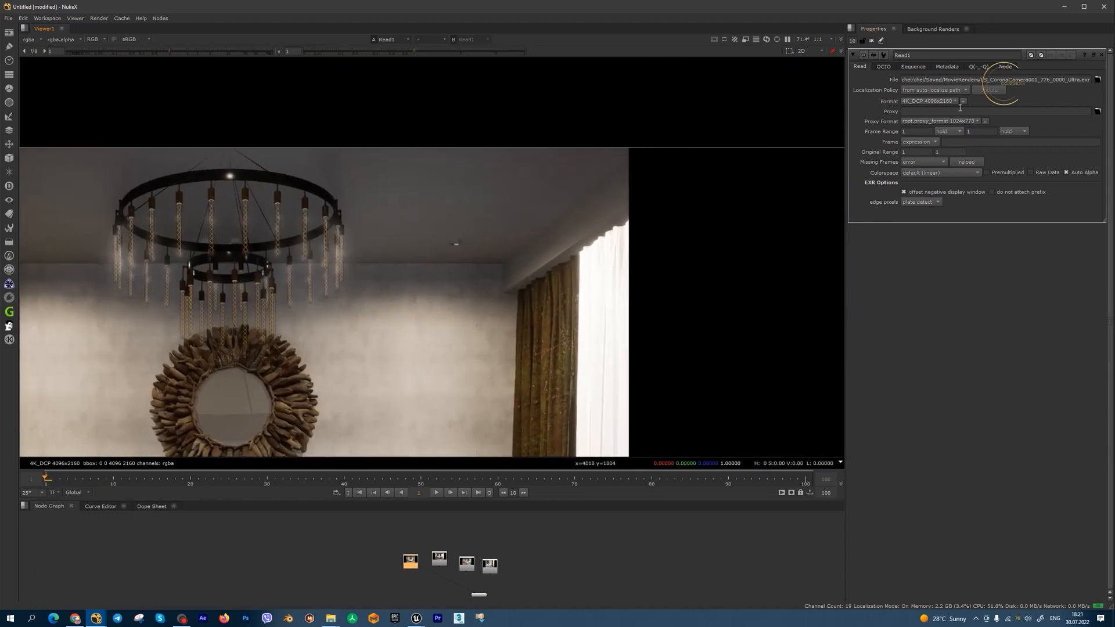
mouse_move(928, 101)
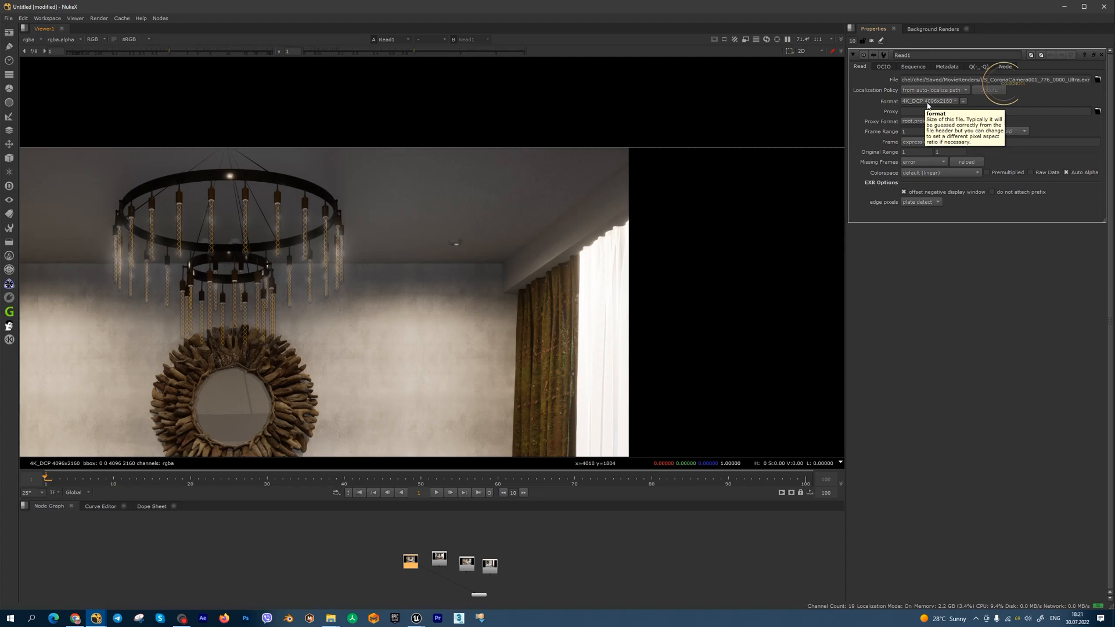
View the second and fourth cameras' rendered EXR stills in Viewer1
left_click(439, 559)
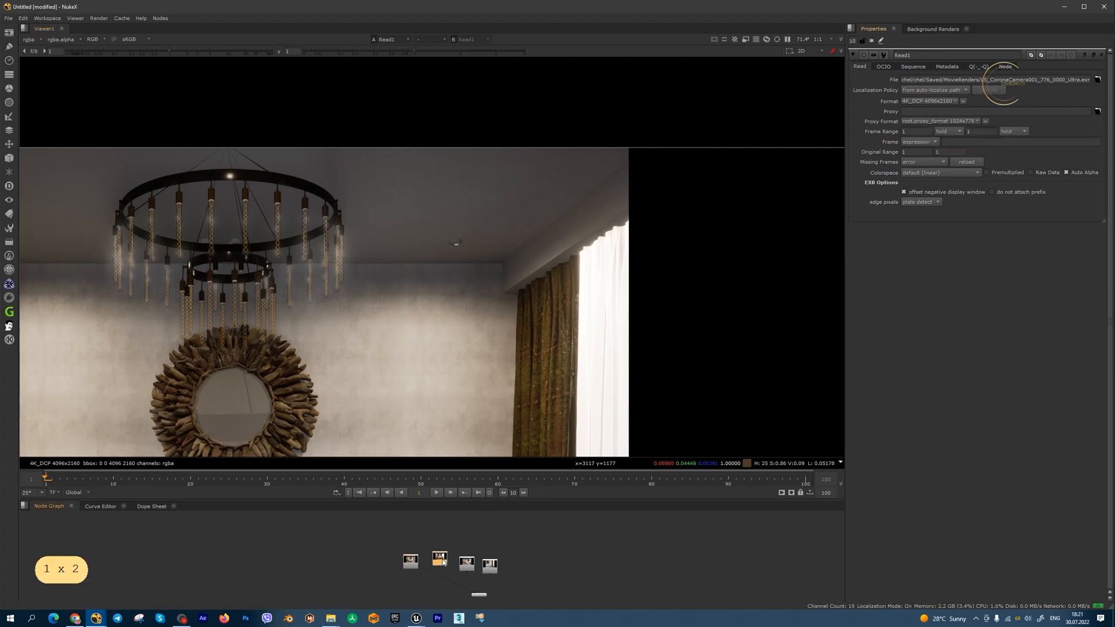
left_click(466, 563)
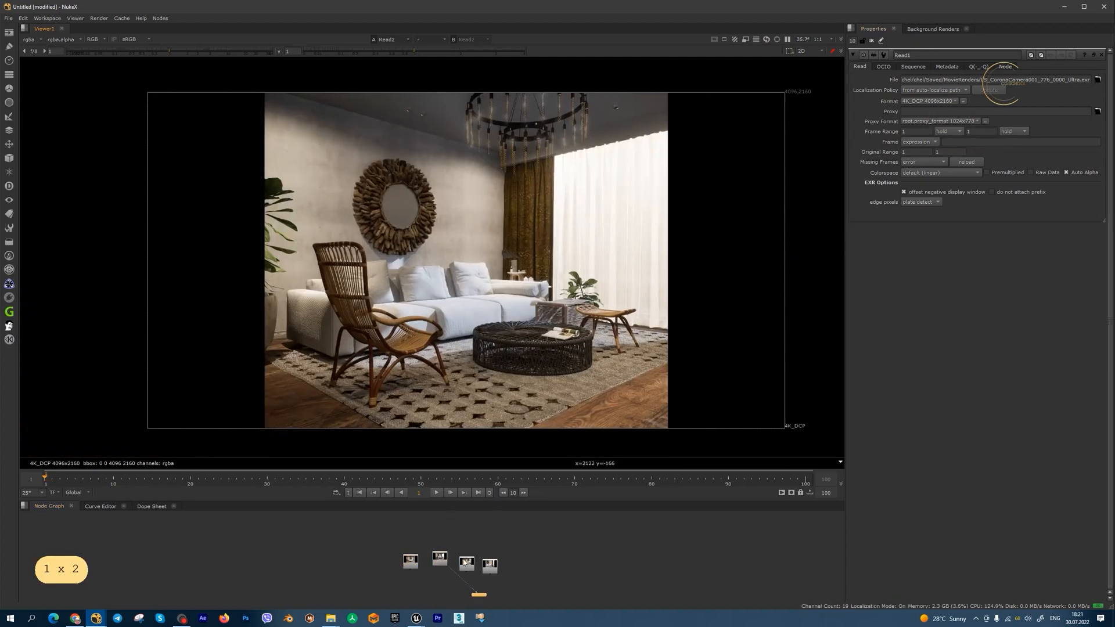
left_click(489, 563)
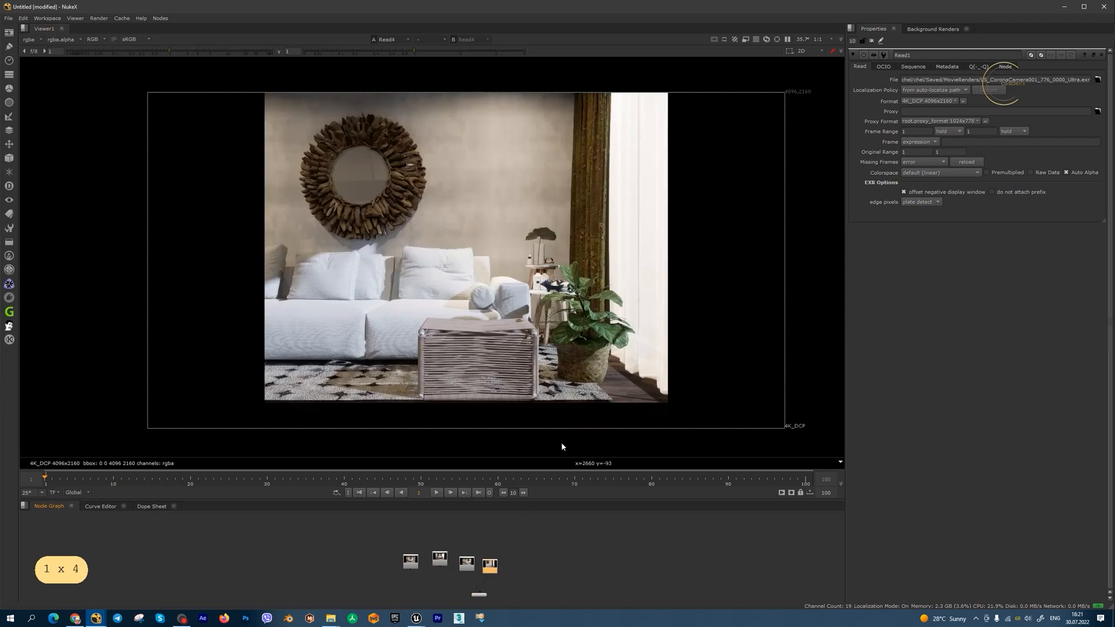
mouse_move(587, 350)
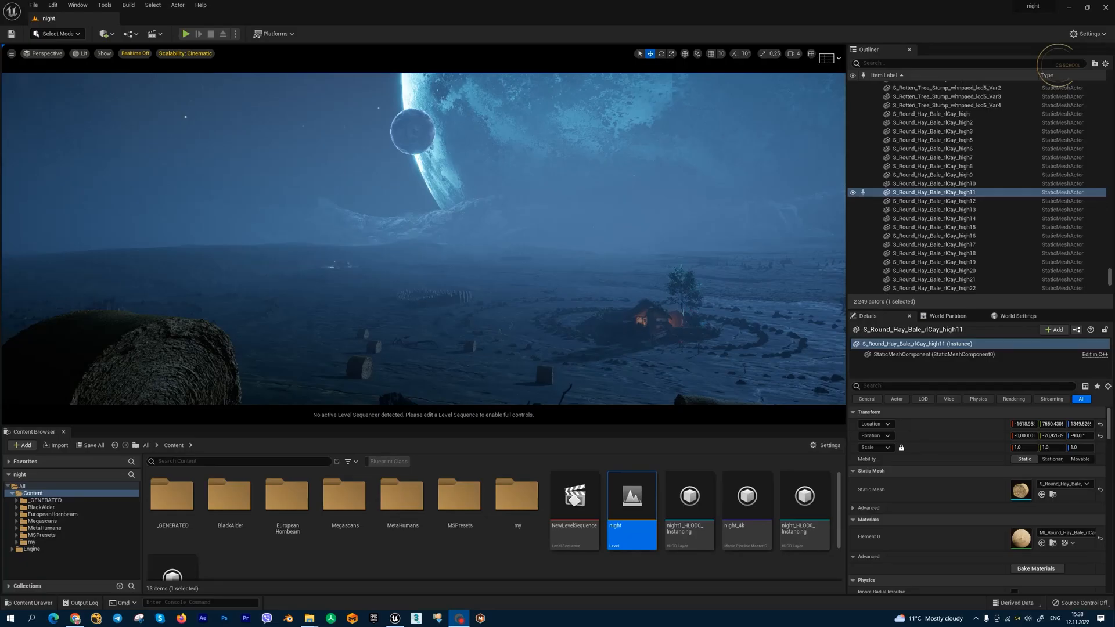
mouse_move(991, 178)
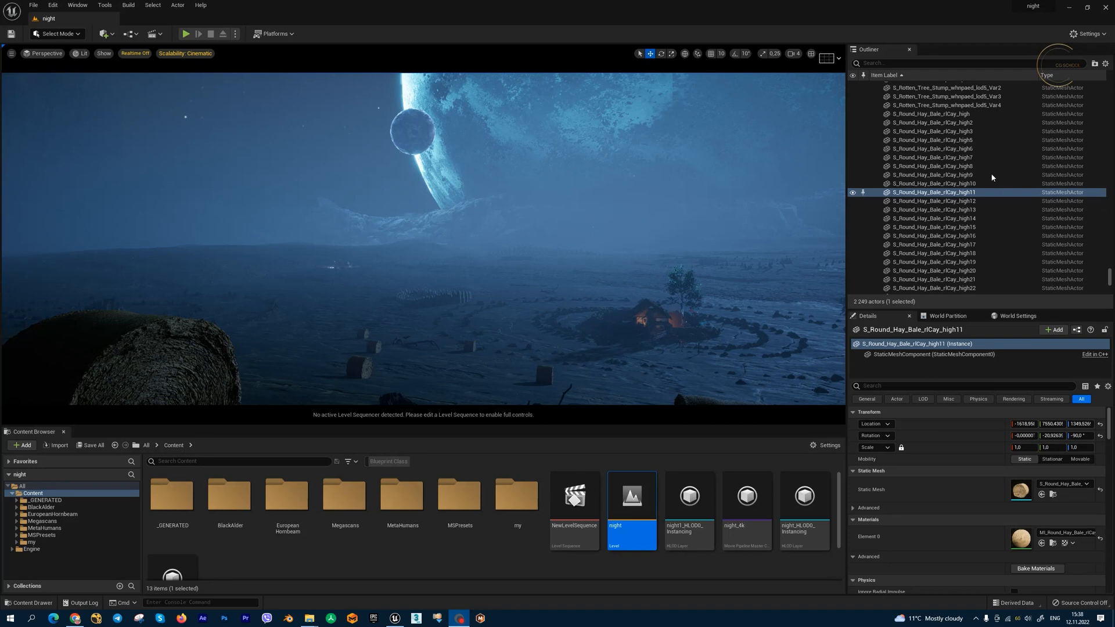
mouse_move(987, 363)
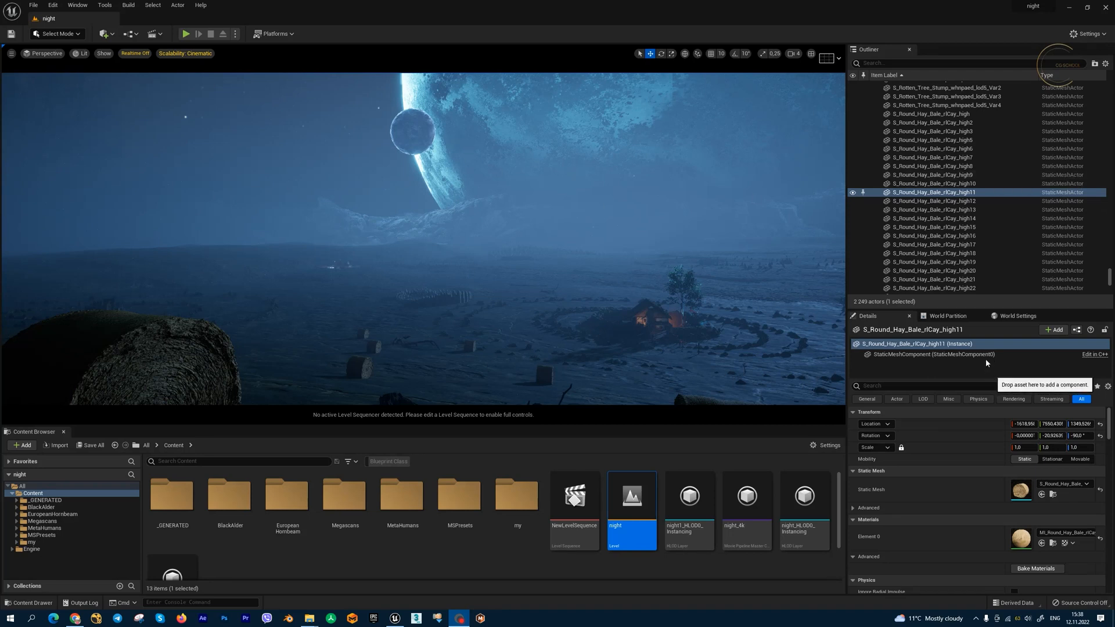
Show the World Partition cell map and undo the sphere's last moves
left_click(949, 316)
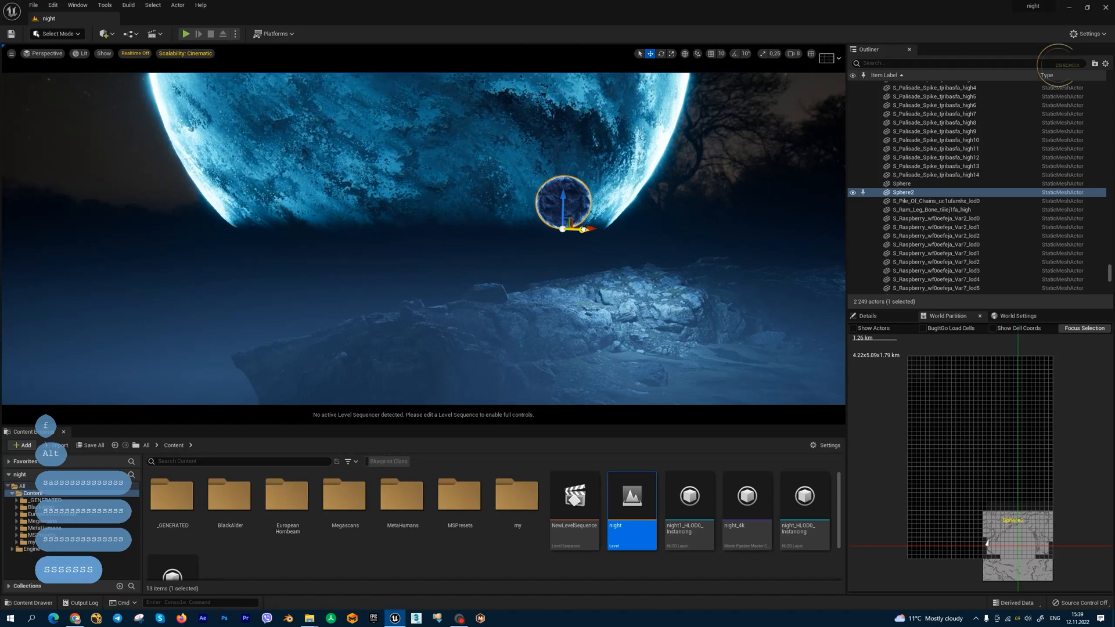
key("ctrl+z")
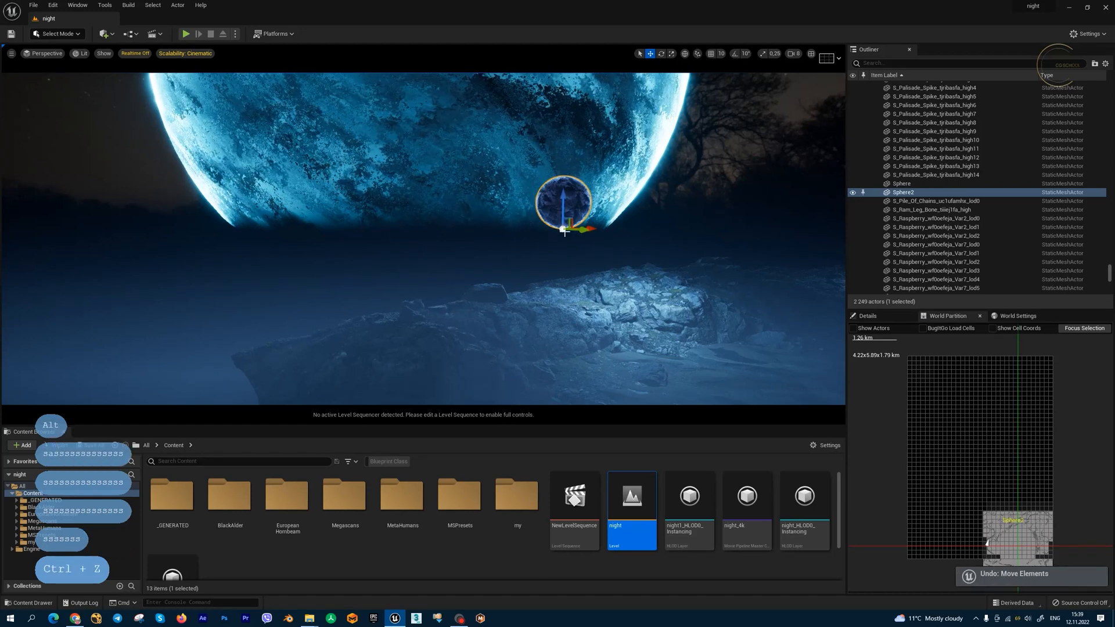
key("Ctrl+Z")
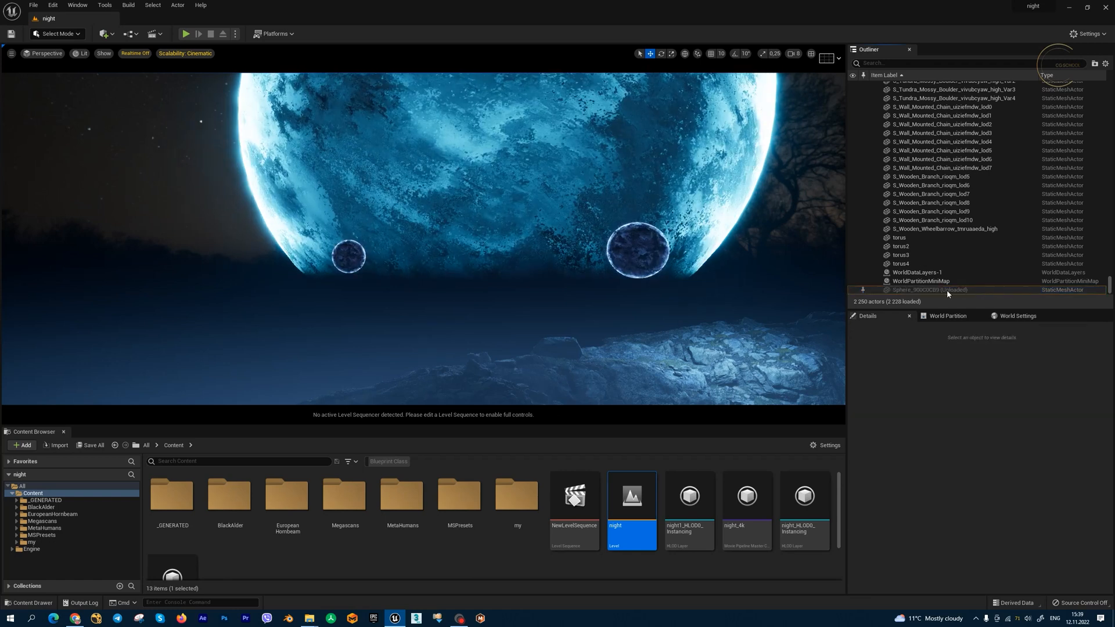
mouse_move(961, 264)
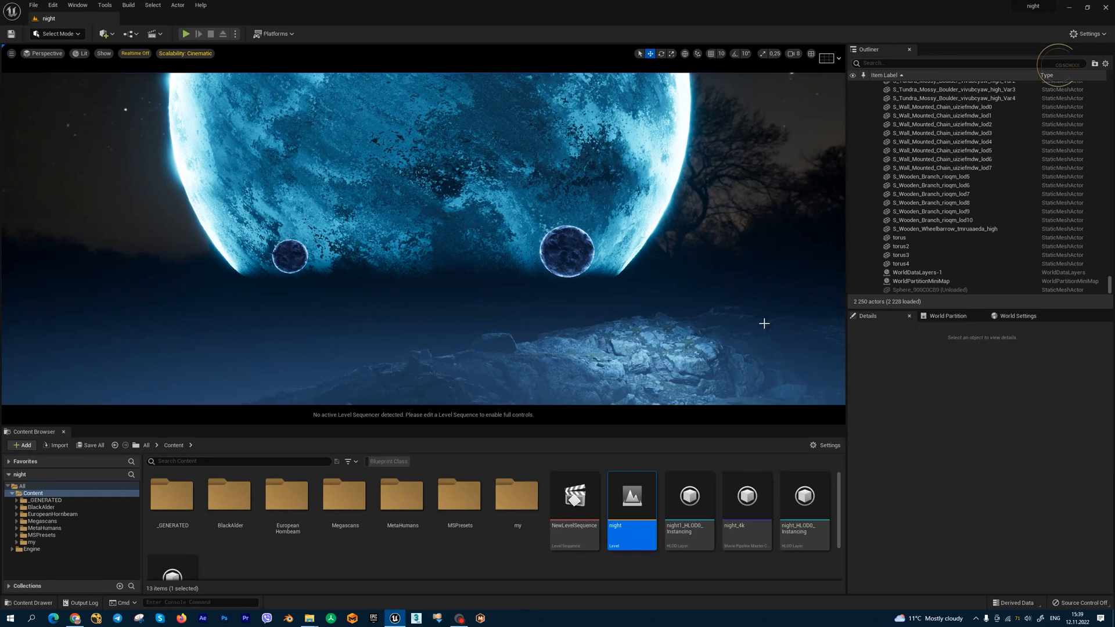
Load the selected far World Partition cell so the moved sphere appears
left_click(948, 316)
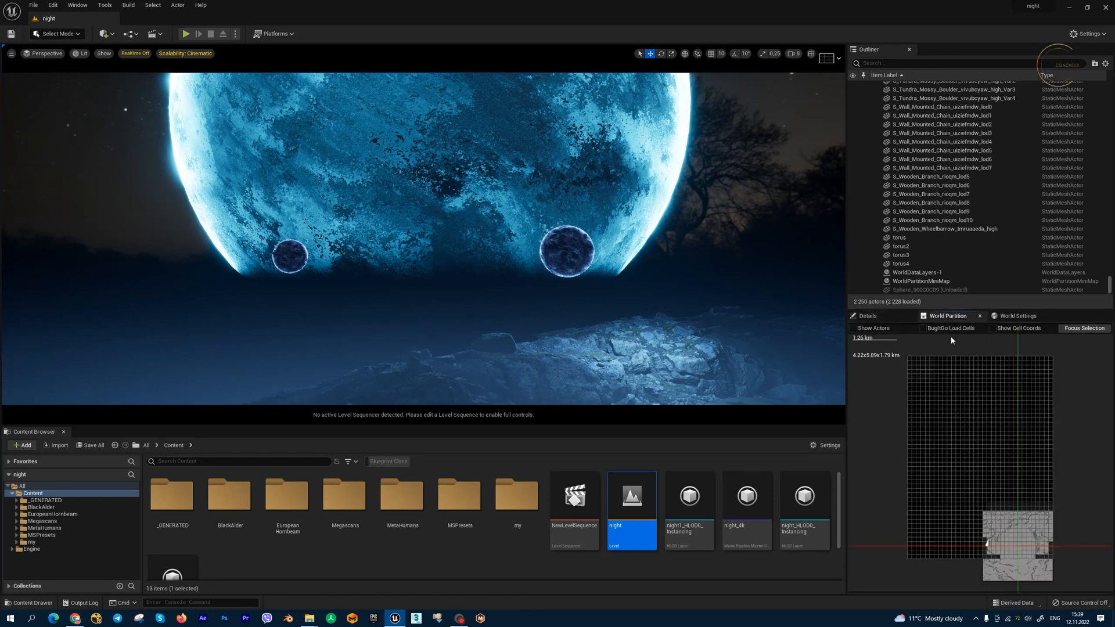
mouse_move(1001, 455)
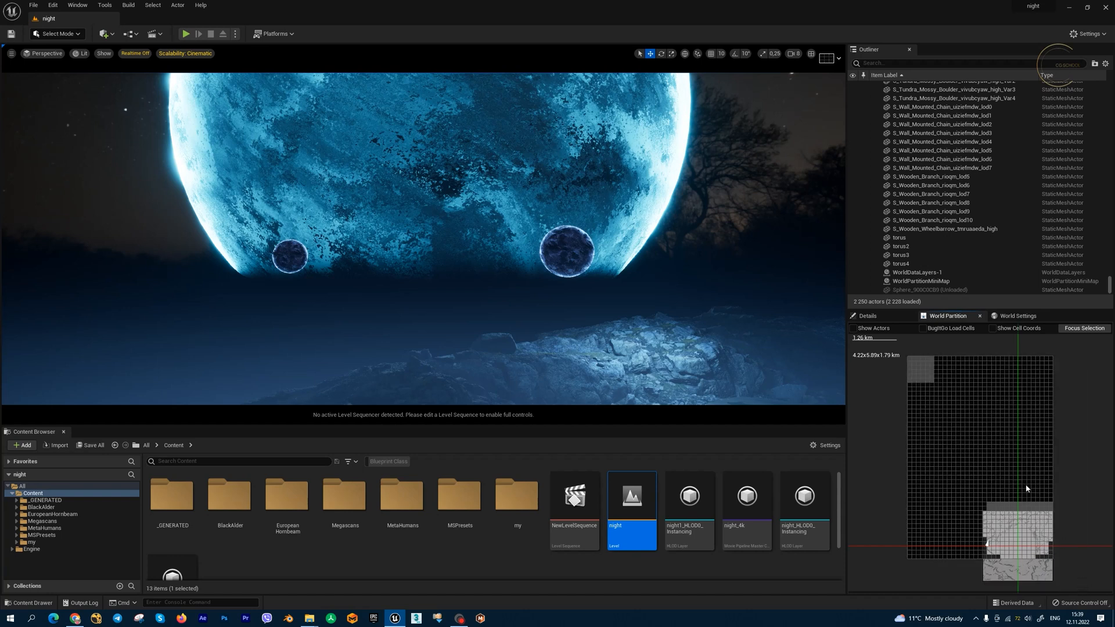
right_click(939, 373)
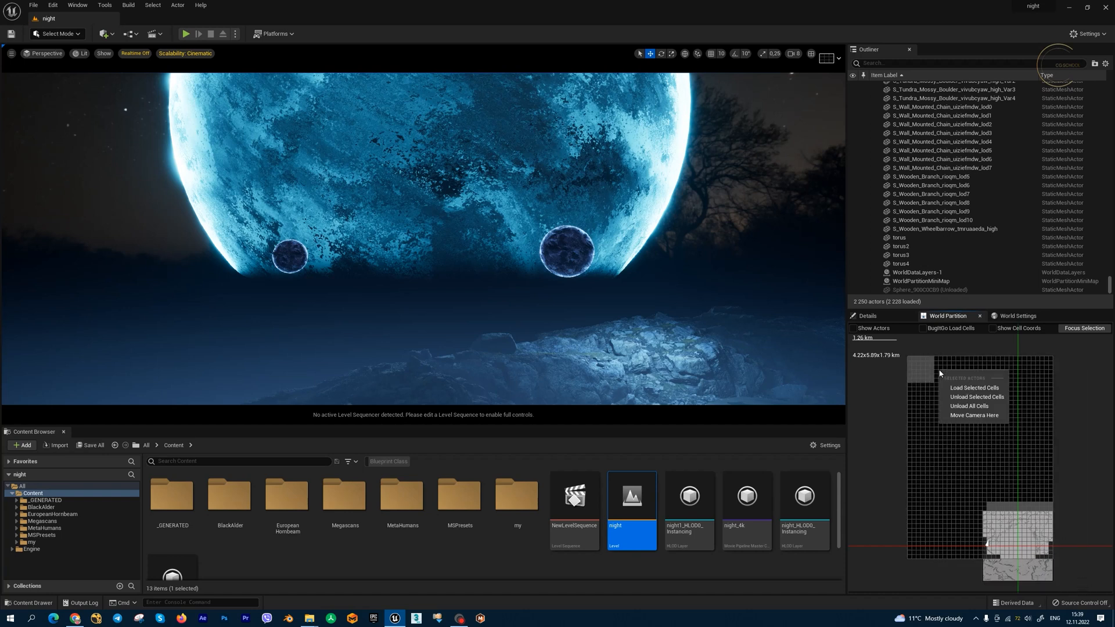
mouse_move(974, 388)
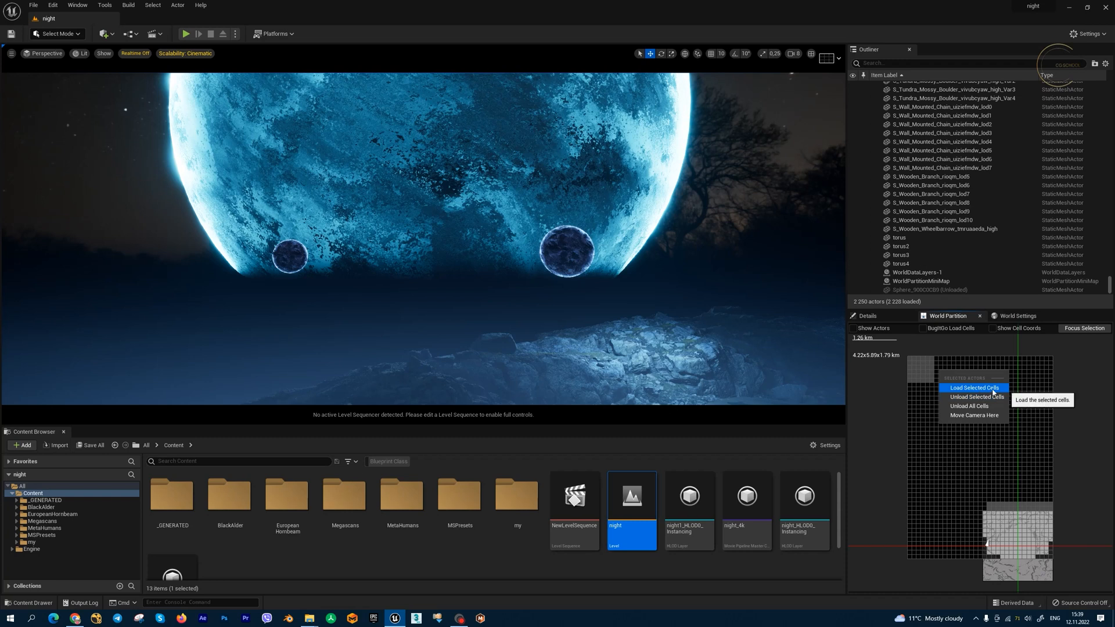
left_click(974, 388)
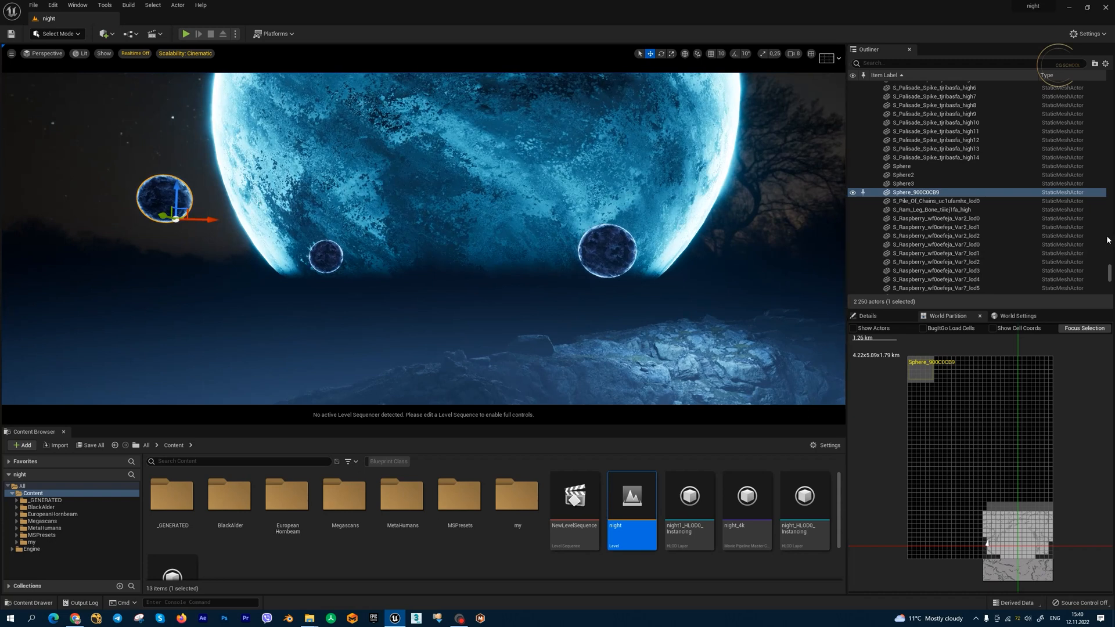
scroll("down", 3)
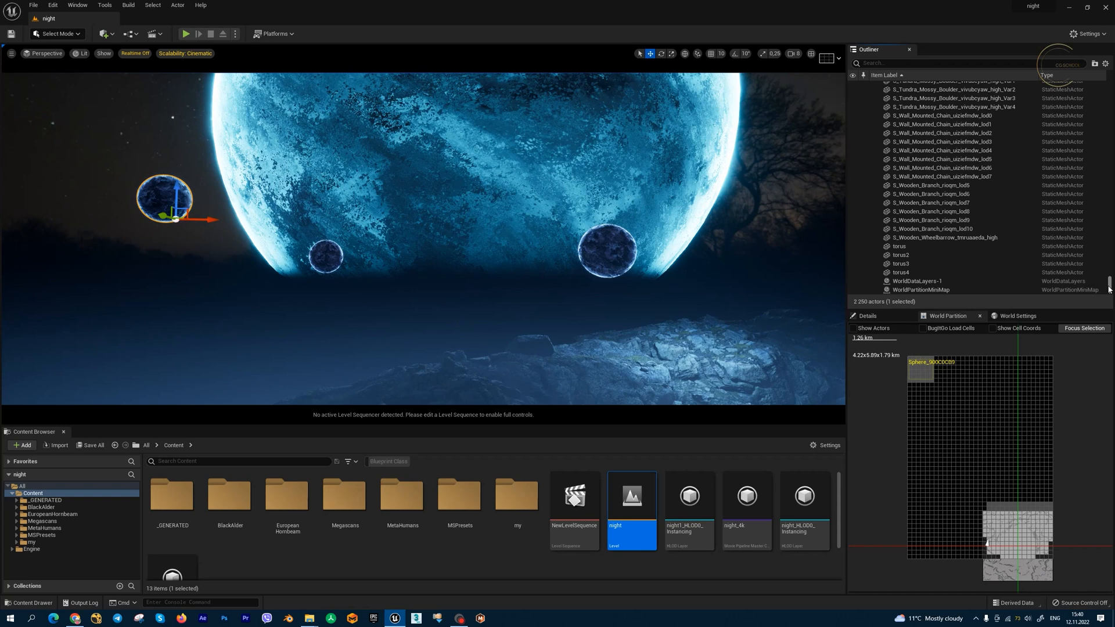
scroll("up", 3)
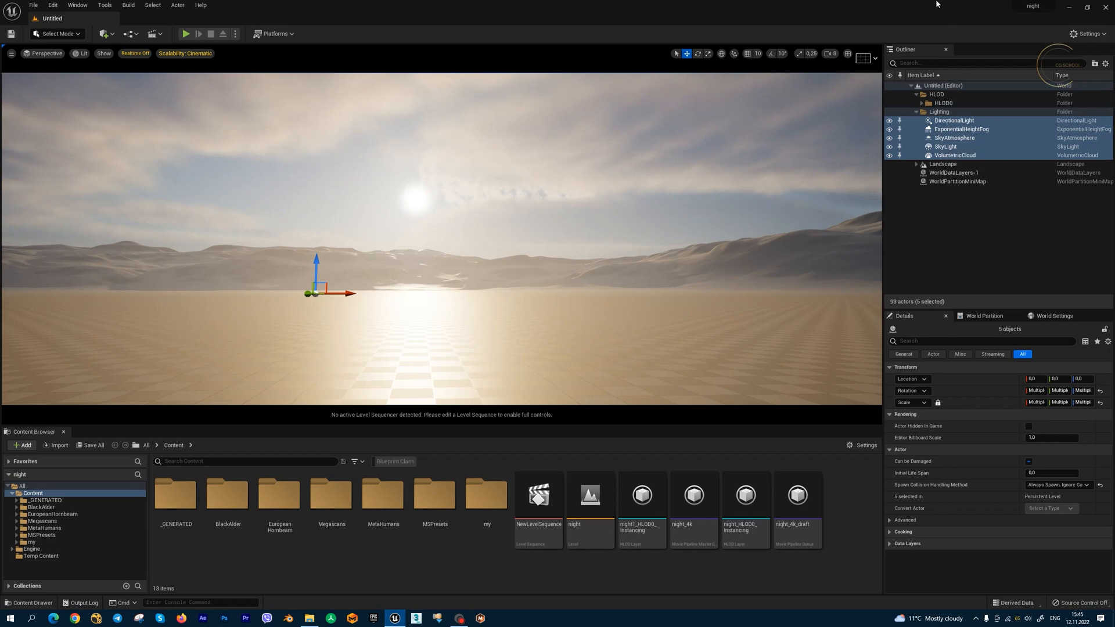
Delete the selected default lighting actors so the viewport goes black
key("Delete")
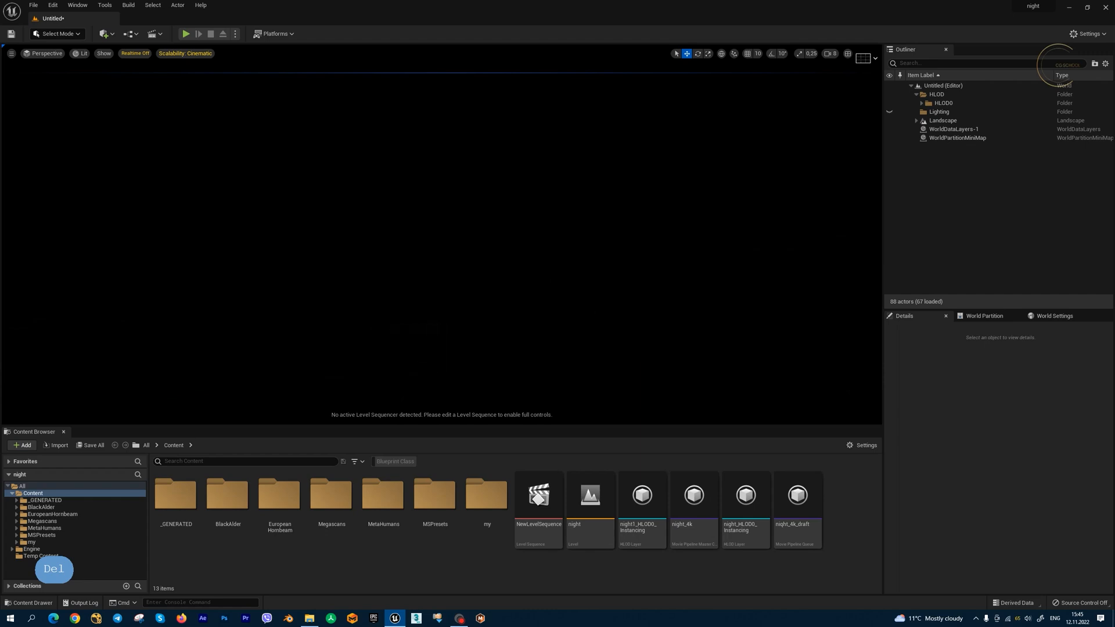
mouse_move(243, 148)
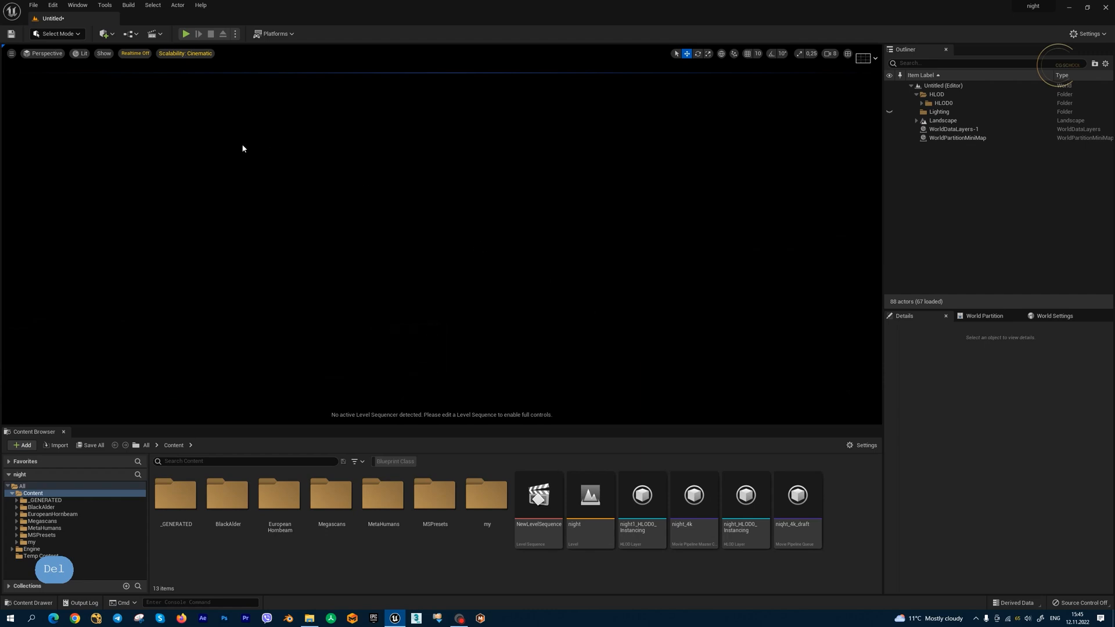
mouse_move(188, 124)
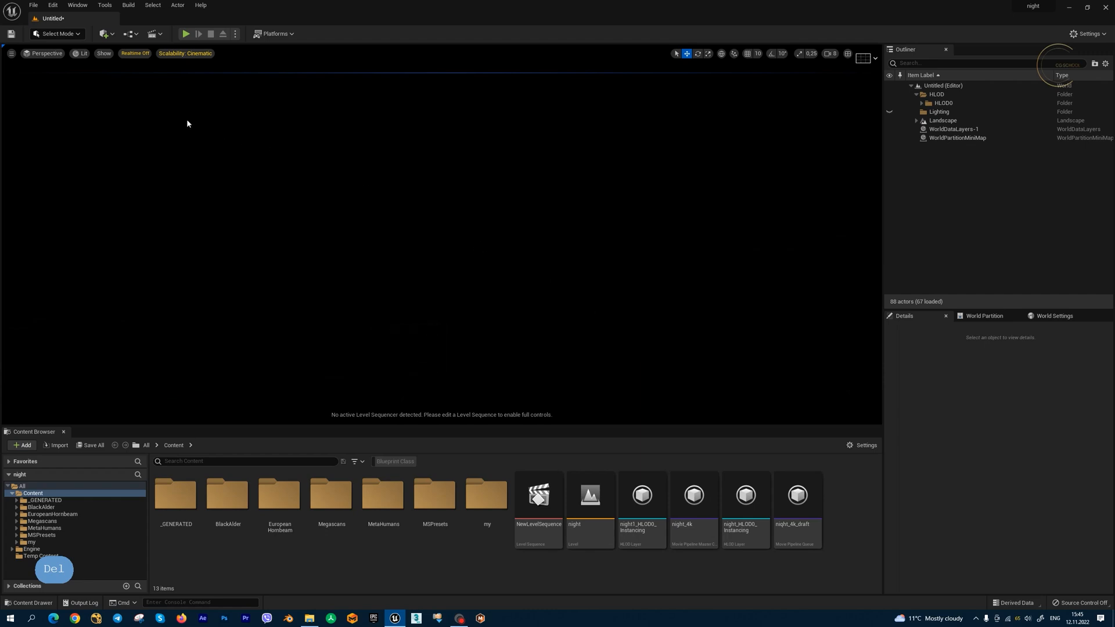
mouse_move(191, 129)
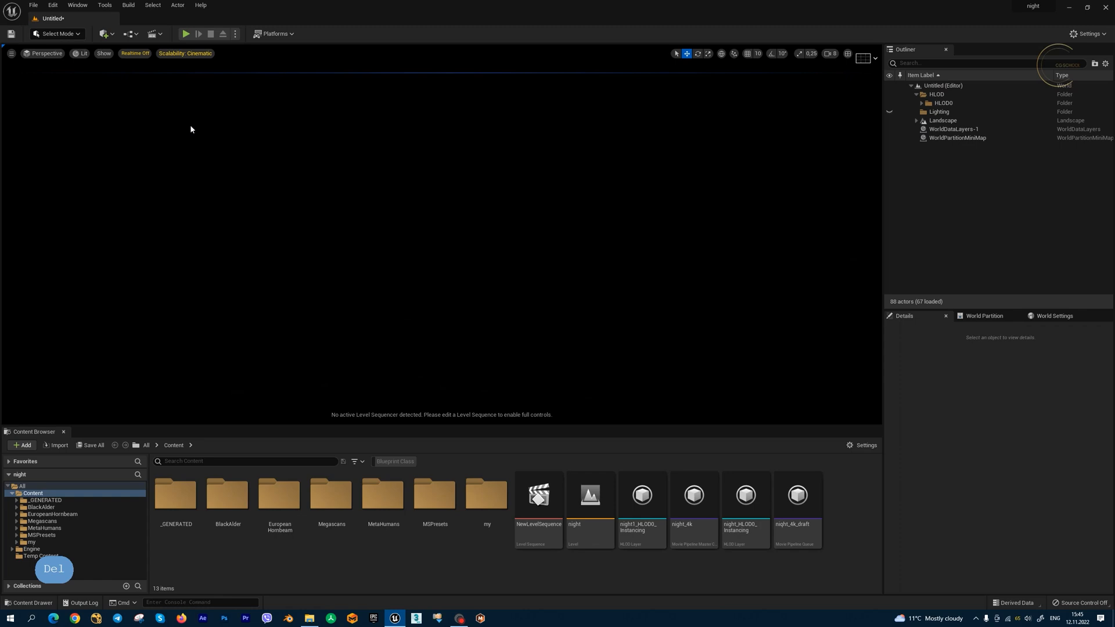
left_click(76, 5)
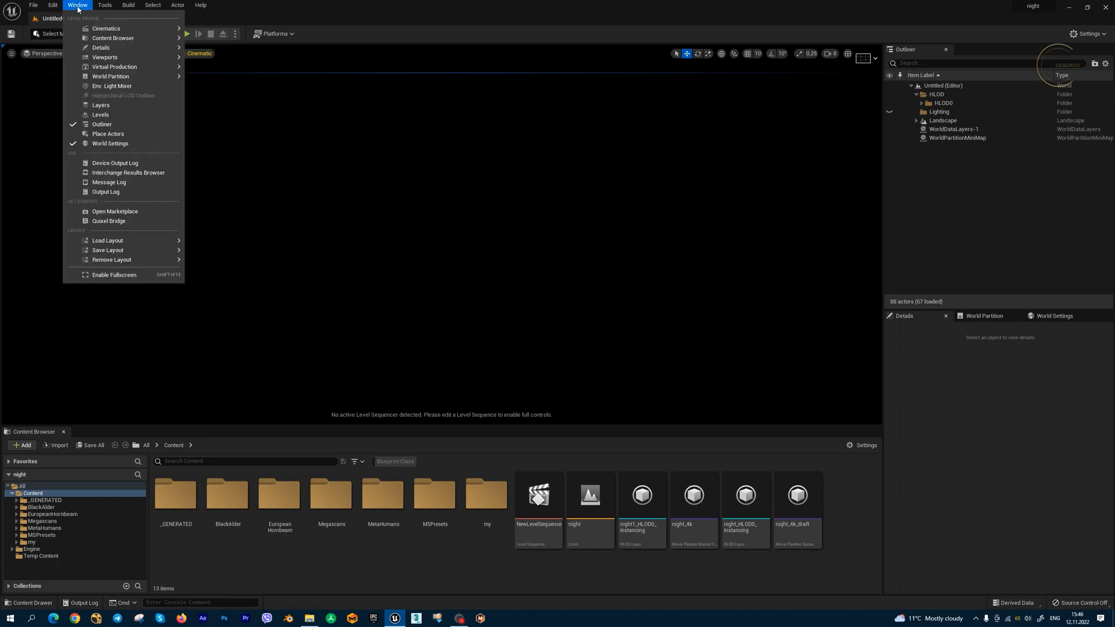
From the Env. Light Mixer add sky light, sun, sky atmosphere, volumetric clouds and height fog, then angle the sun
left_click(112, 86)
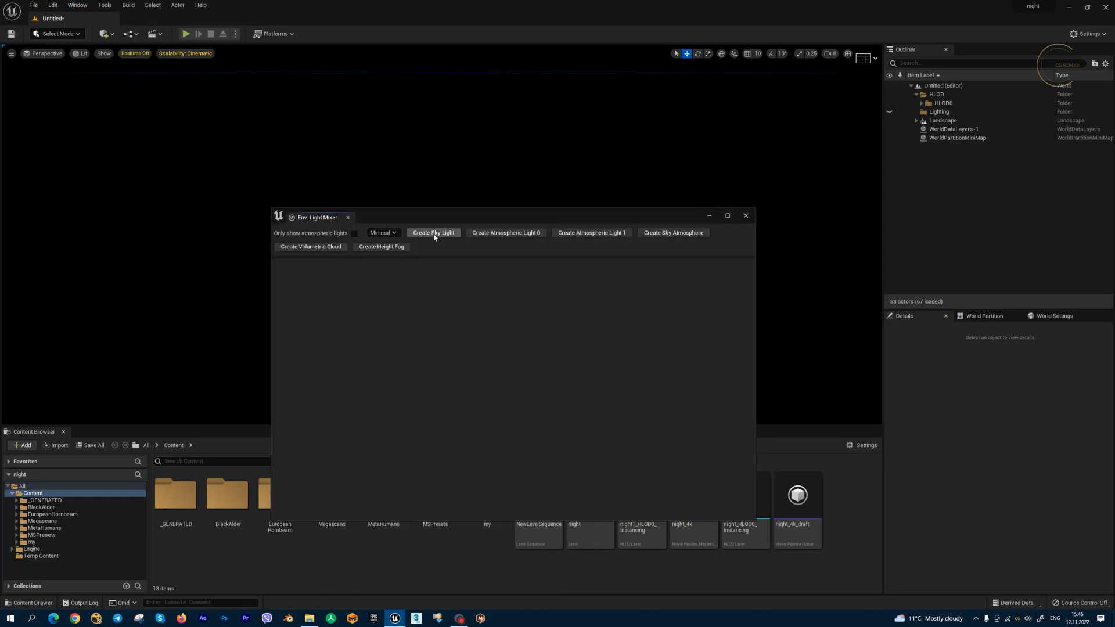
left_click(434, 232)
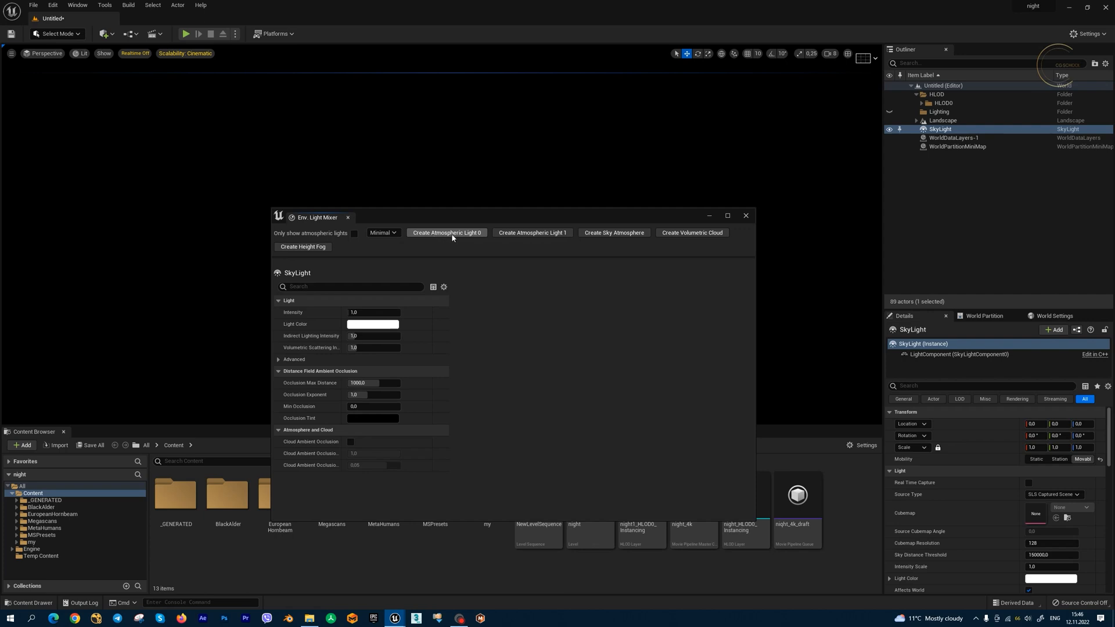
left_click(446, 232)
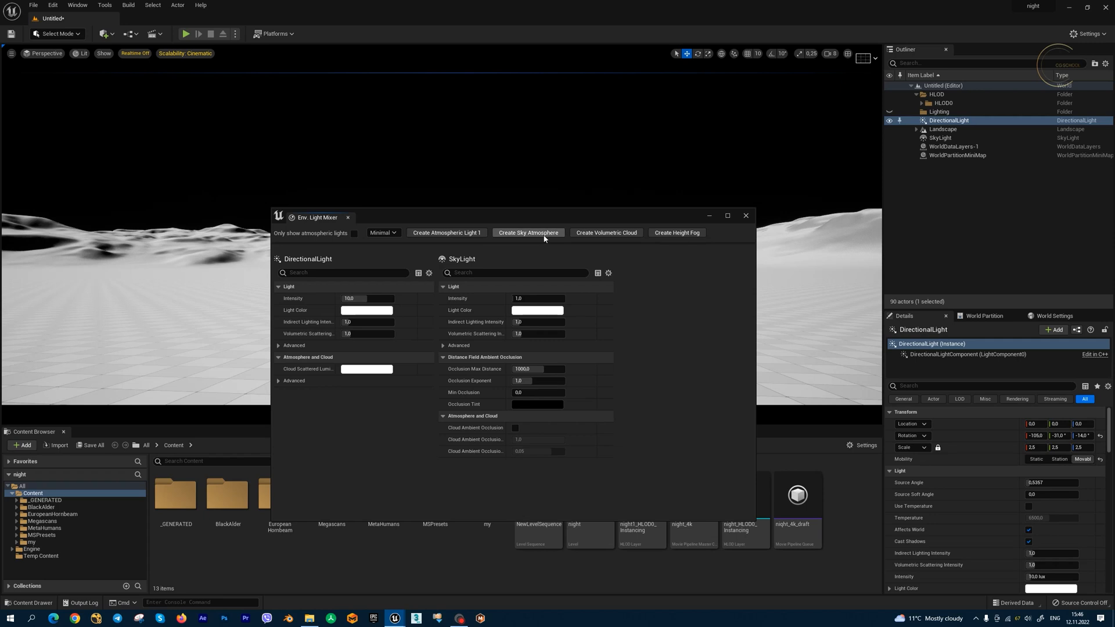
left_click(528, 232)
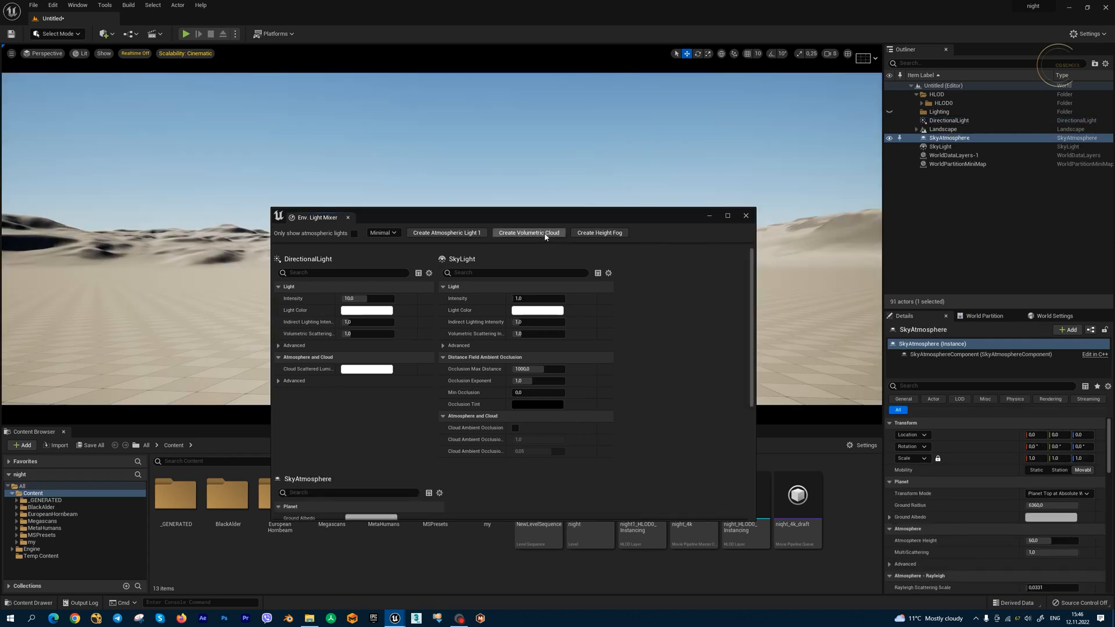
left_click(528, 233)
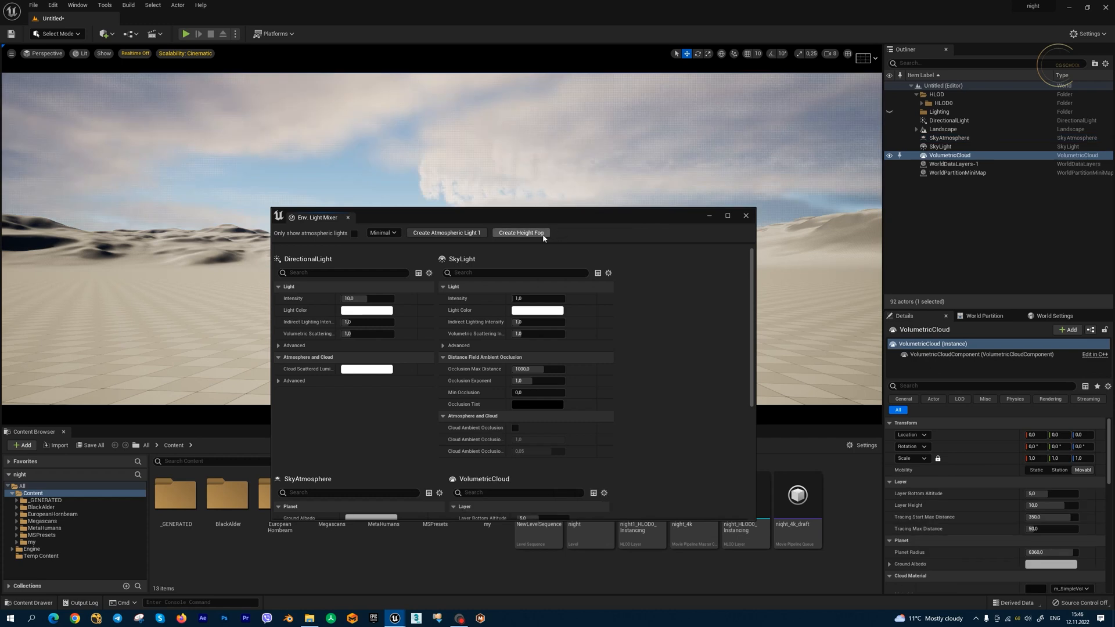
left_click(521, 232)
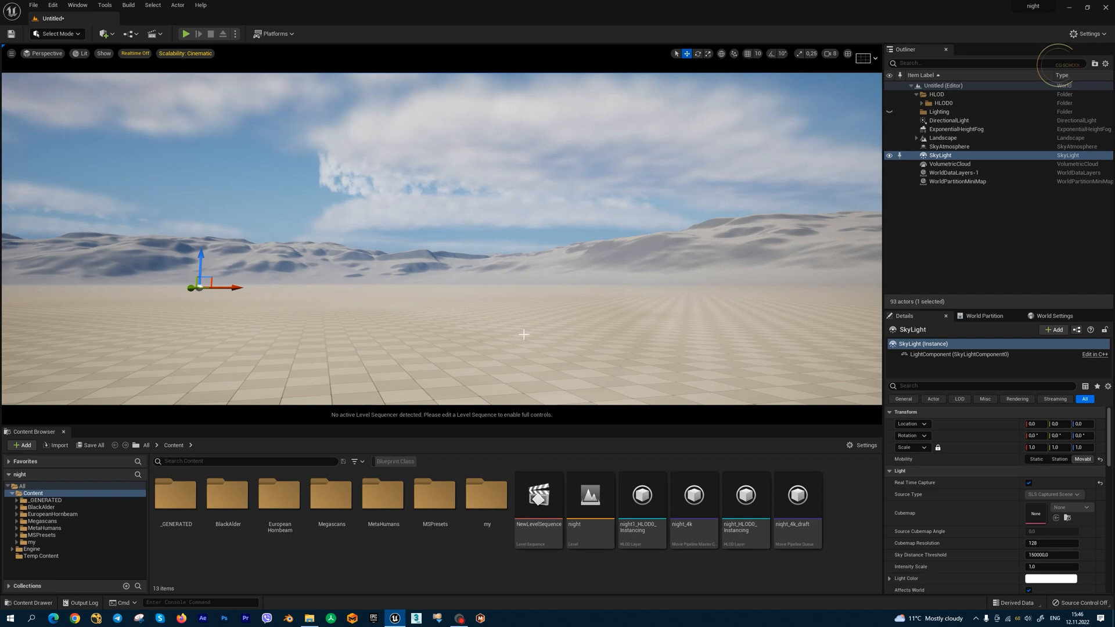
key("ctrl+l")
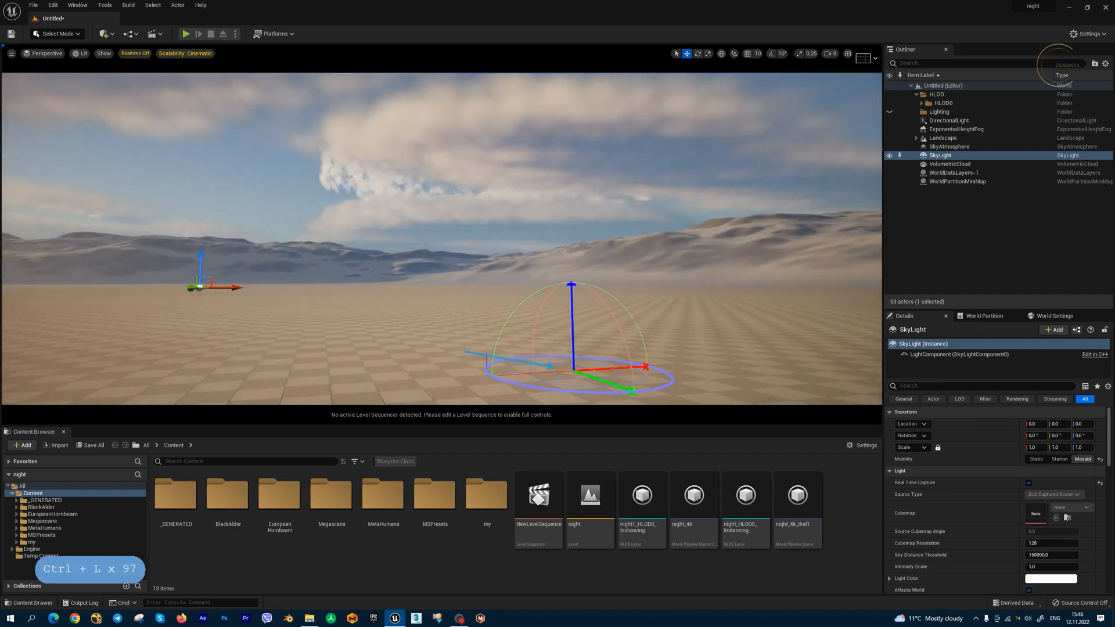